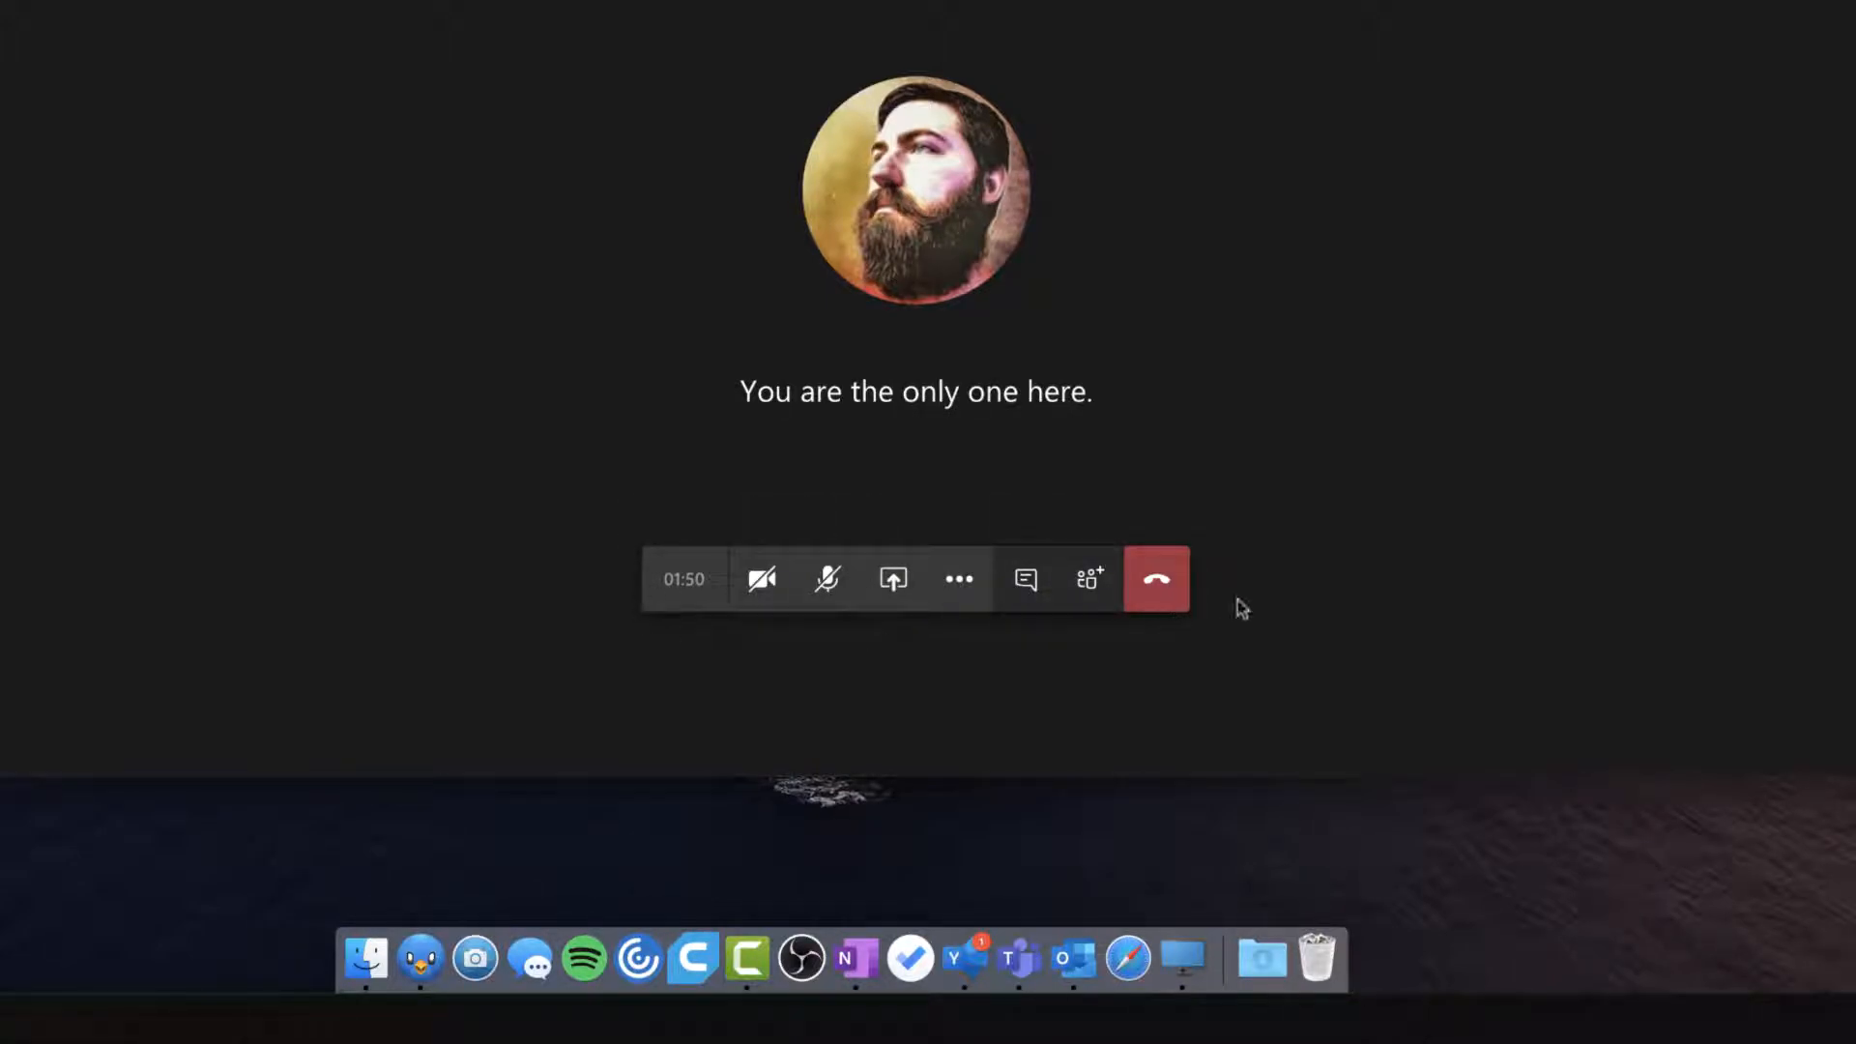
pyautogui.moveTo(892, 580)
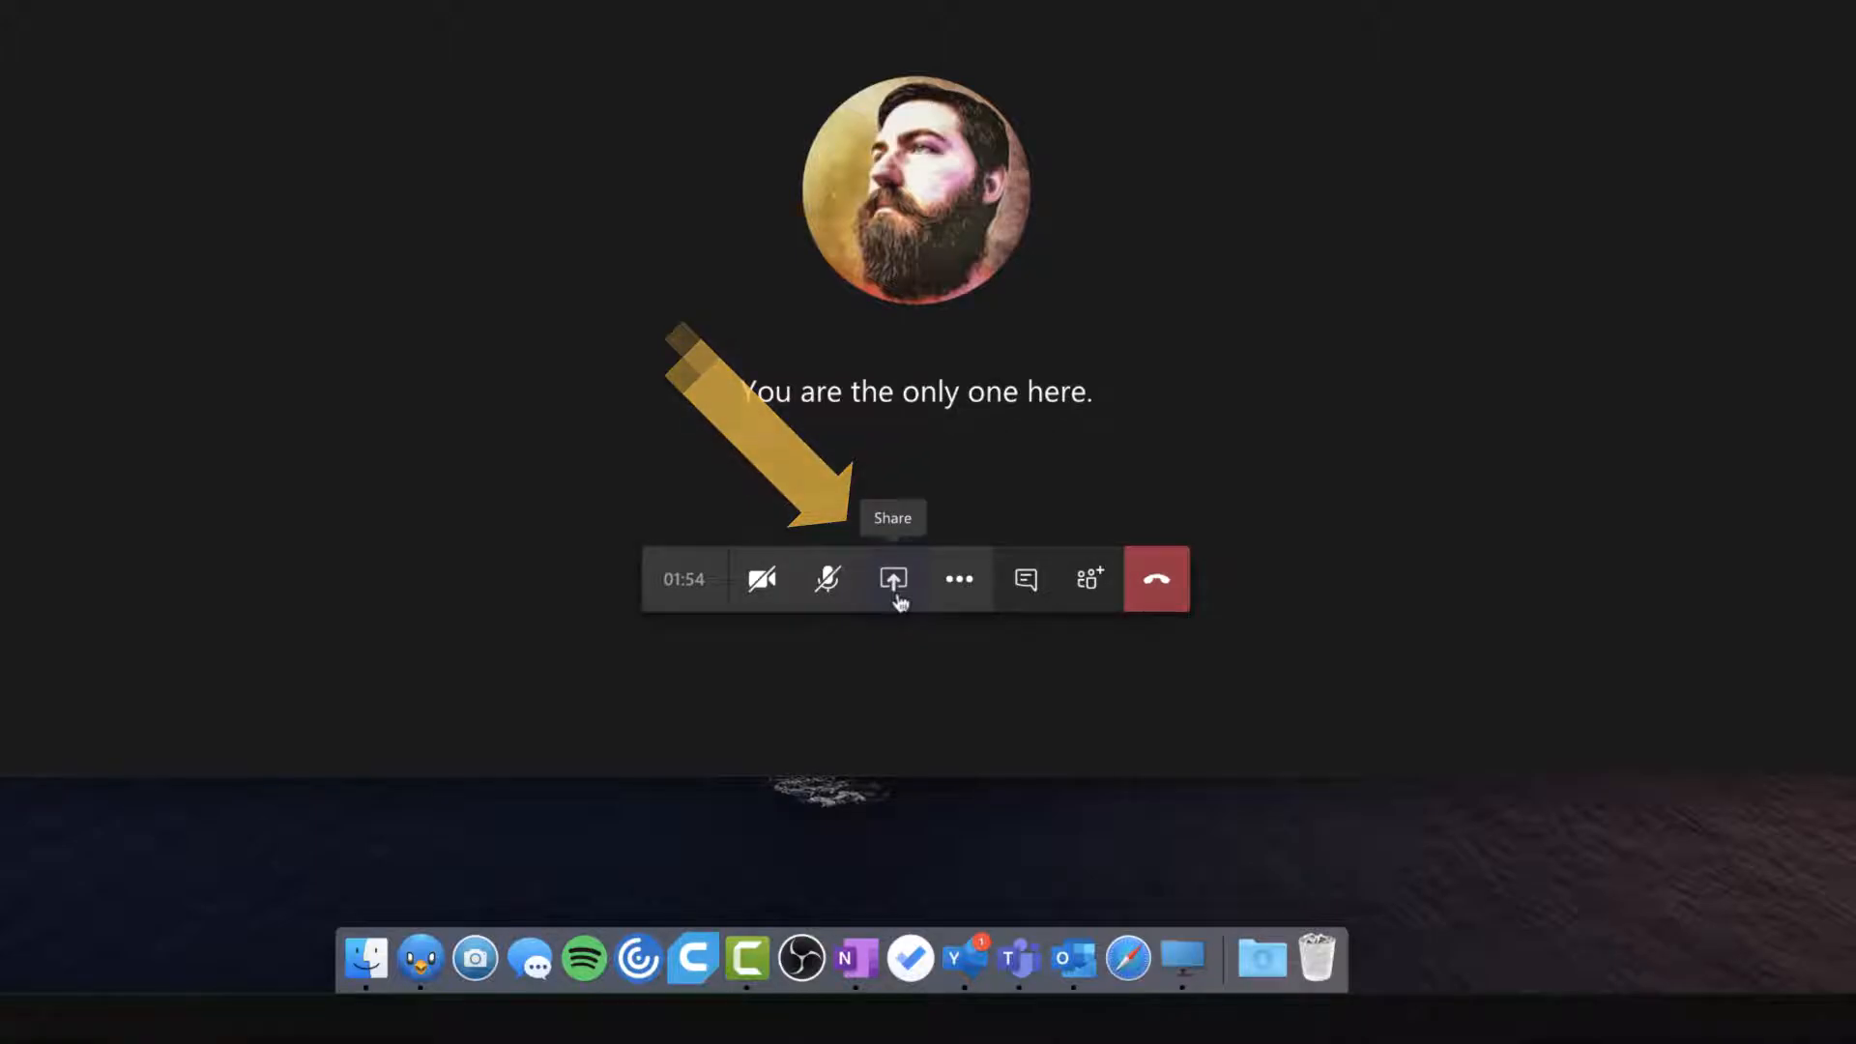
# Step: Reveal the meeting's share tray with desktop, window, PowerPoint and whiteboard choices
pyautogui.click(893, 579)
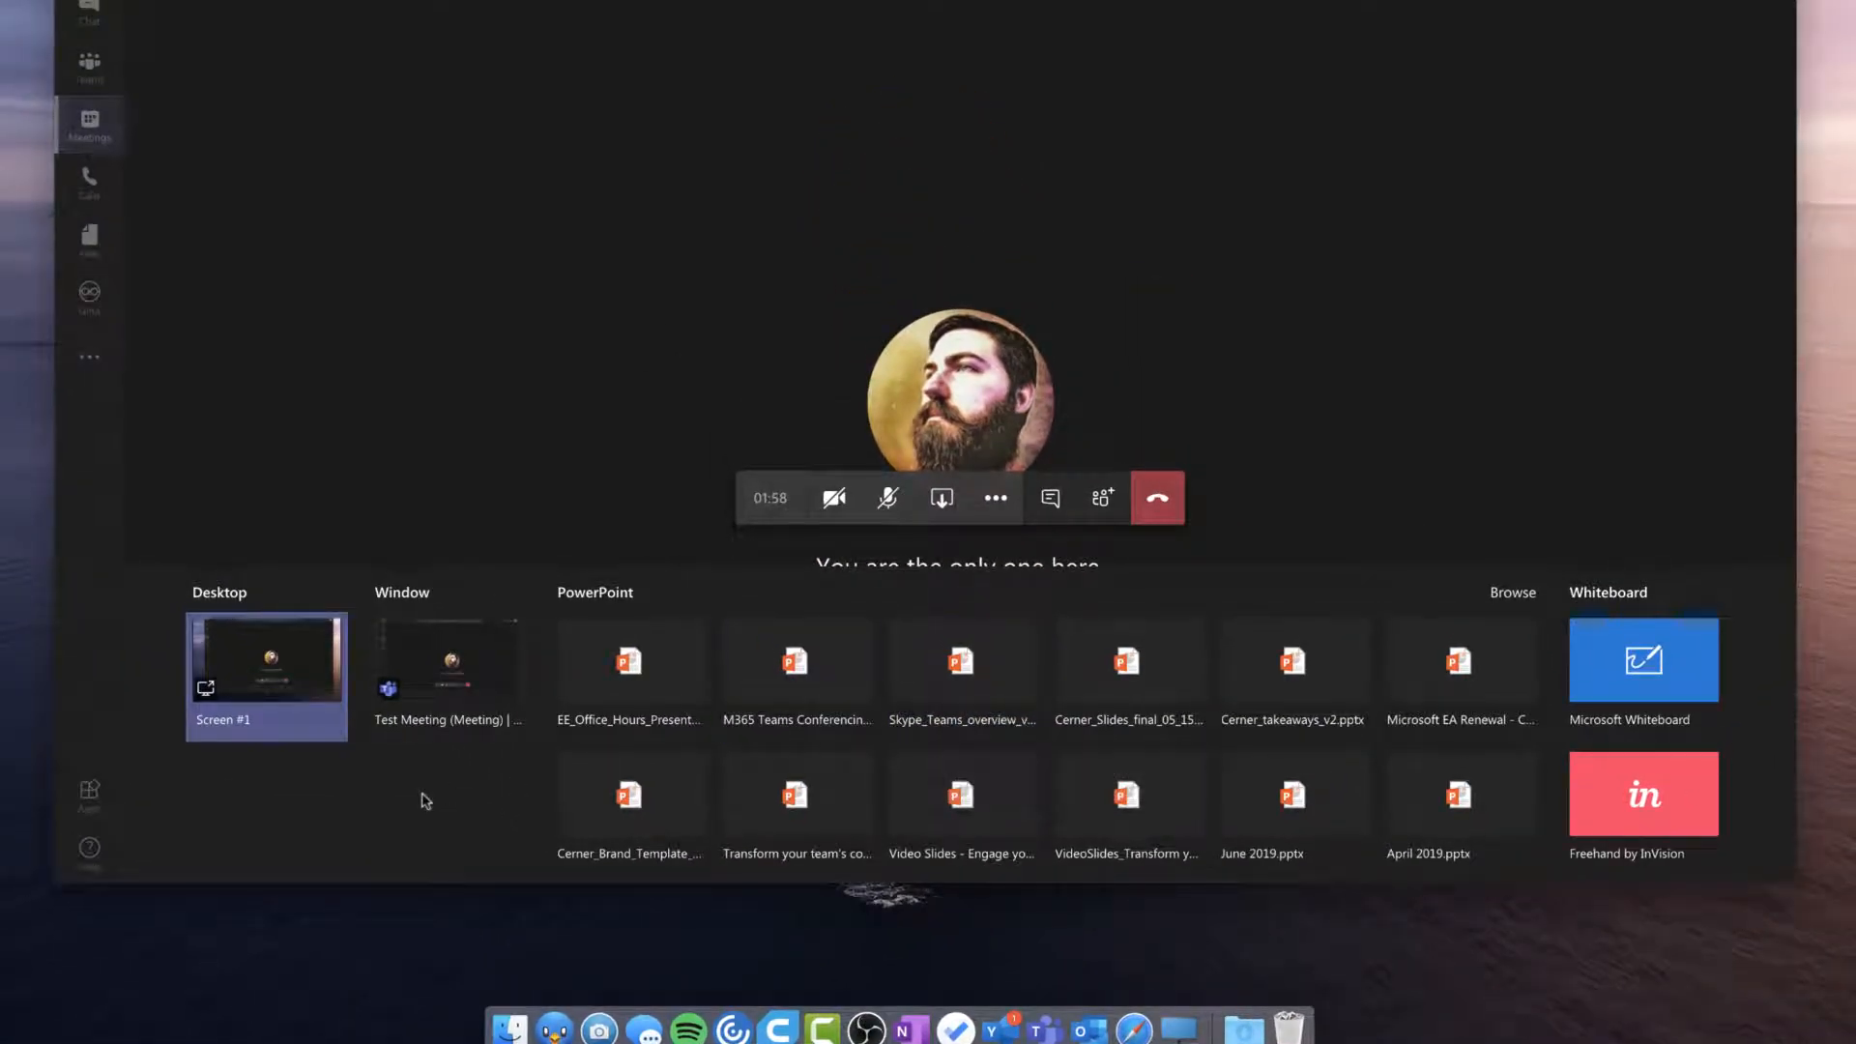
pyautogui.moveTo(1373, 570)
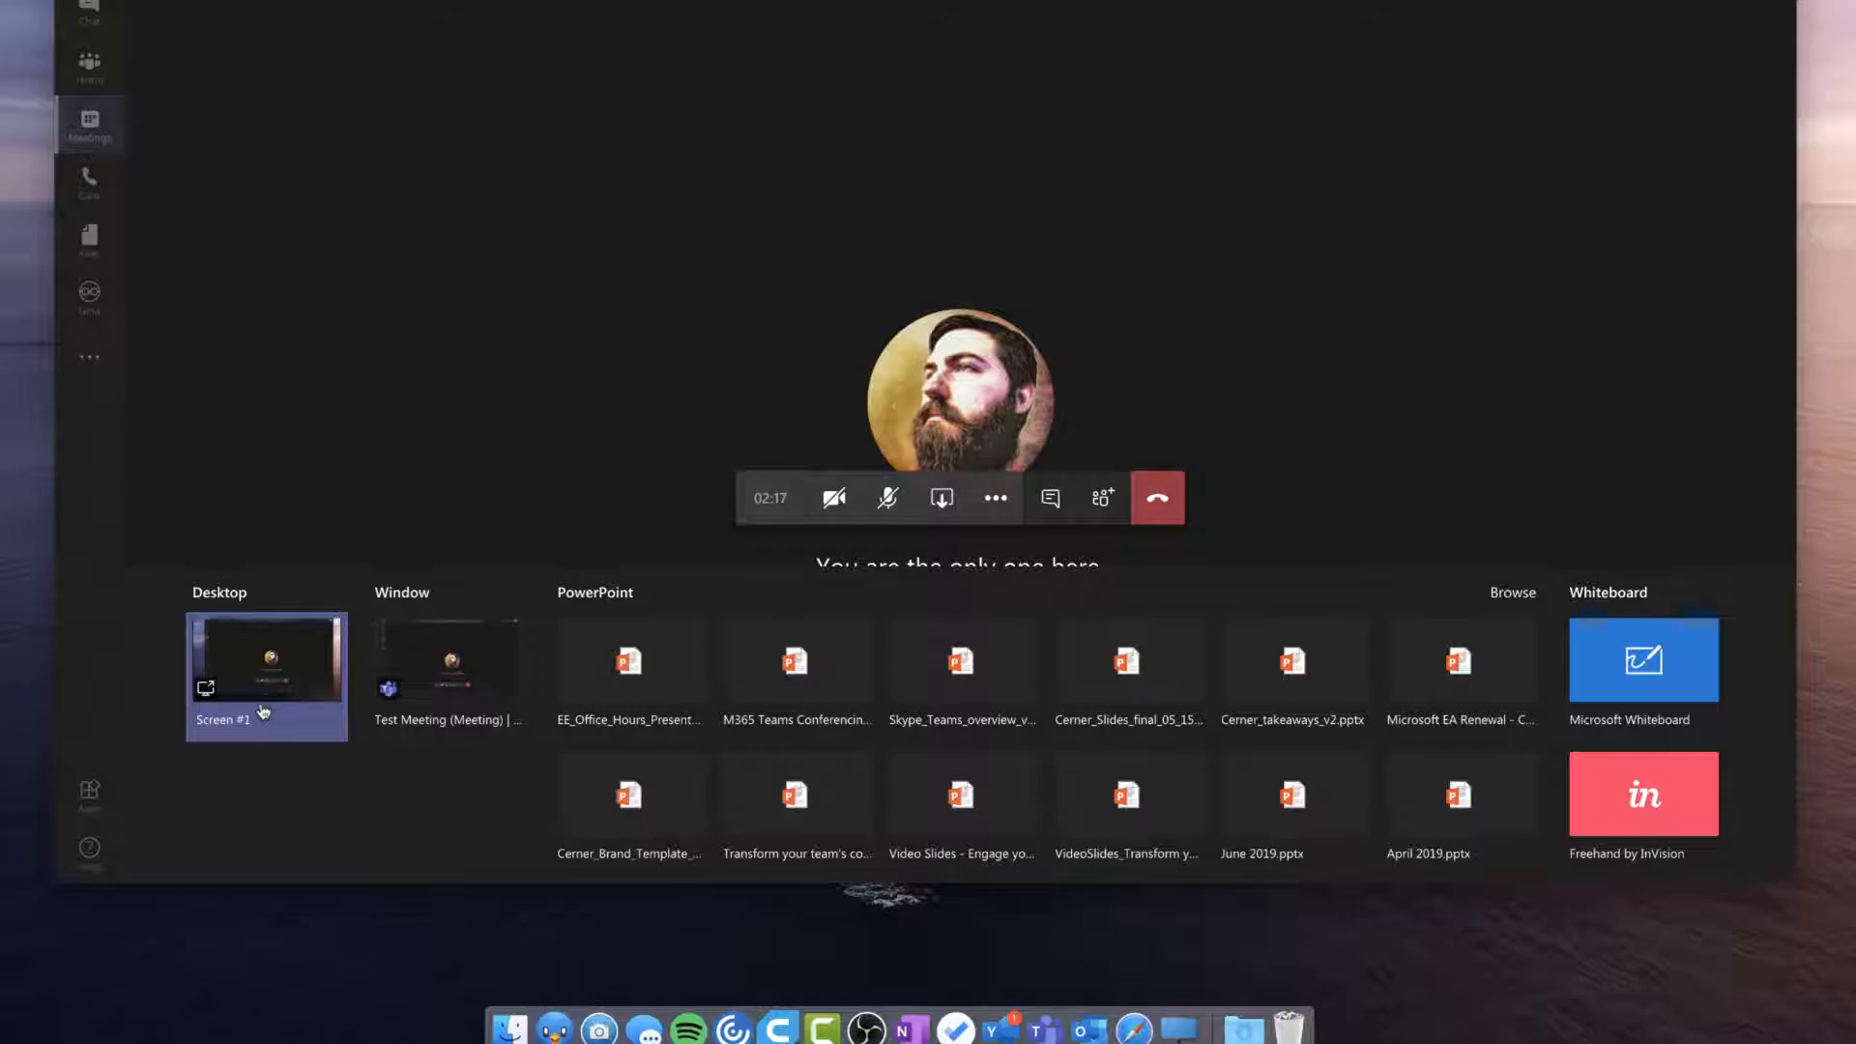
pyautogui.moveTo(243, 802)
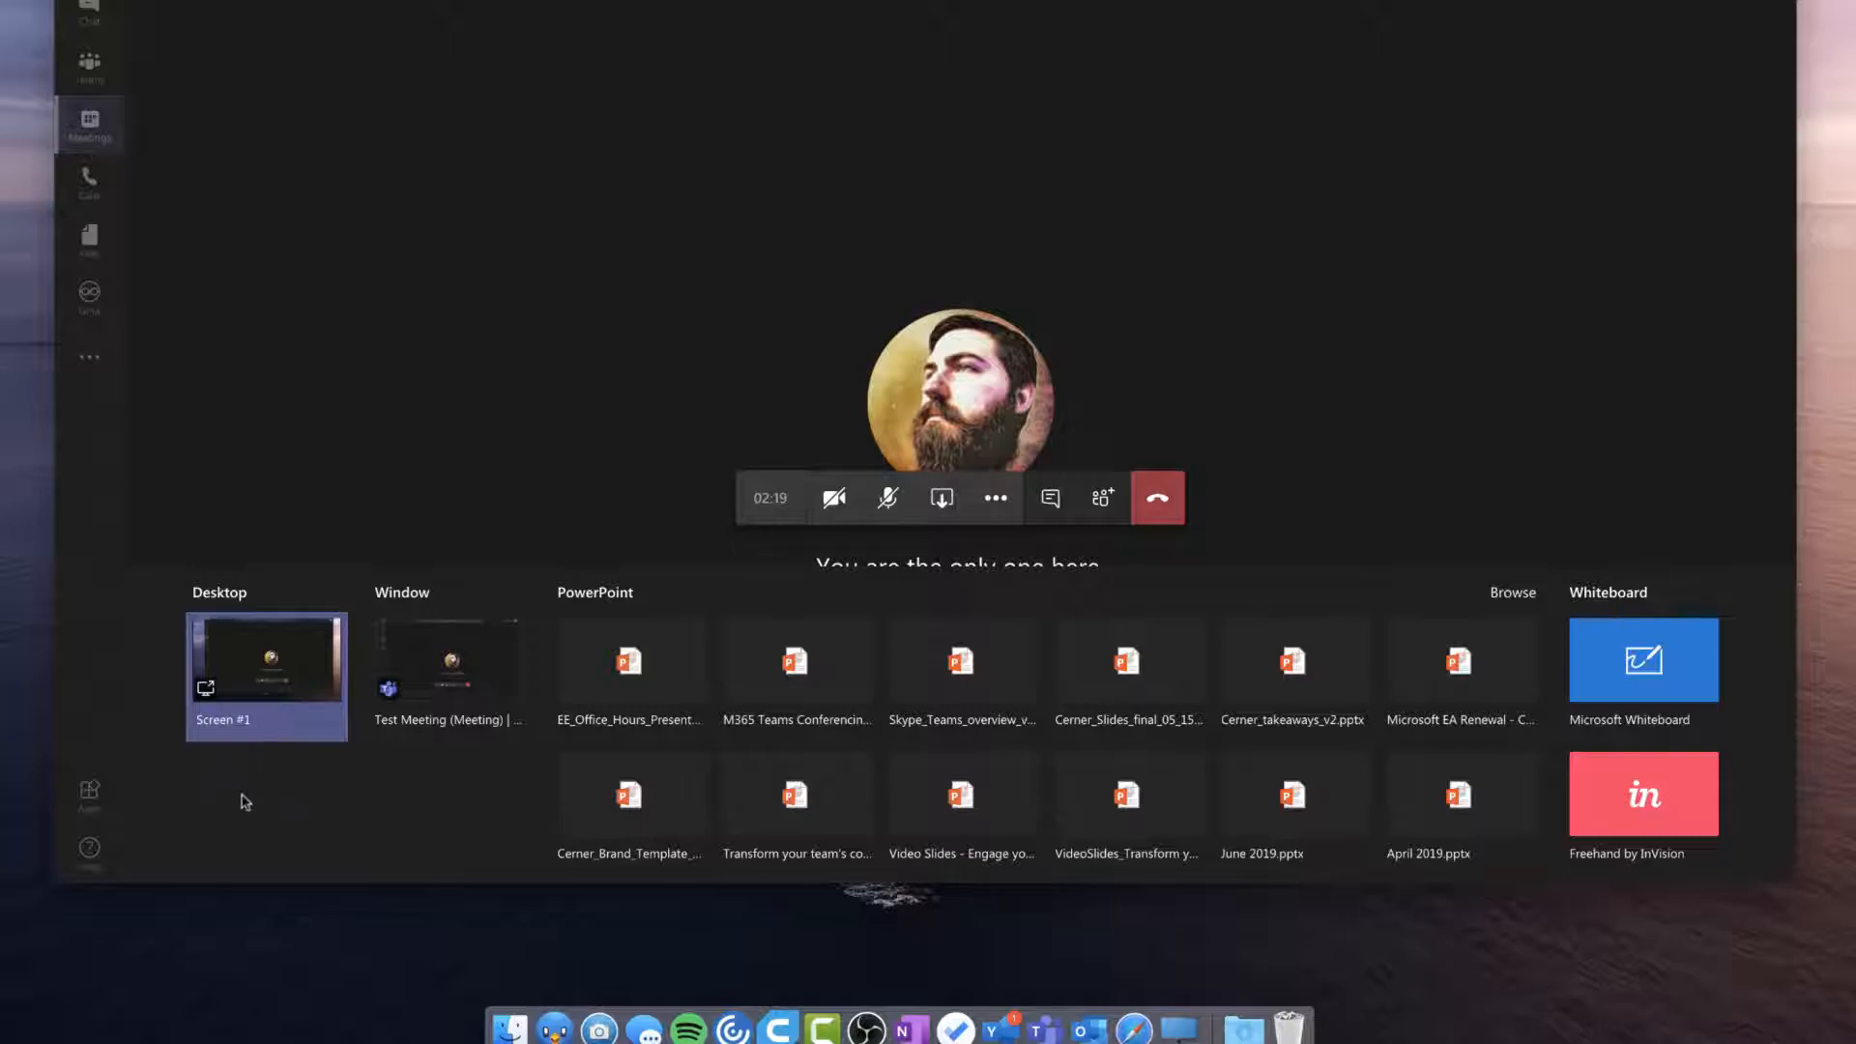
pyautogui.moveTo(263, 788)
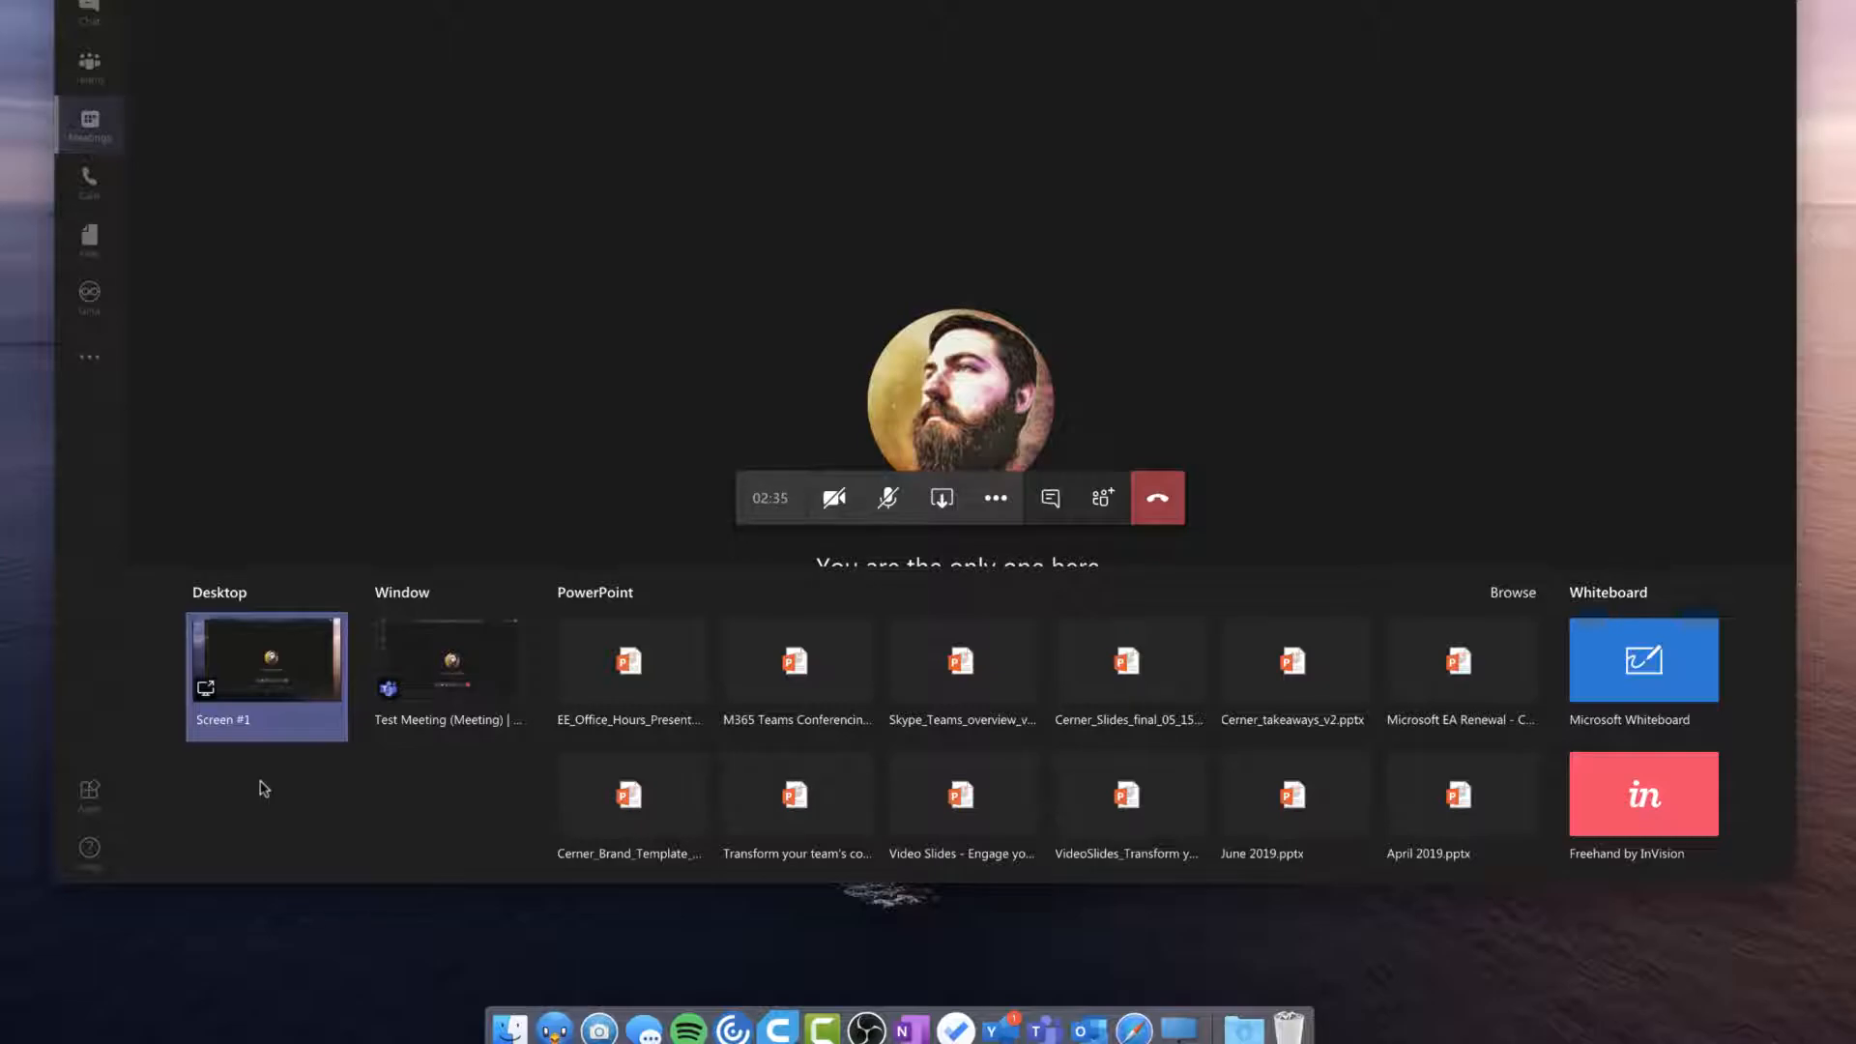
pyautogui.moveTo(274, 687)
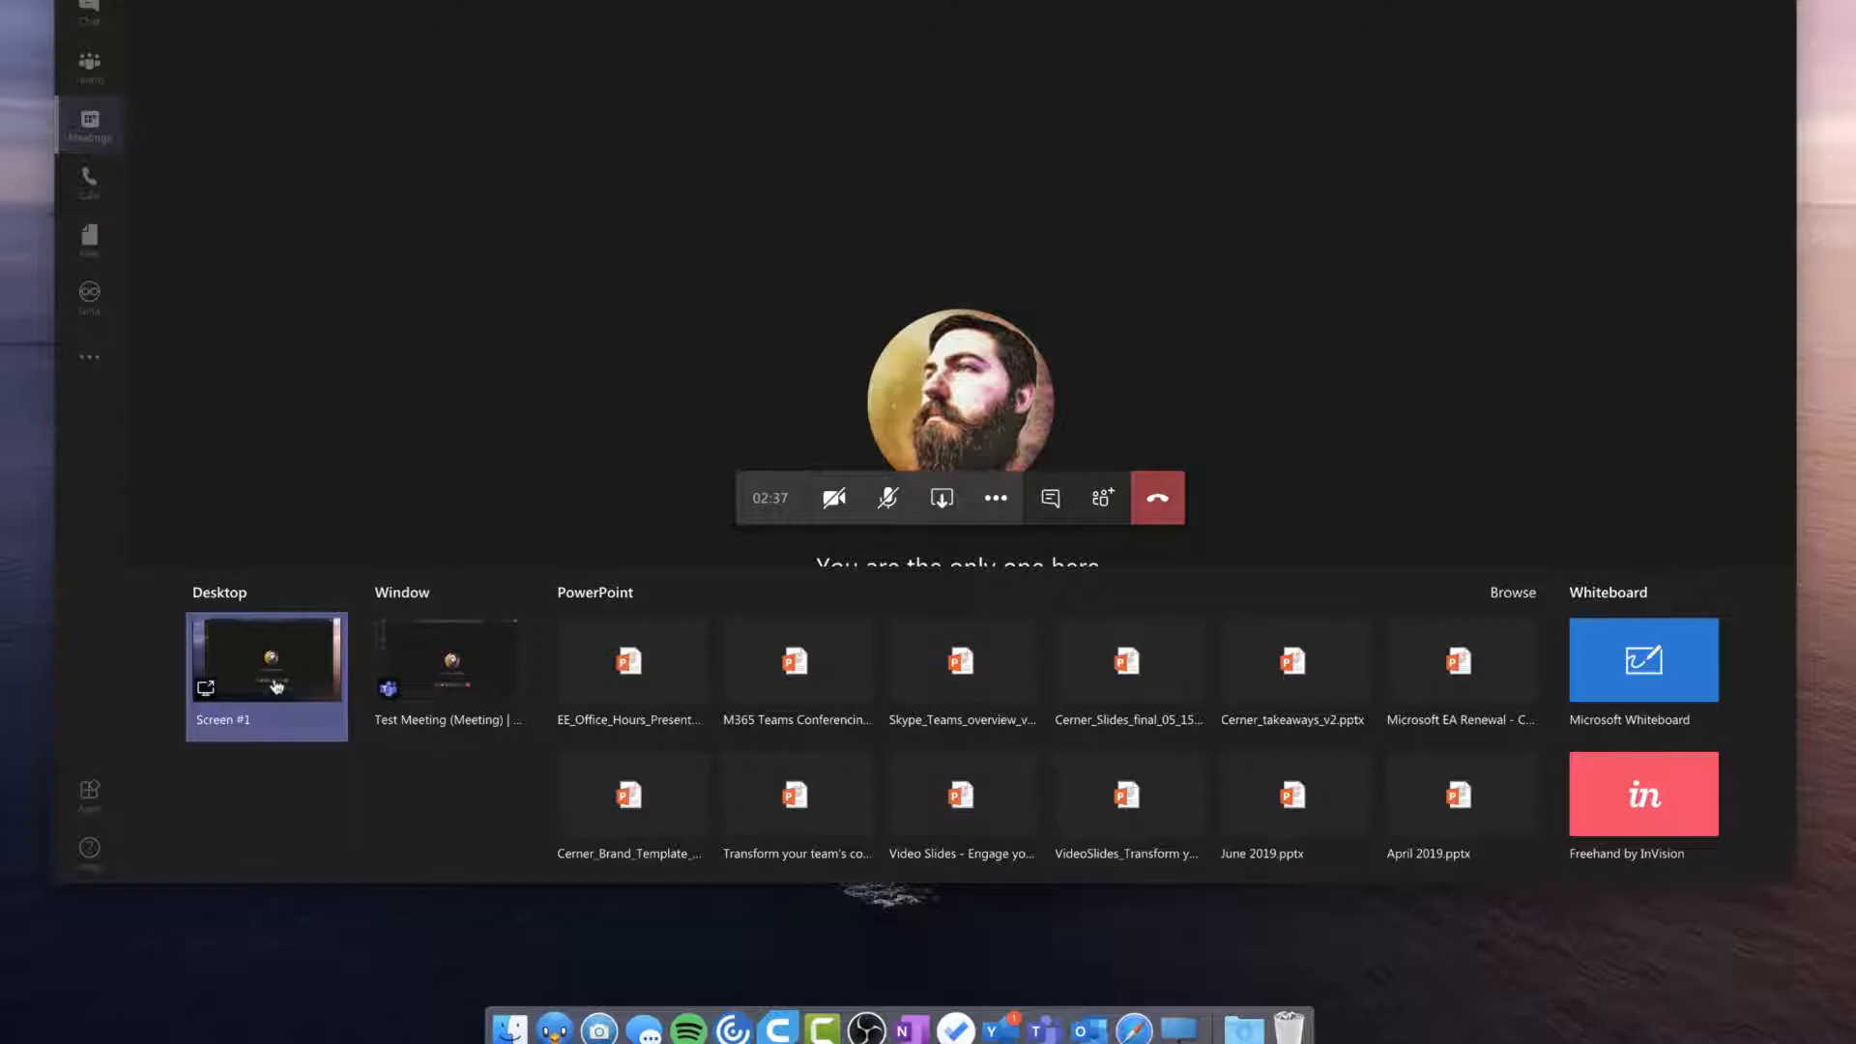
# Step: Share Screen #1 as the whole desktop and minimize the Teams call window
pyautogui.click(267, 659)
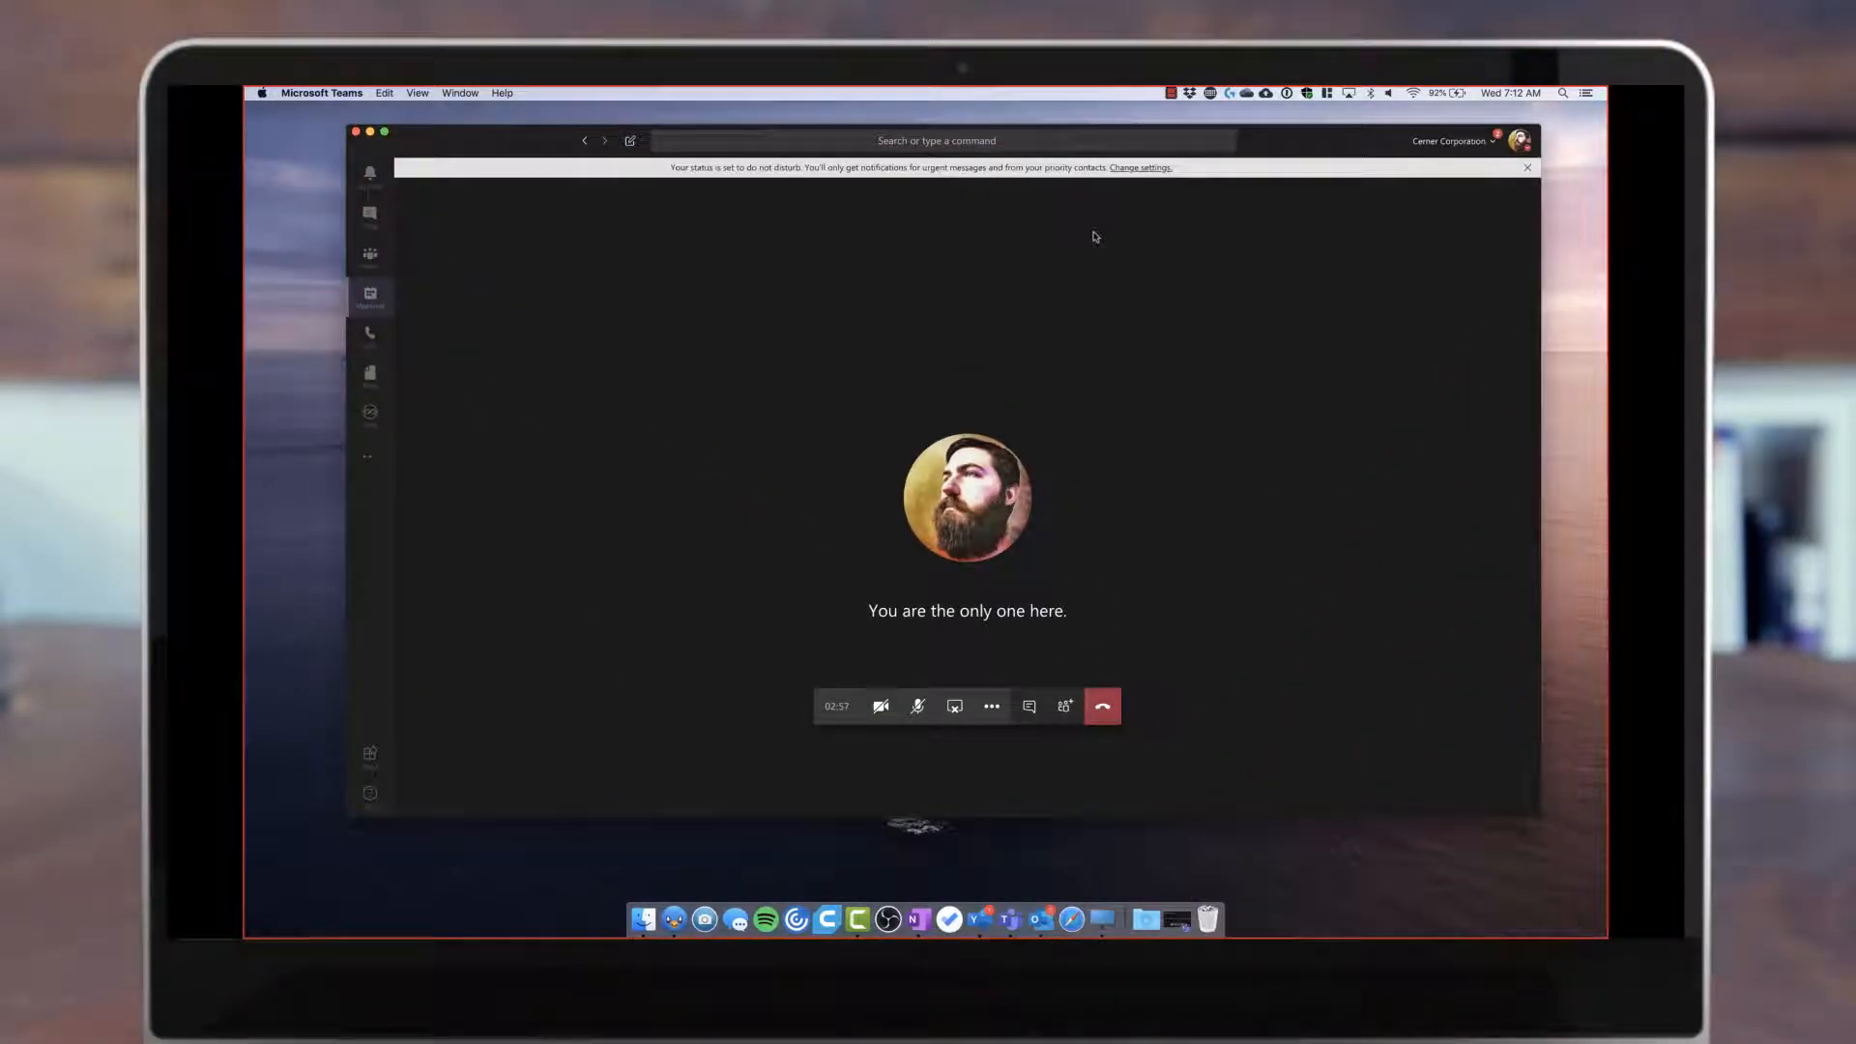
pyautogui.click(1101, 706)
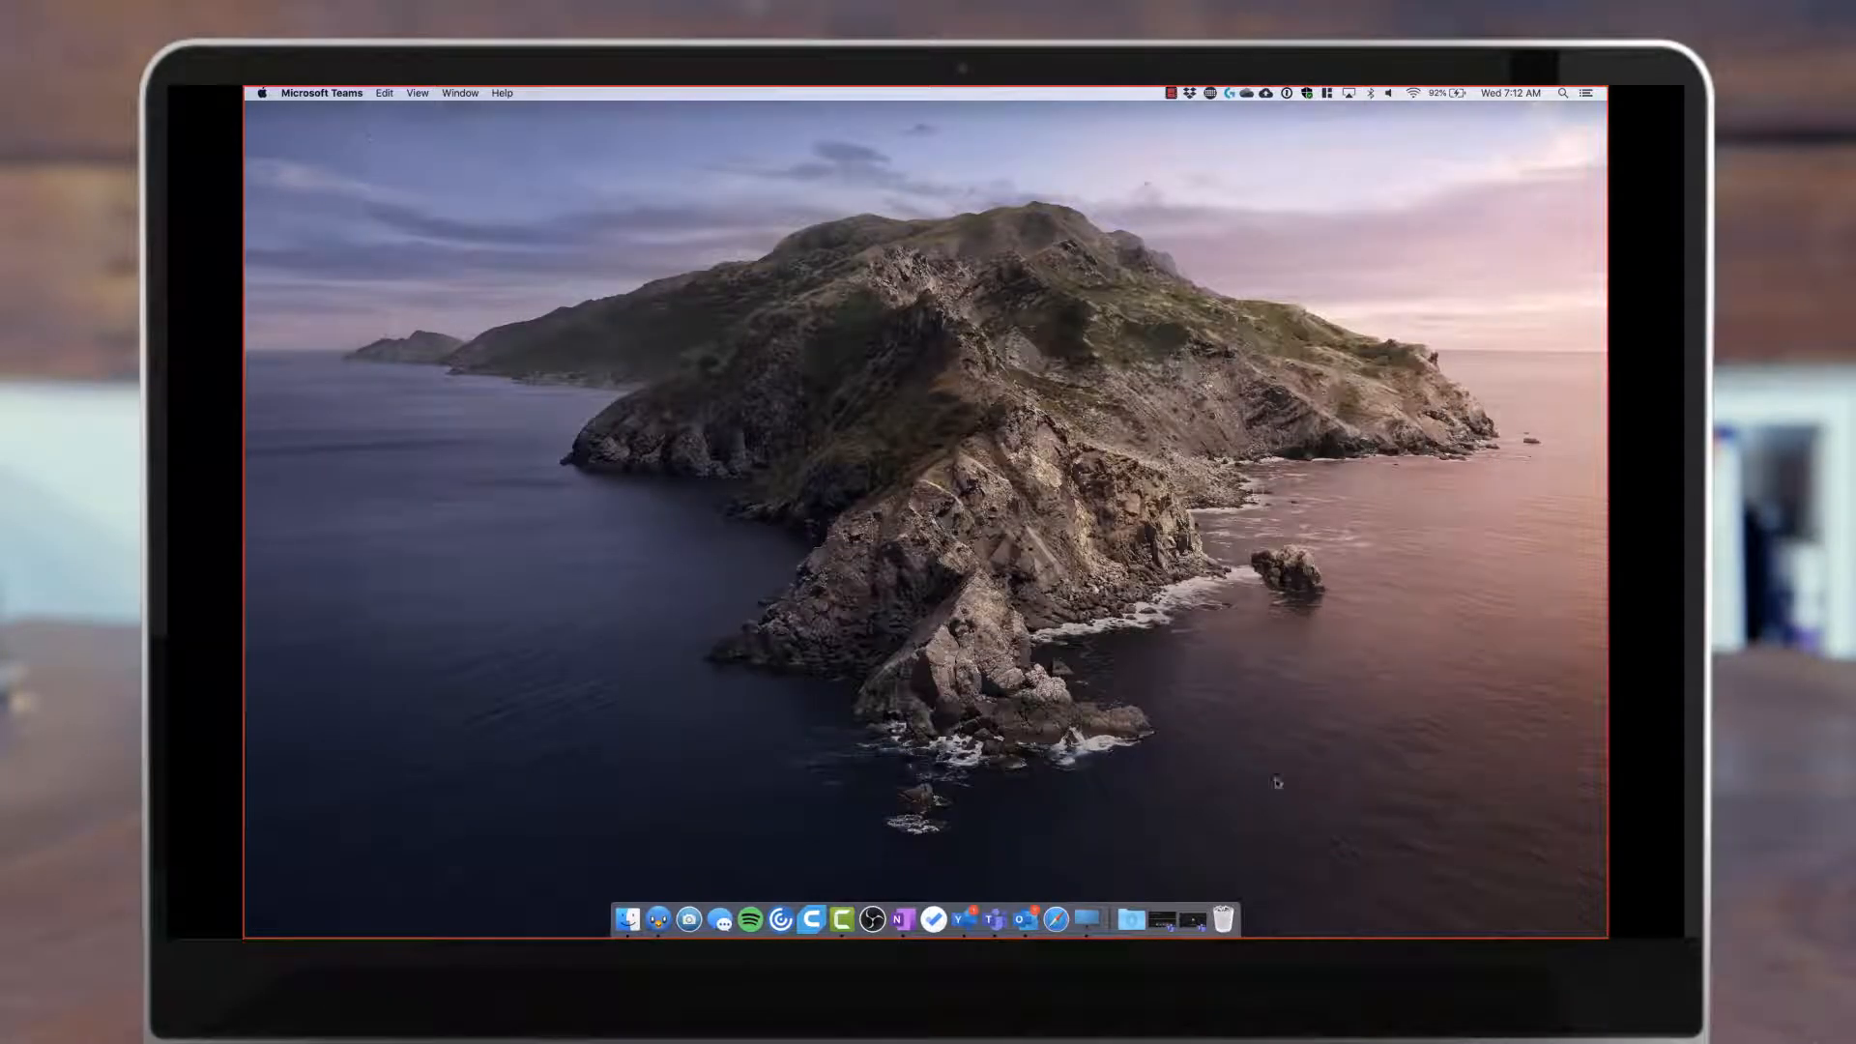
pyautogui.moveTo(908, 506)
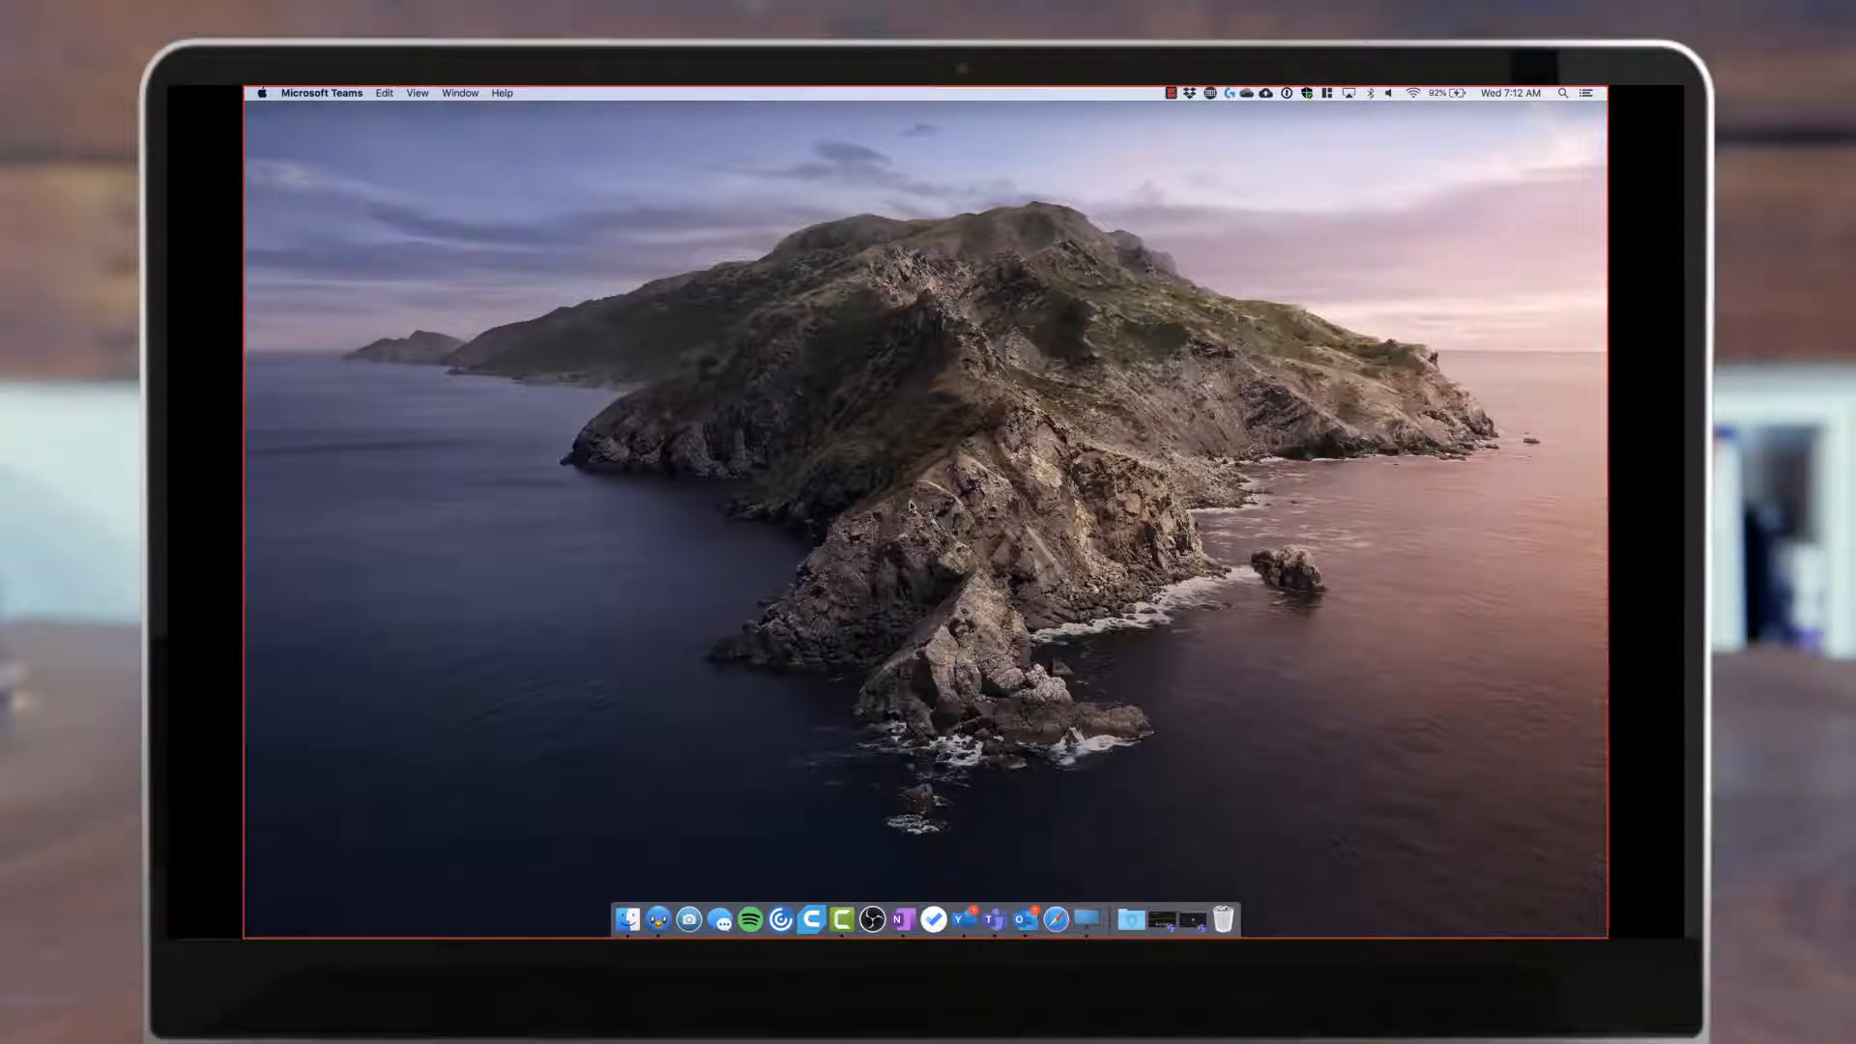
pyautogui.moveTo(977, 225)
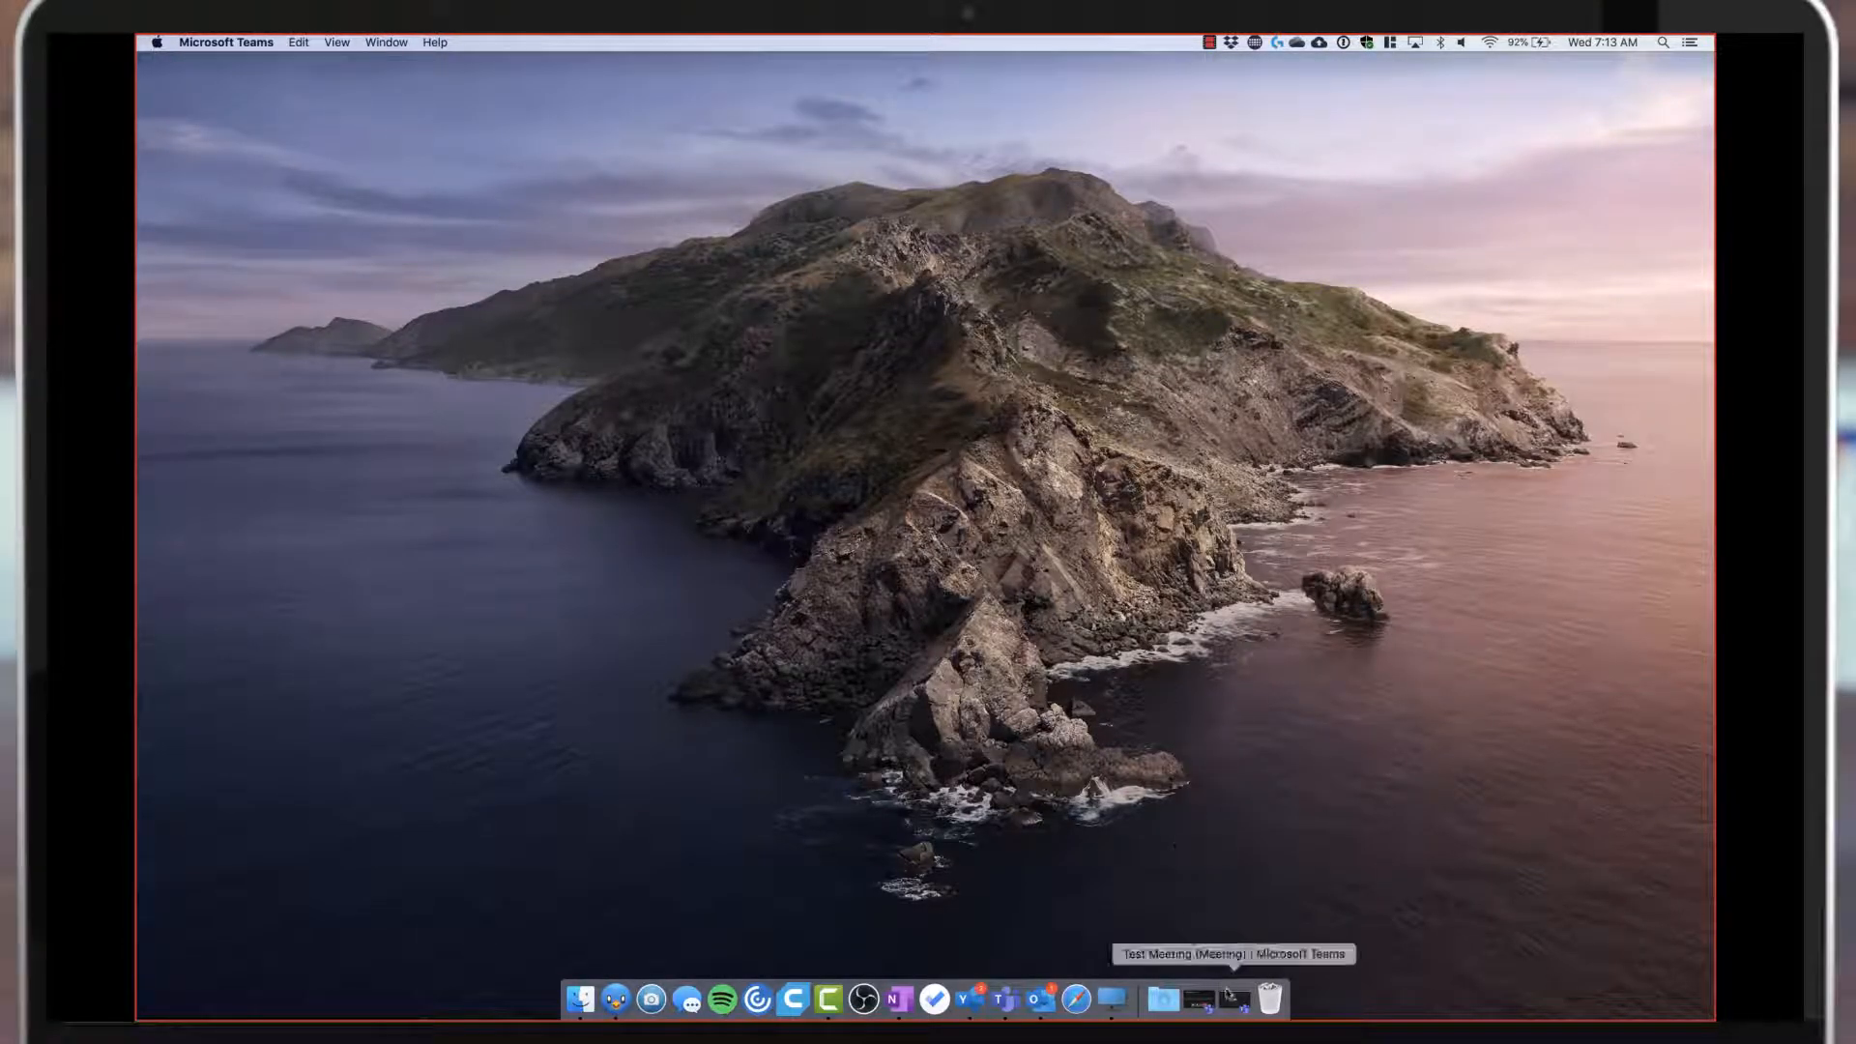
# Step: Restore the Teams call window from the Dock and end desktop sharing
pyautogui.click(1234, 1001)
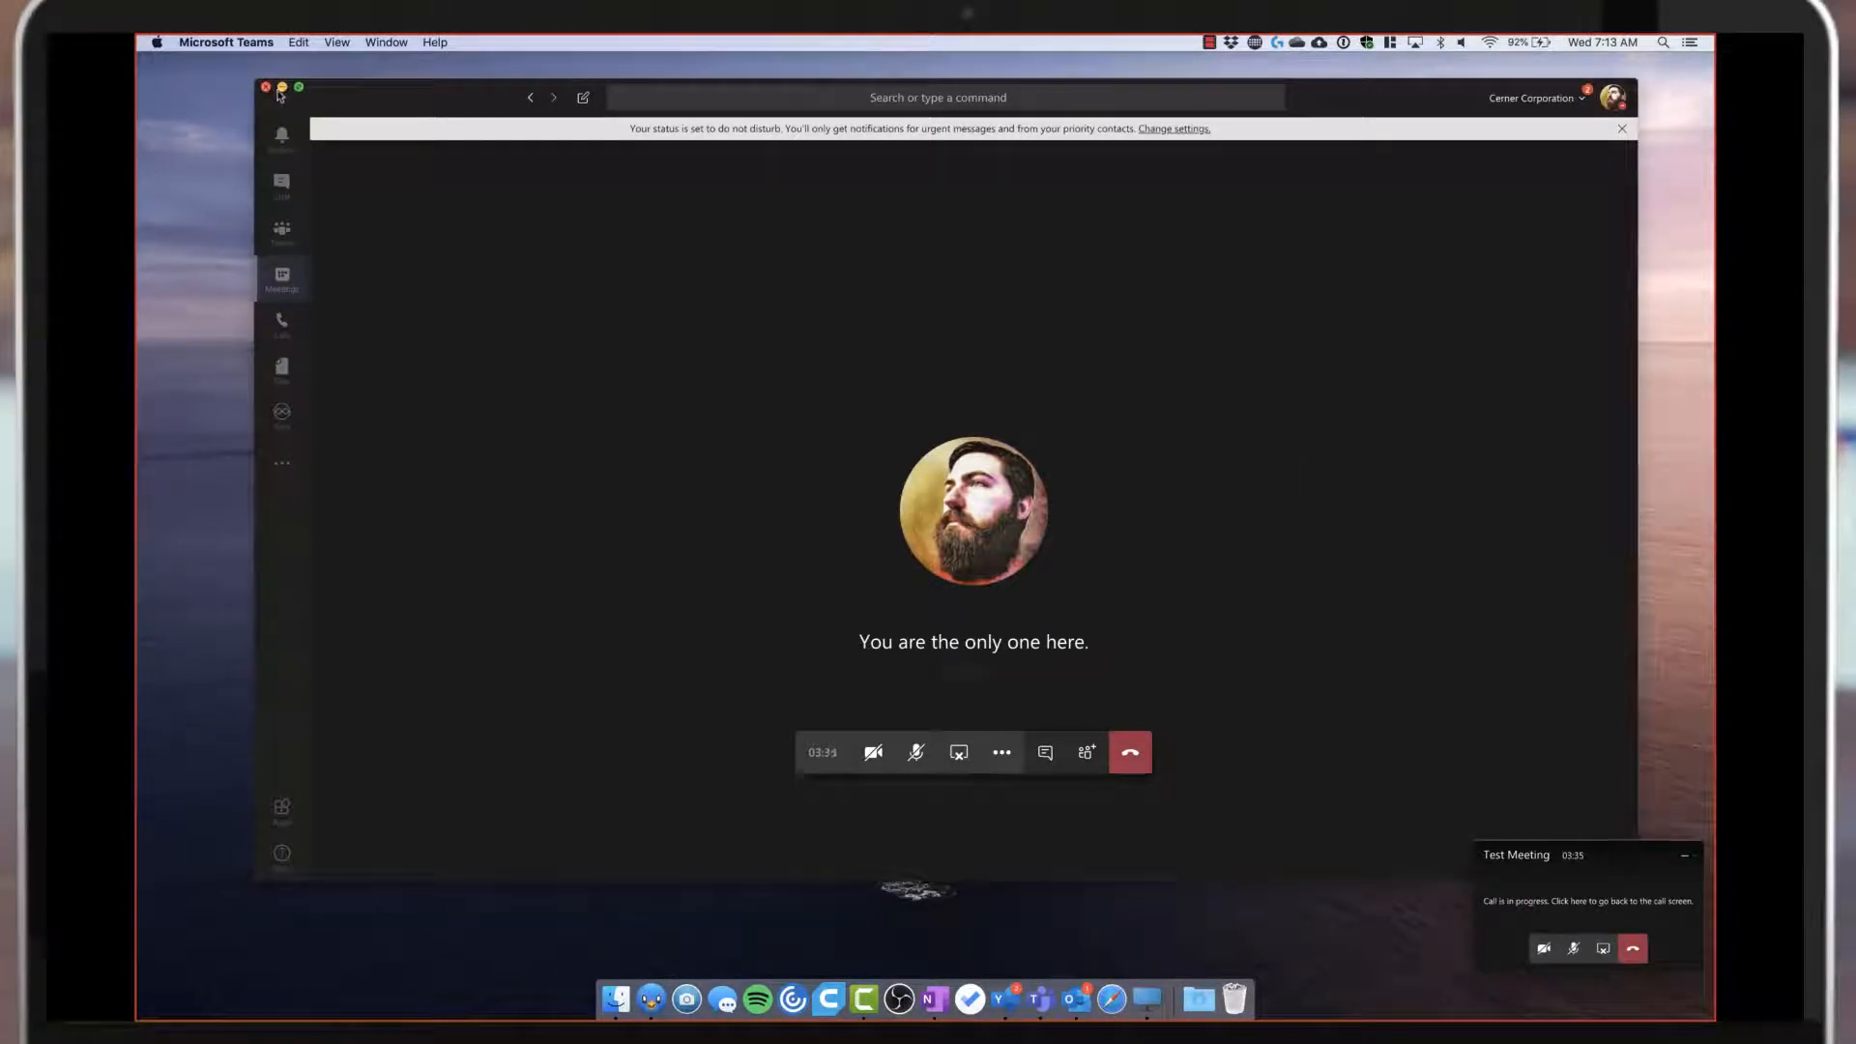
pyautogui.click(281, 86)
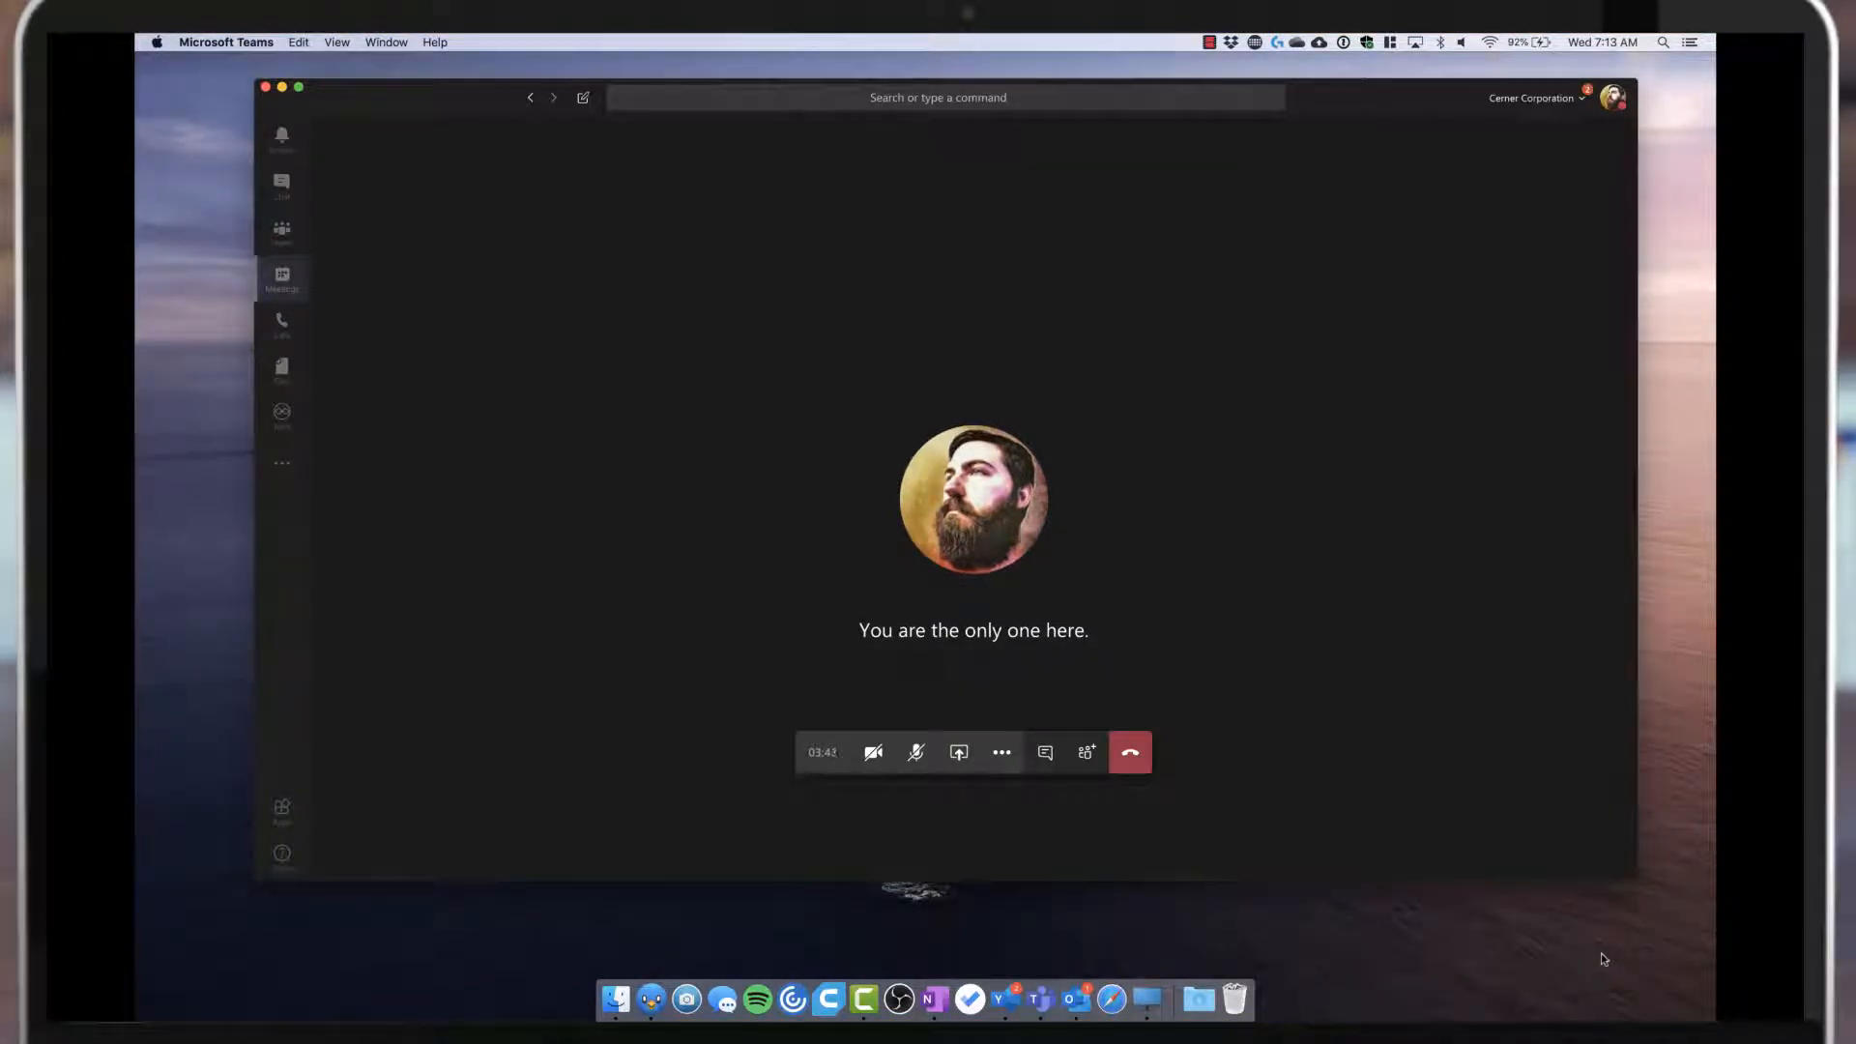
pyautogui.moveTo(1212, 589)
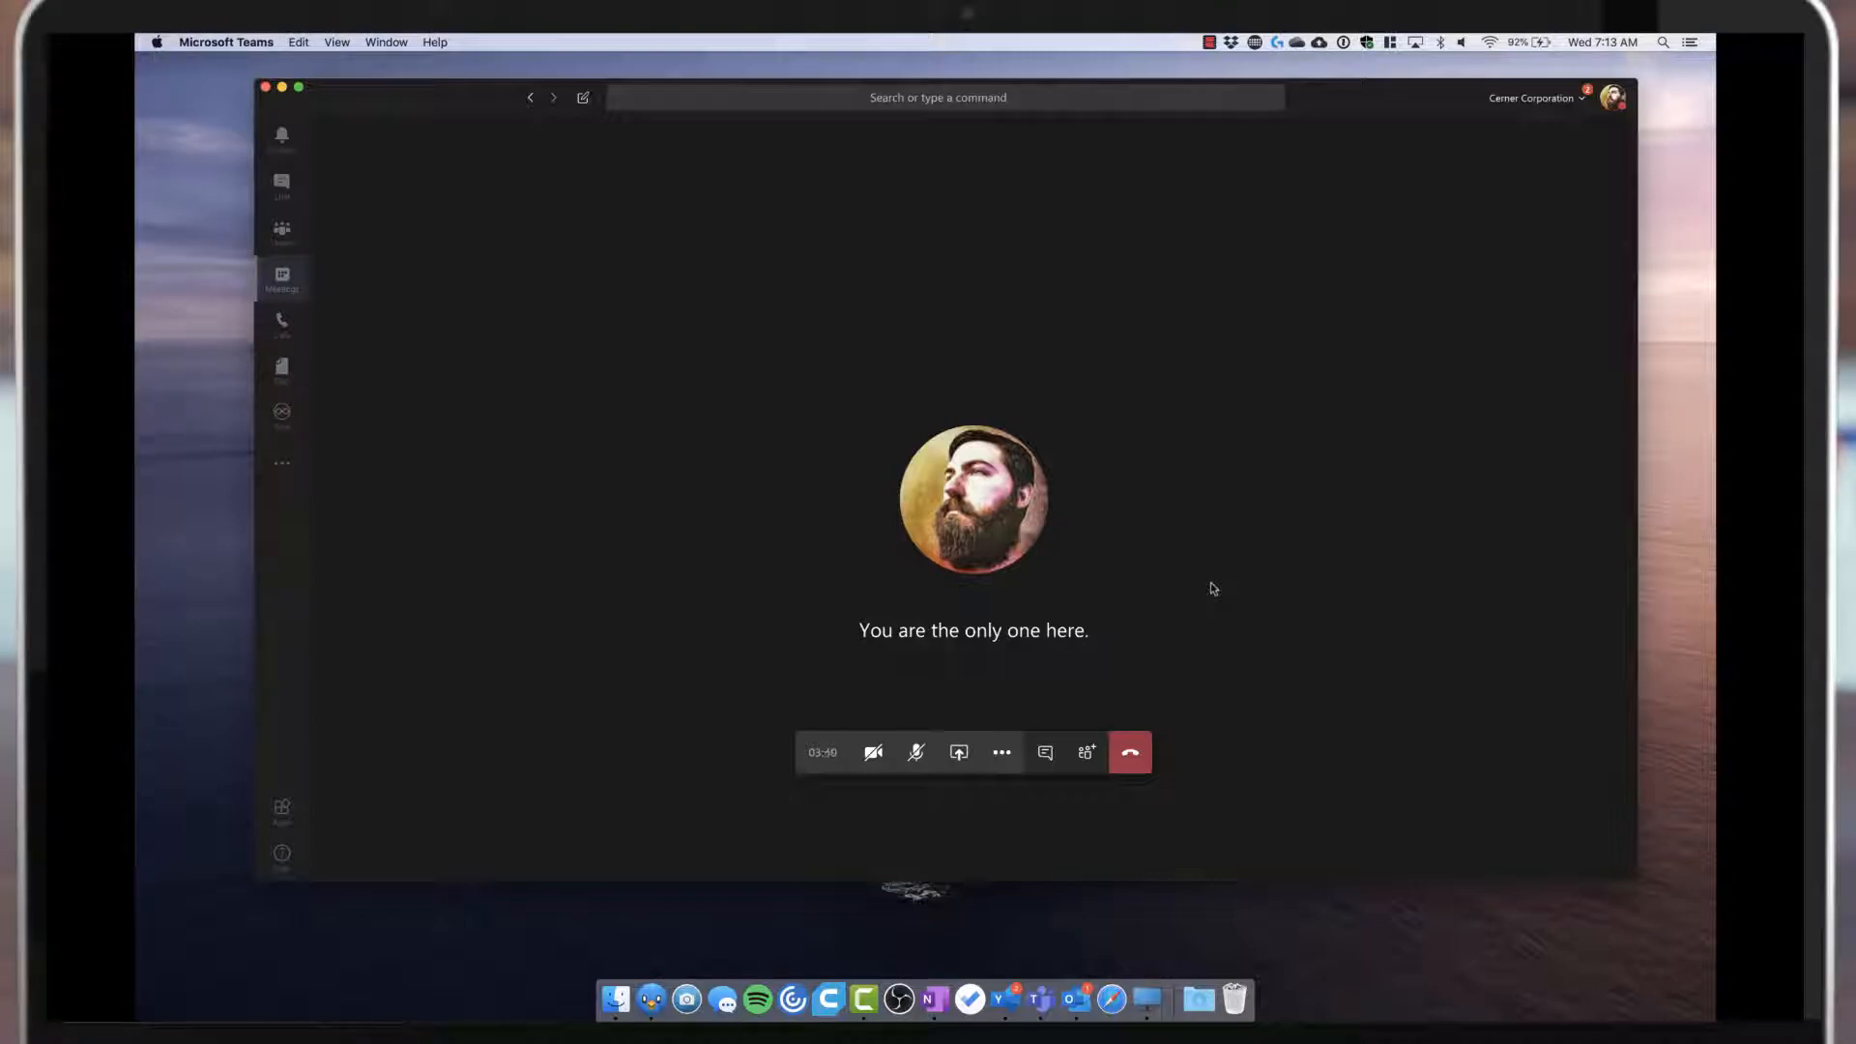
pyautogui.moveTo(959, 754)
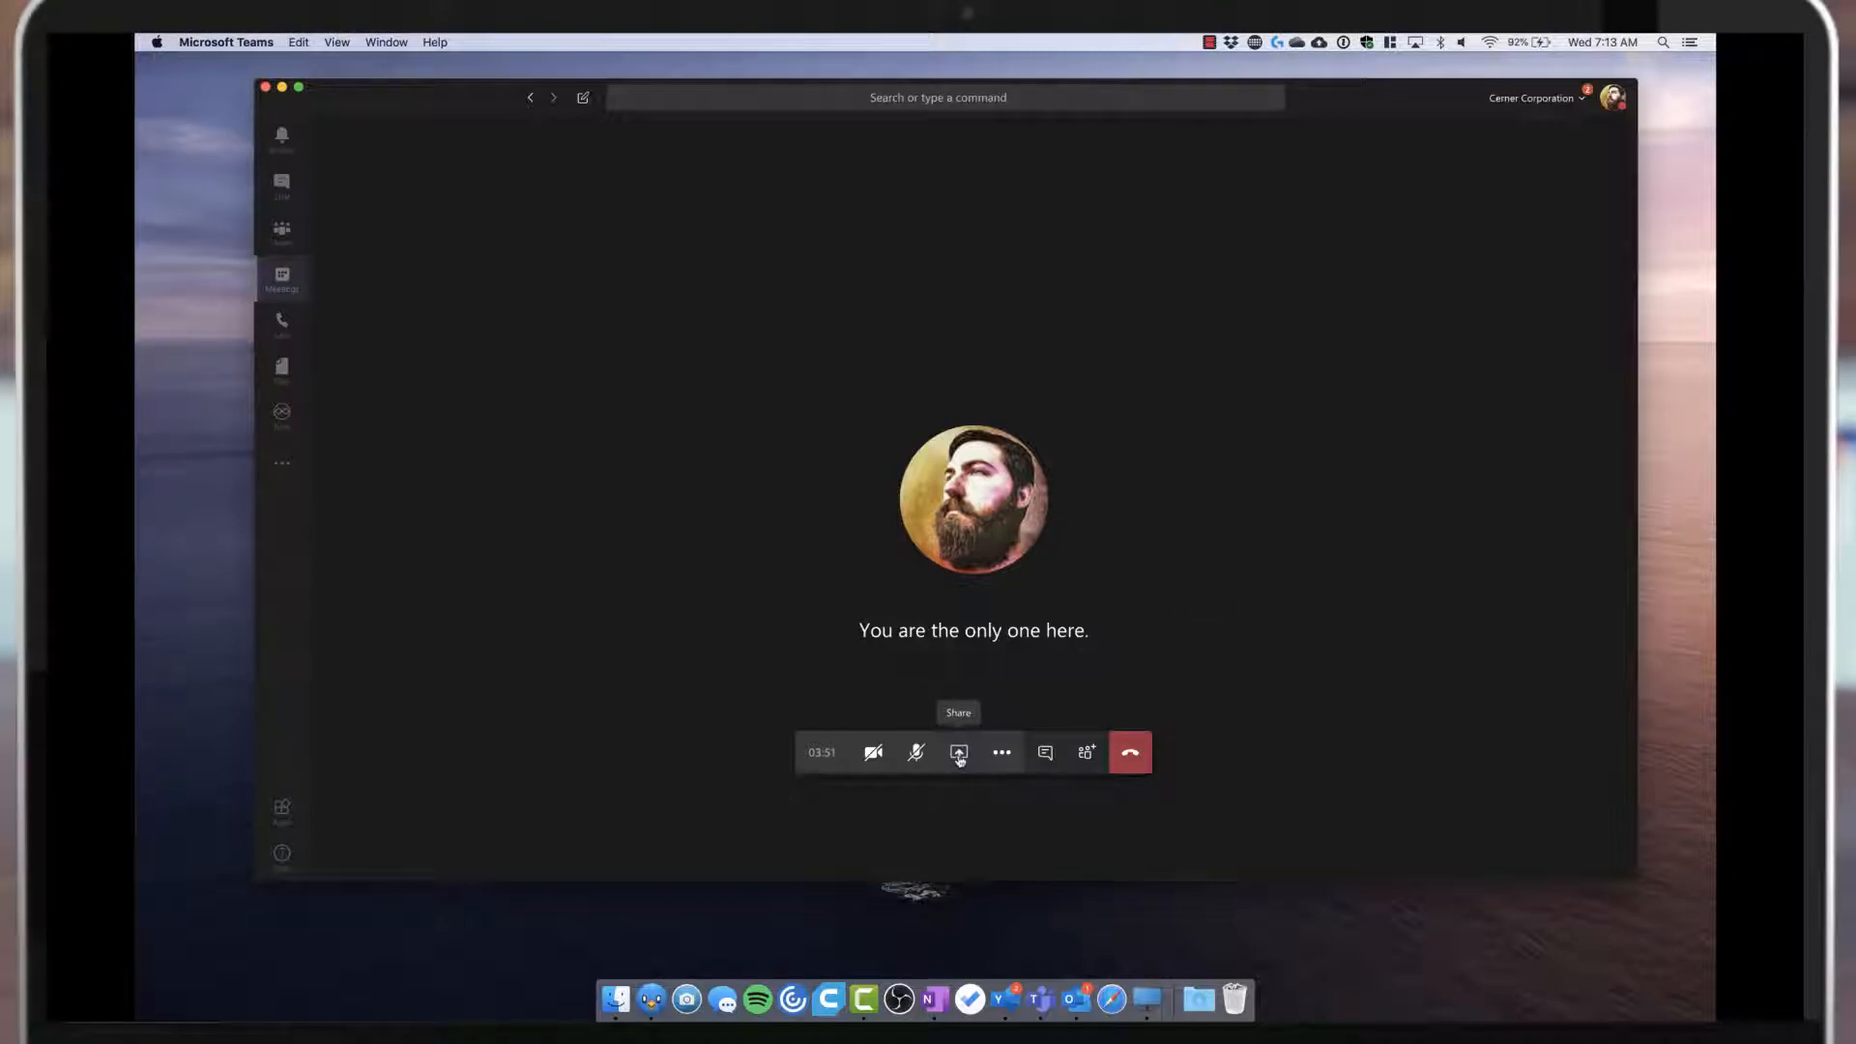
# Step: Toggle the share tray closed and back open so Favorites and Inbox windows appear
pyautogui.click(959, 753)
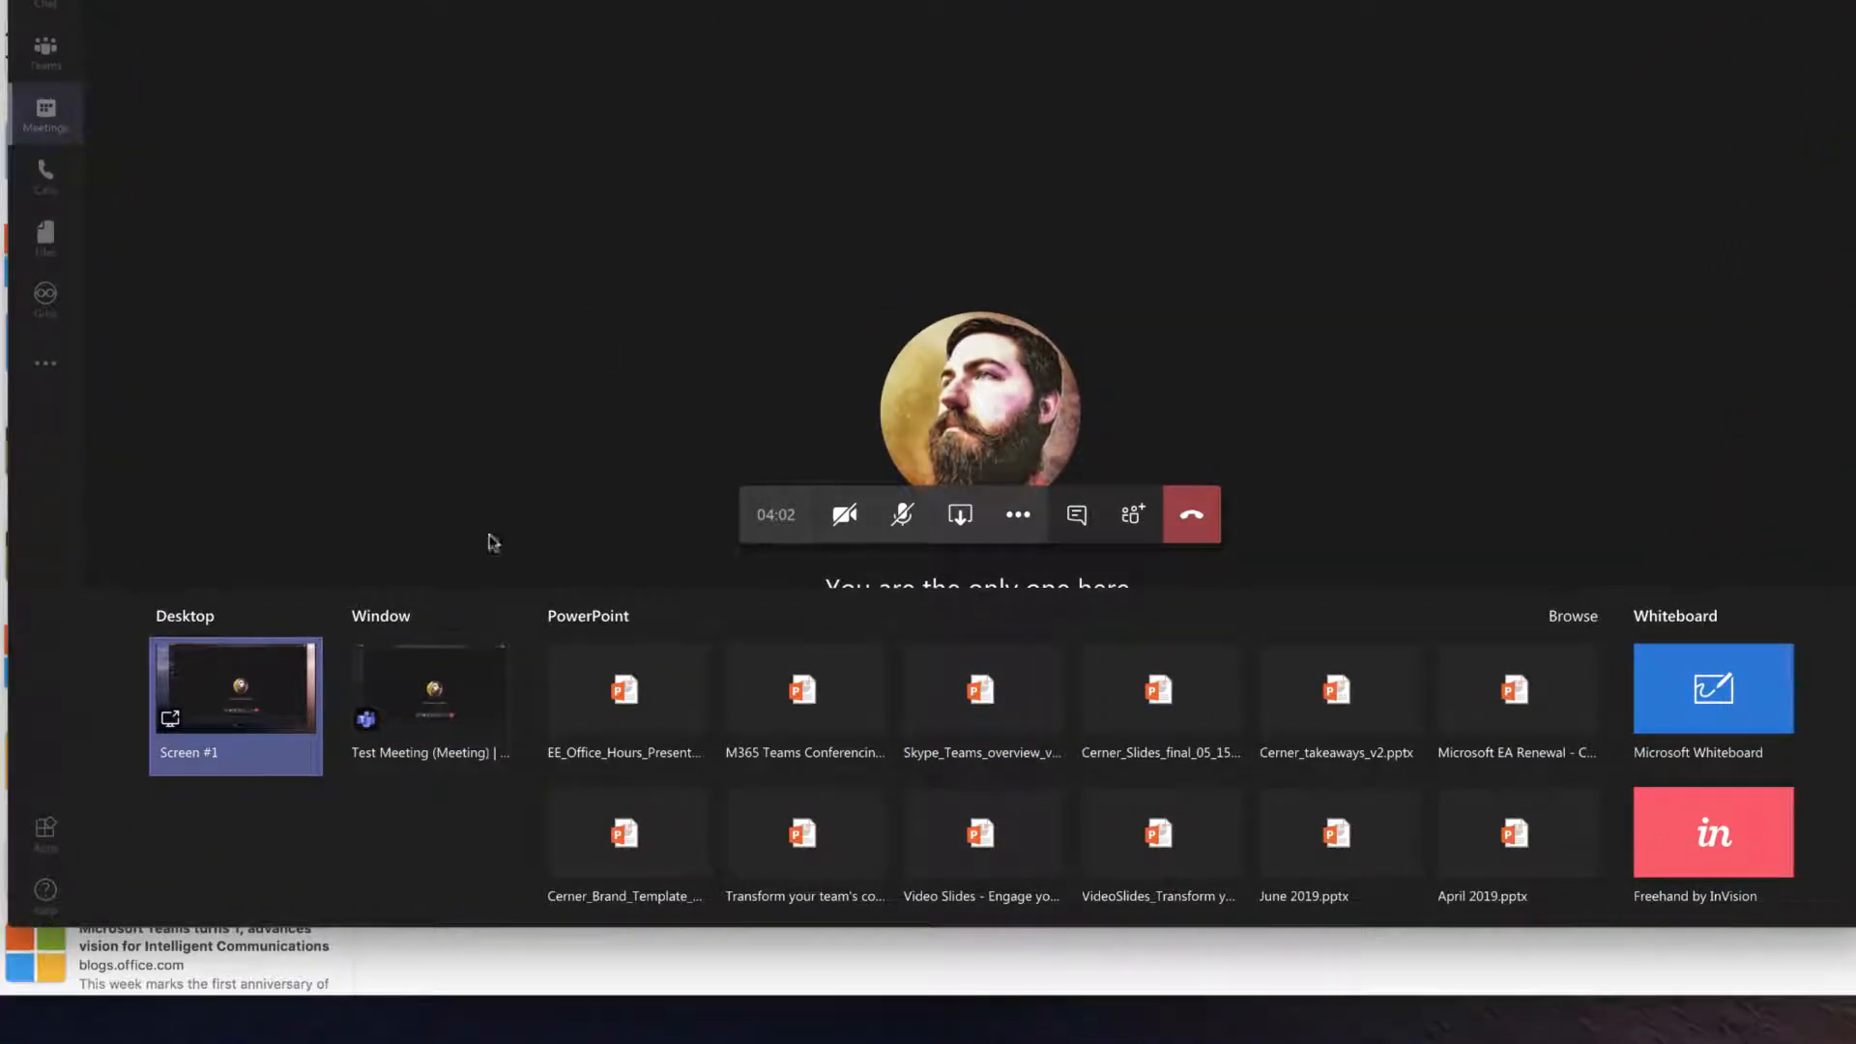
pyautogui.click(959, 514)
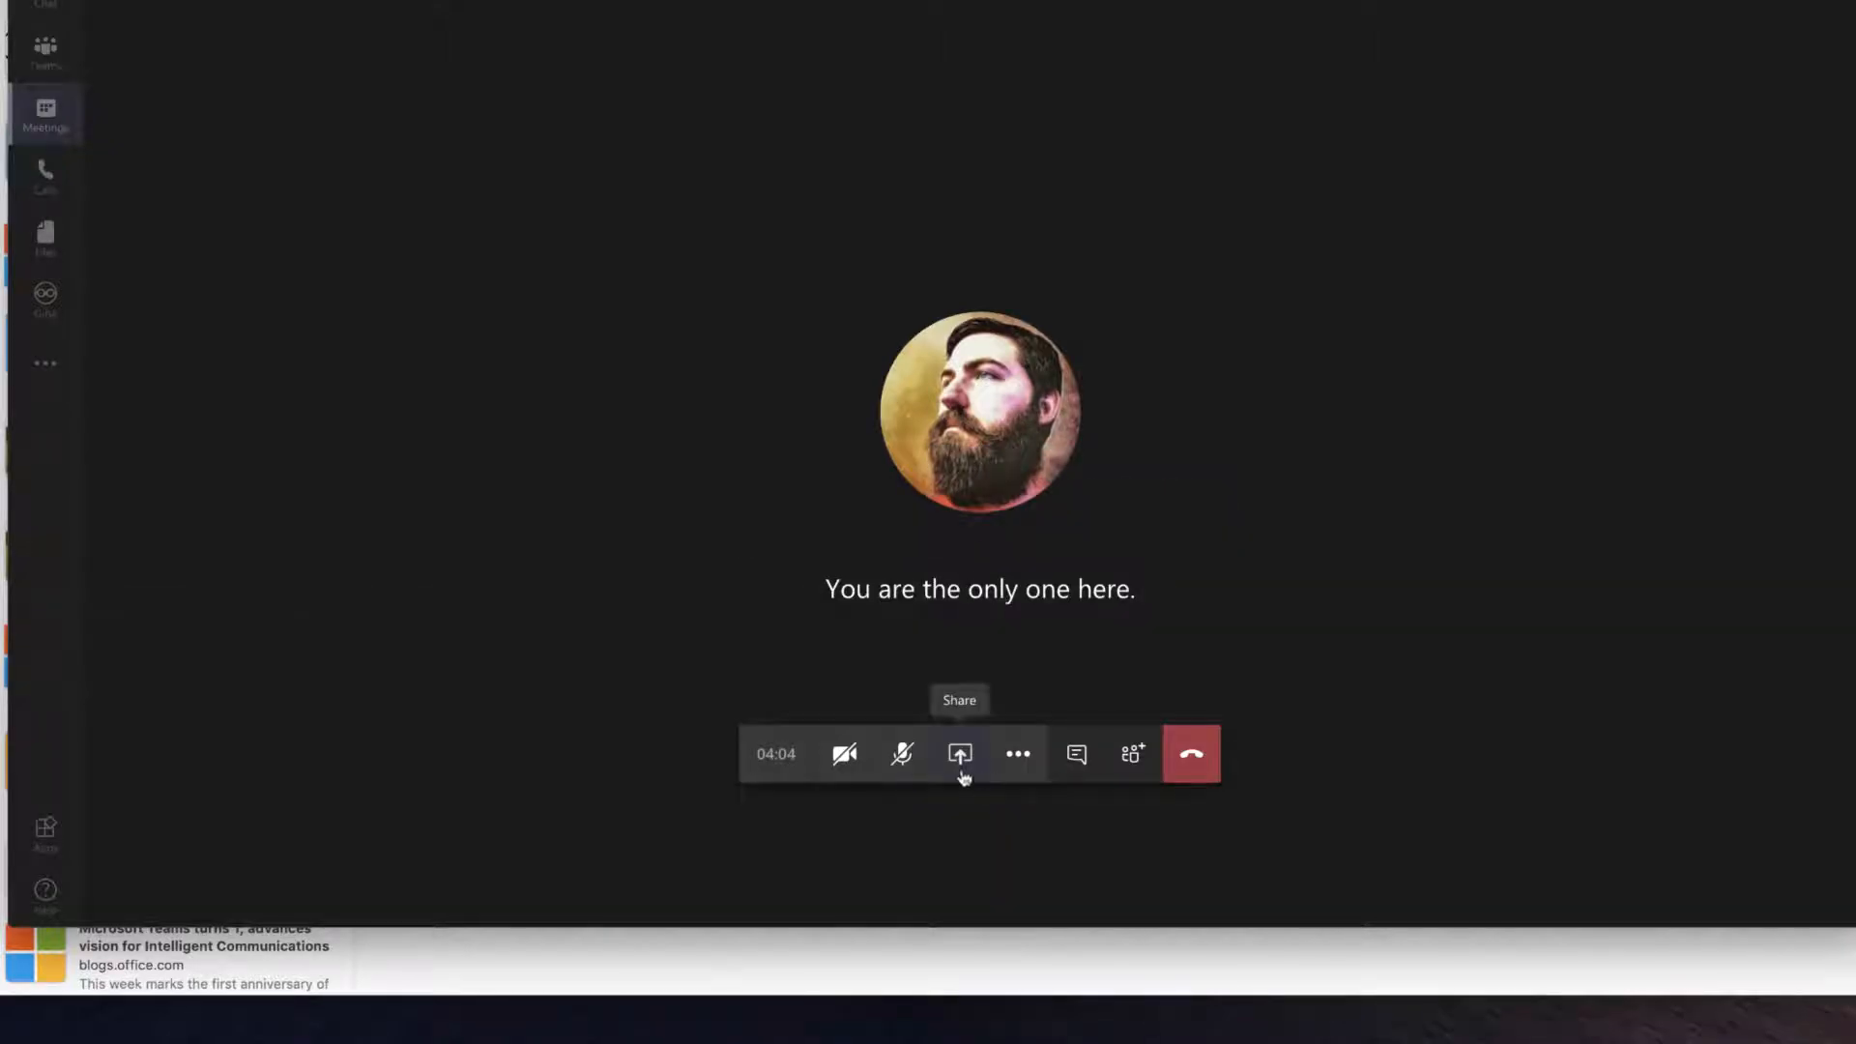
pyautogui.click(960, 753)
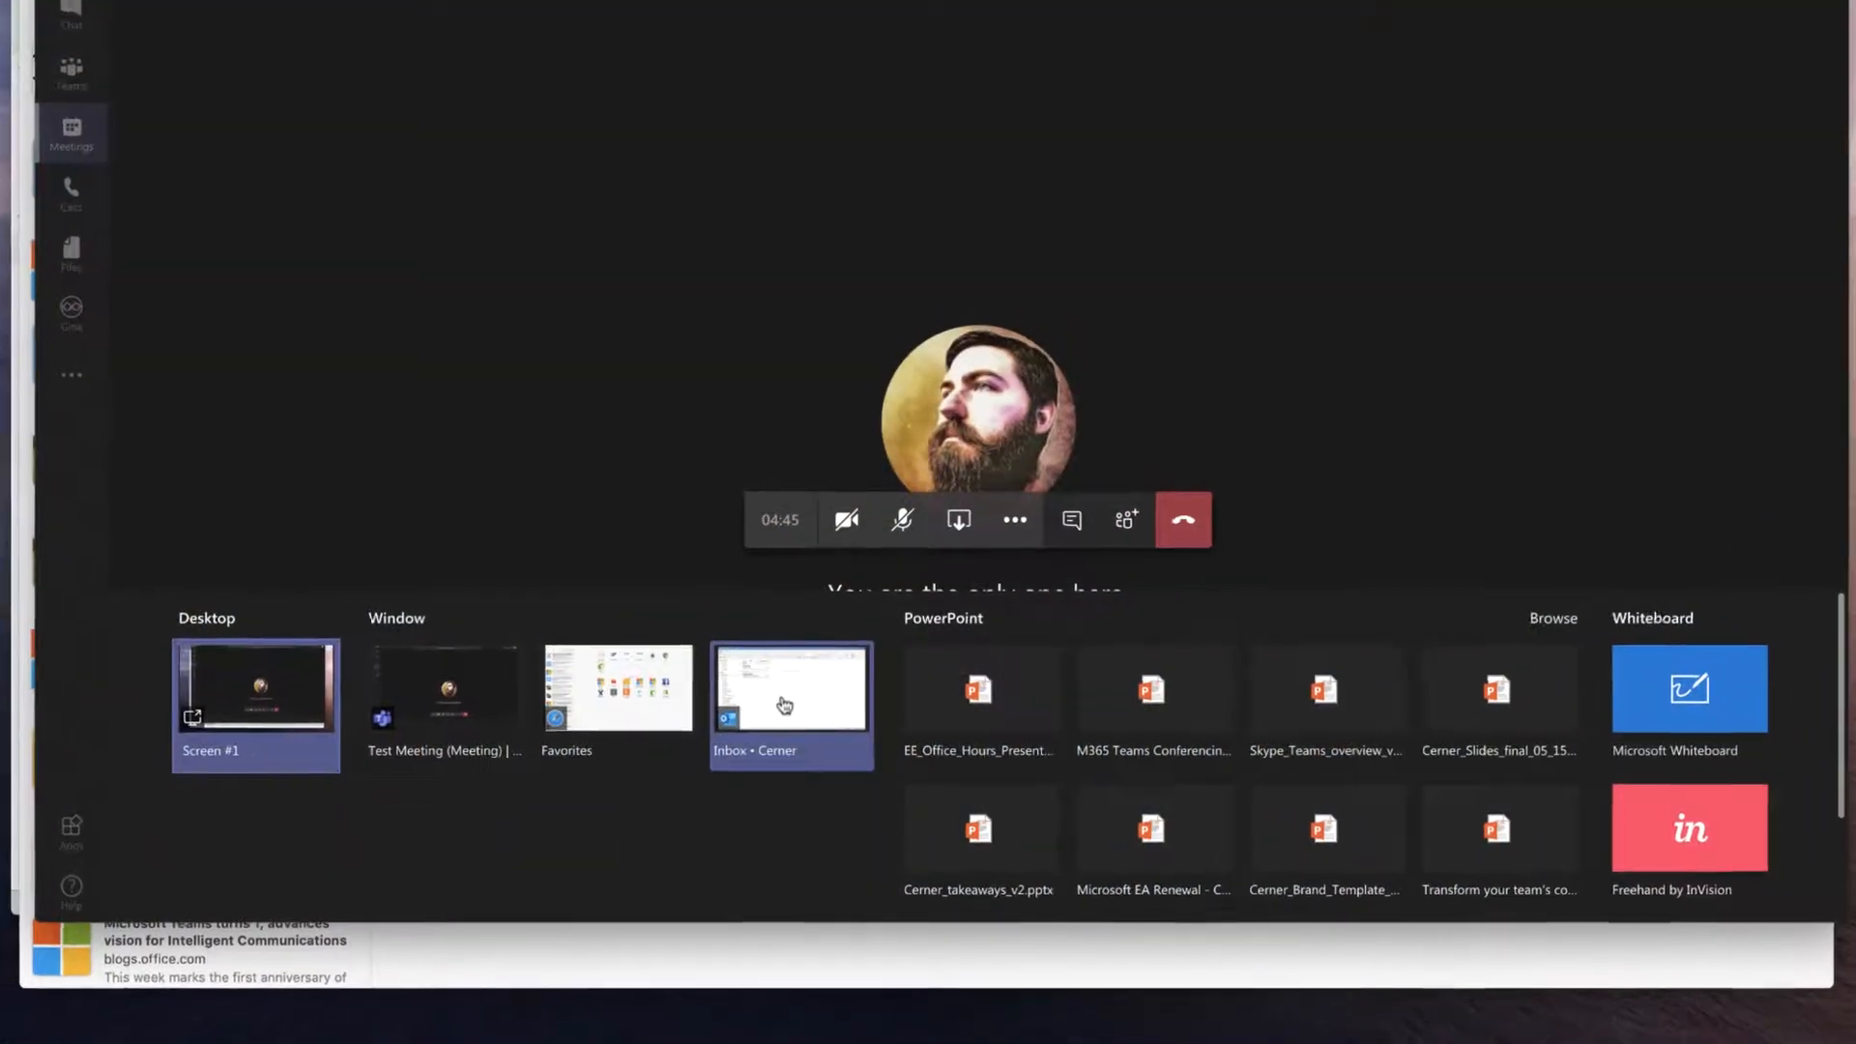
# Step: Share a single window thumbnail briefly, then end the window sharing
pyautogui.click(790, 687)
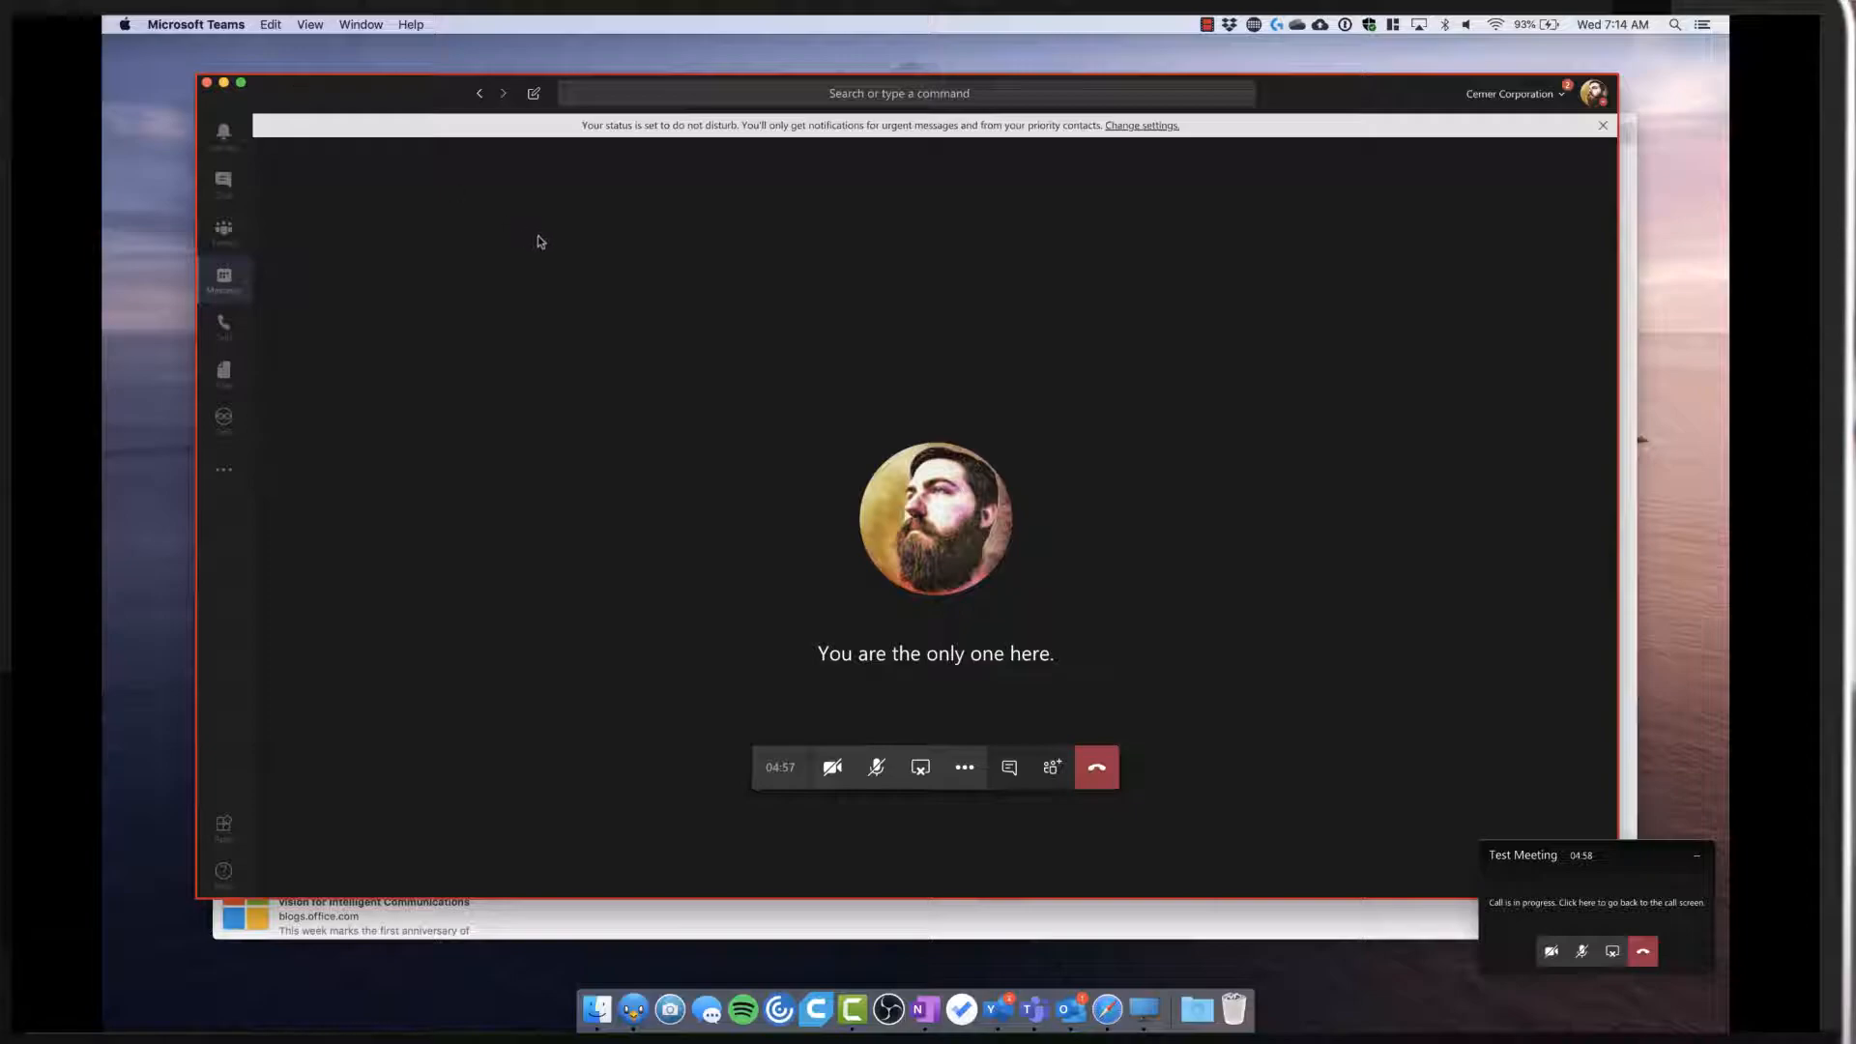
pyautogui.moveTo(964, 767)
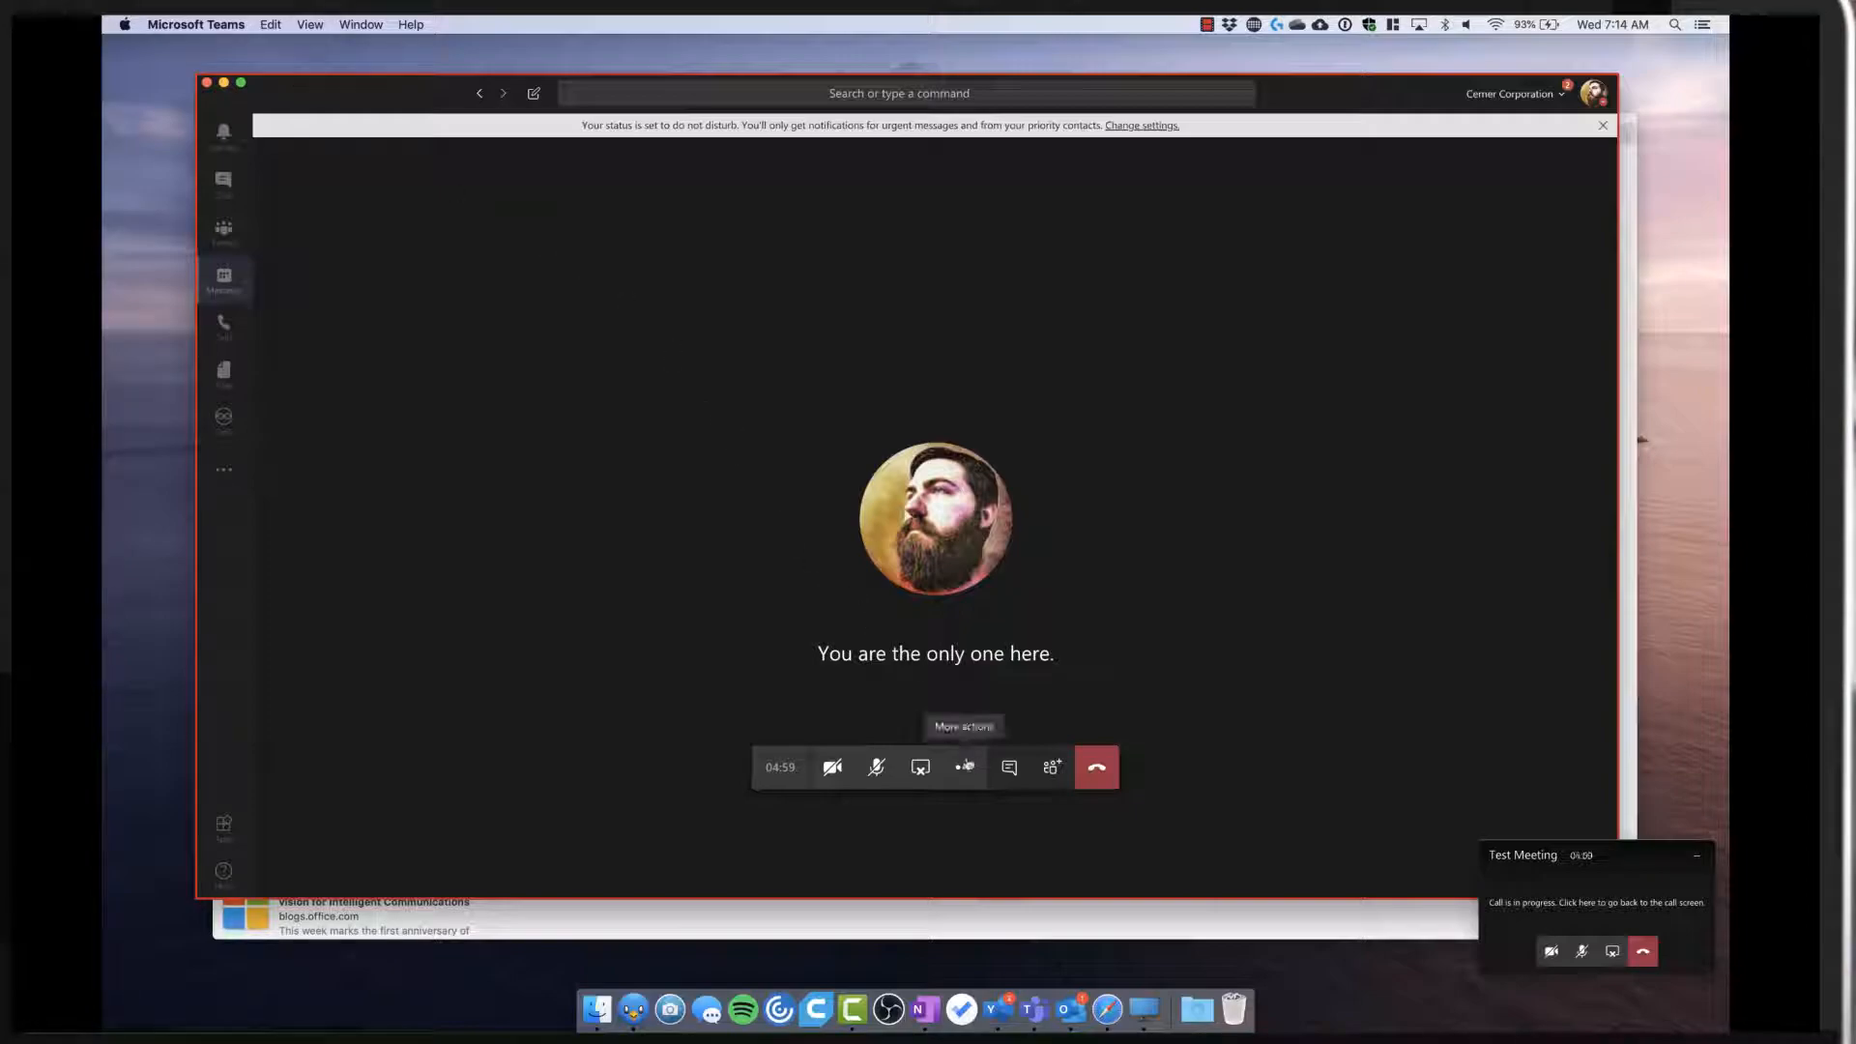
pyautogui.moveTo(920, 766)
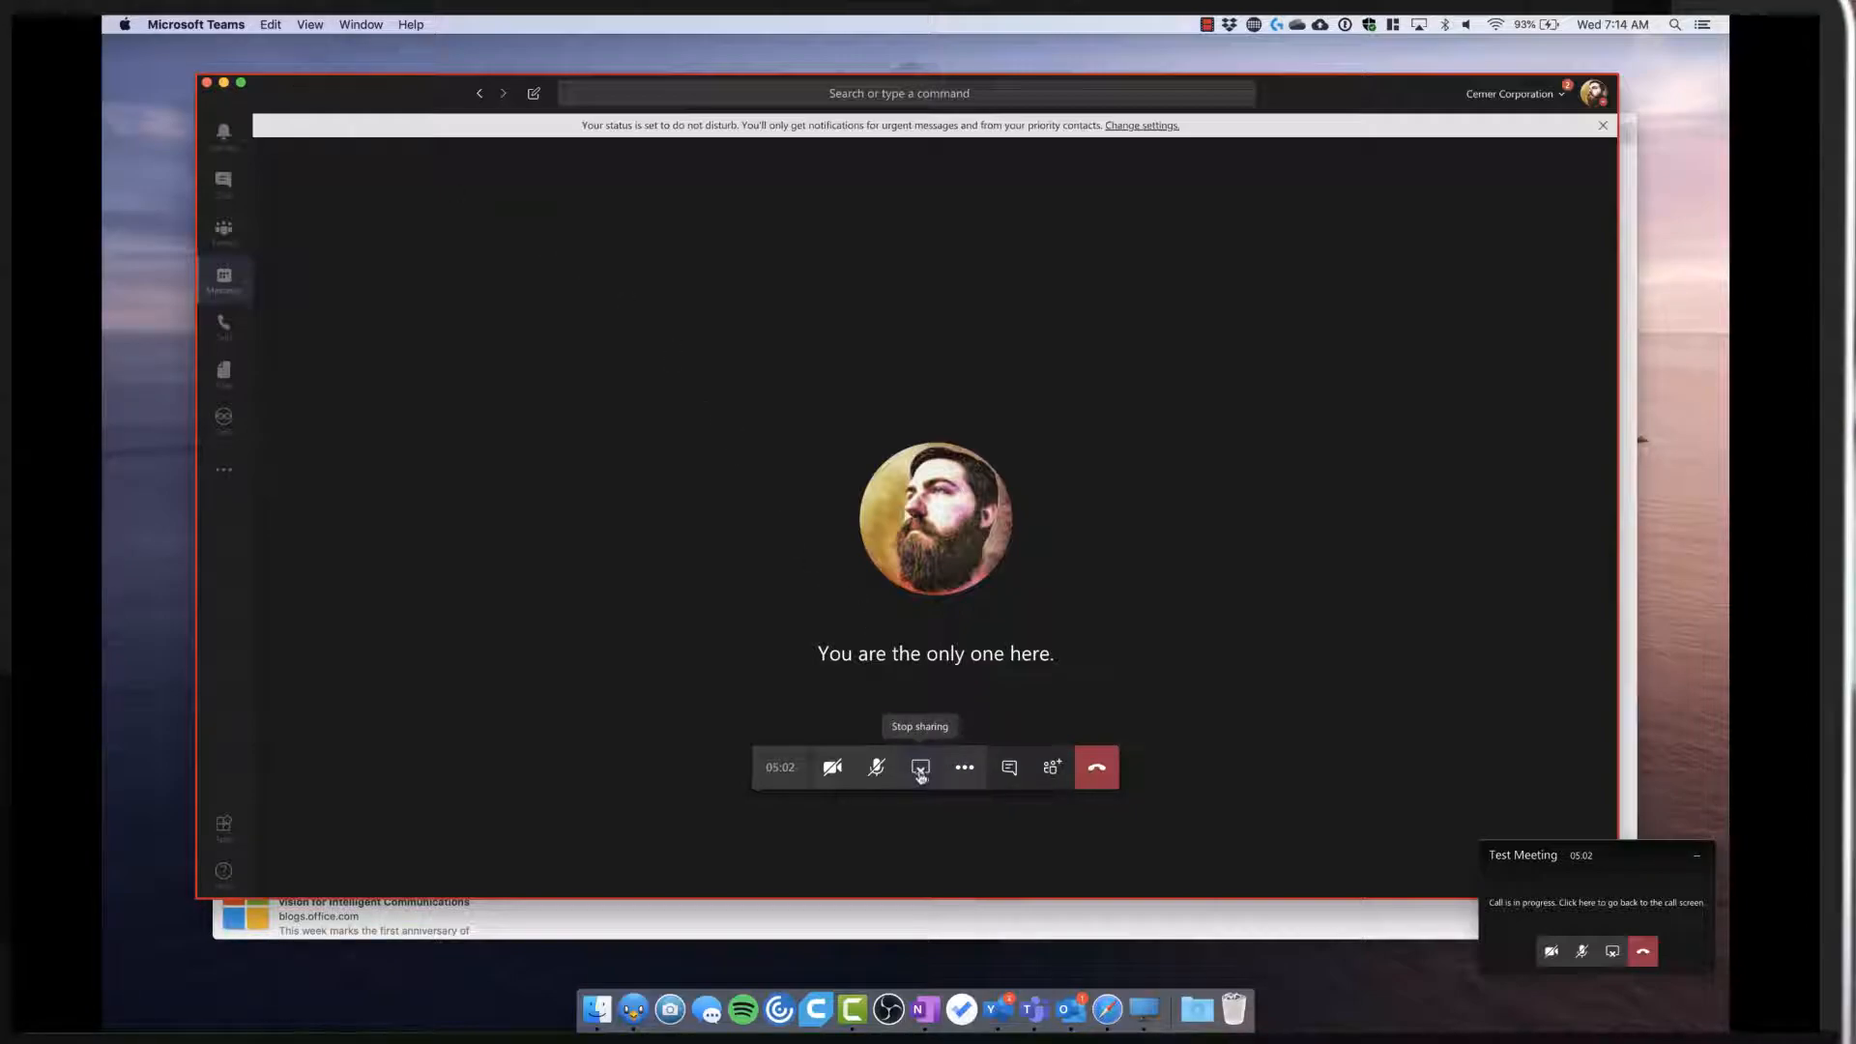
pyautogui.click(920, 767)
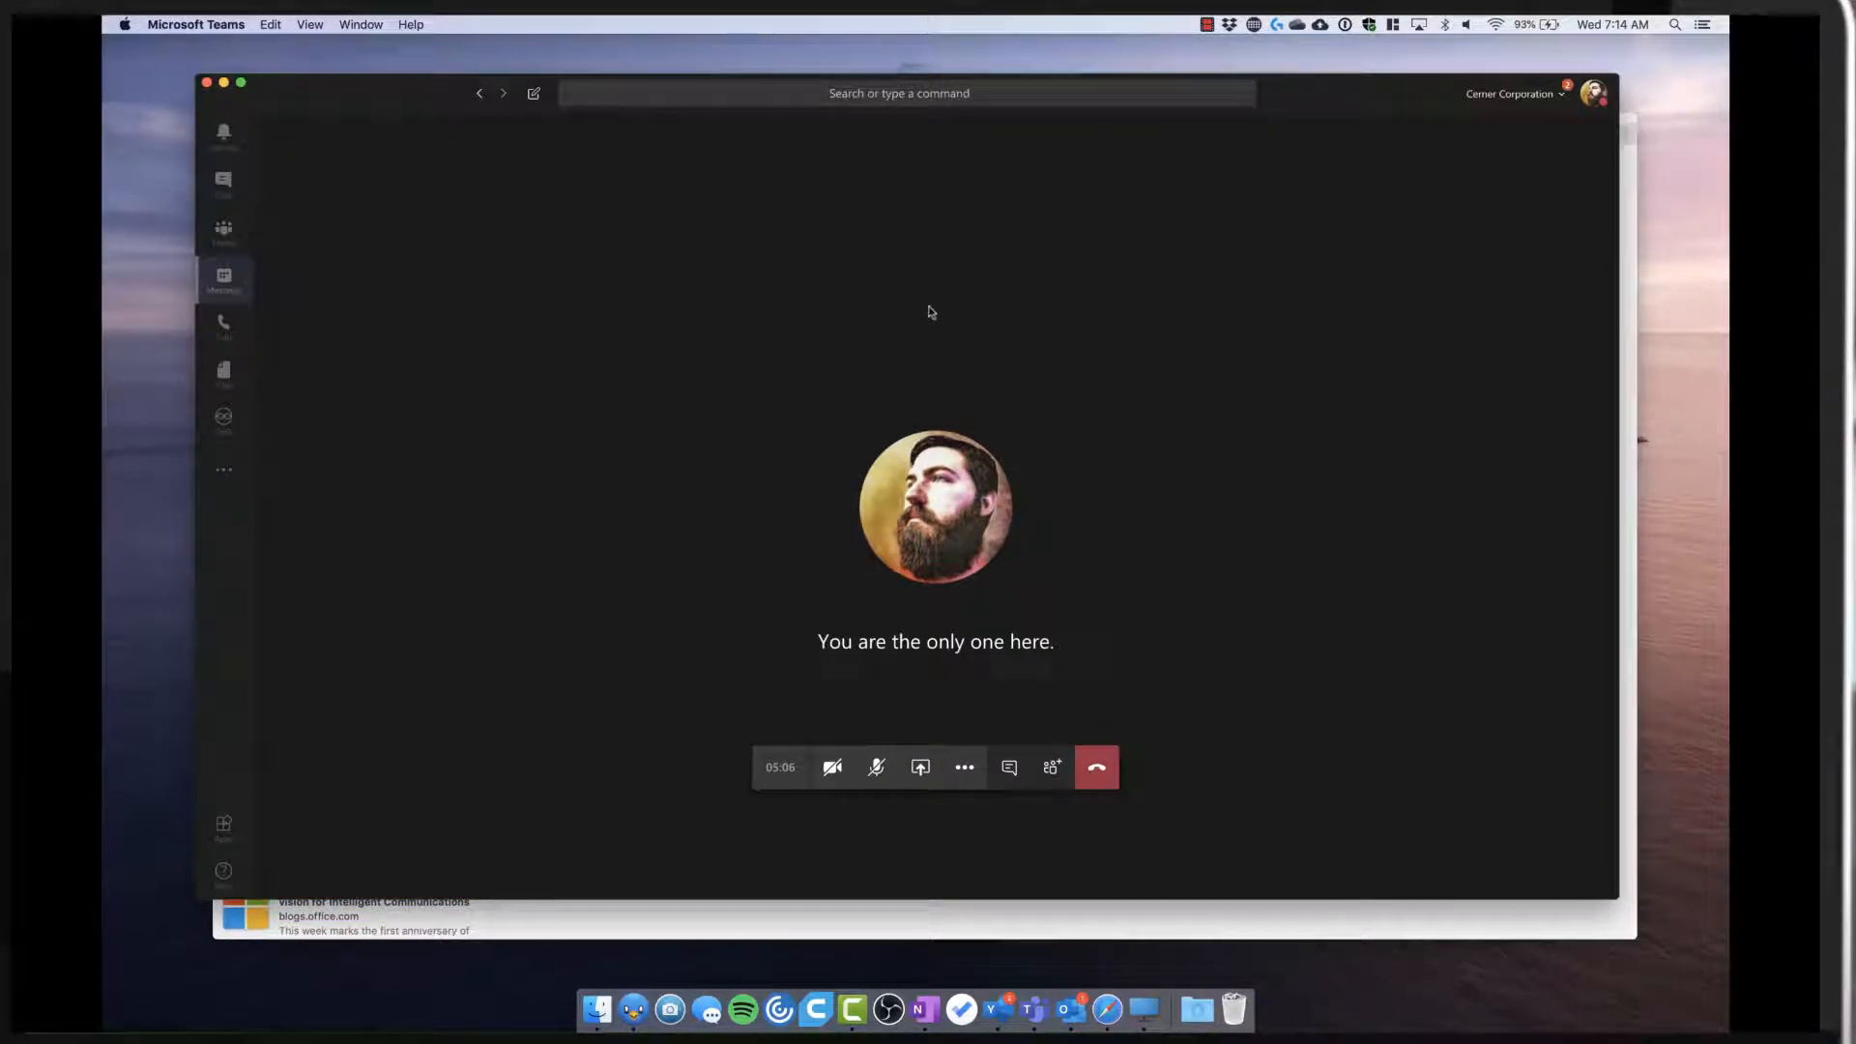
# Step: Share the EE_Office_Hours PowerPoint deck from the share tray
pyautogui.click(919, 766)
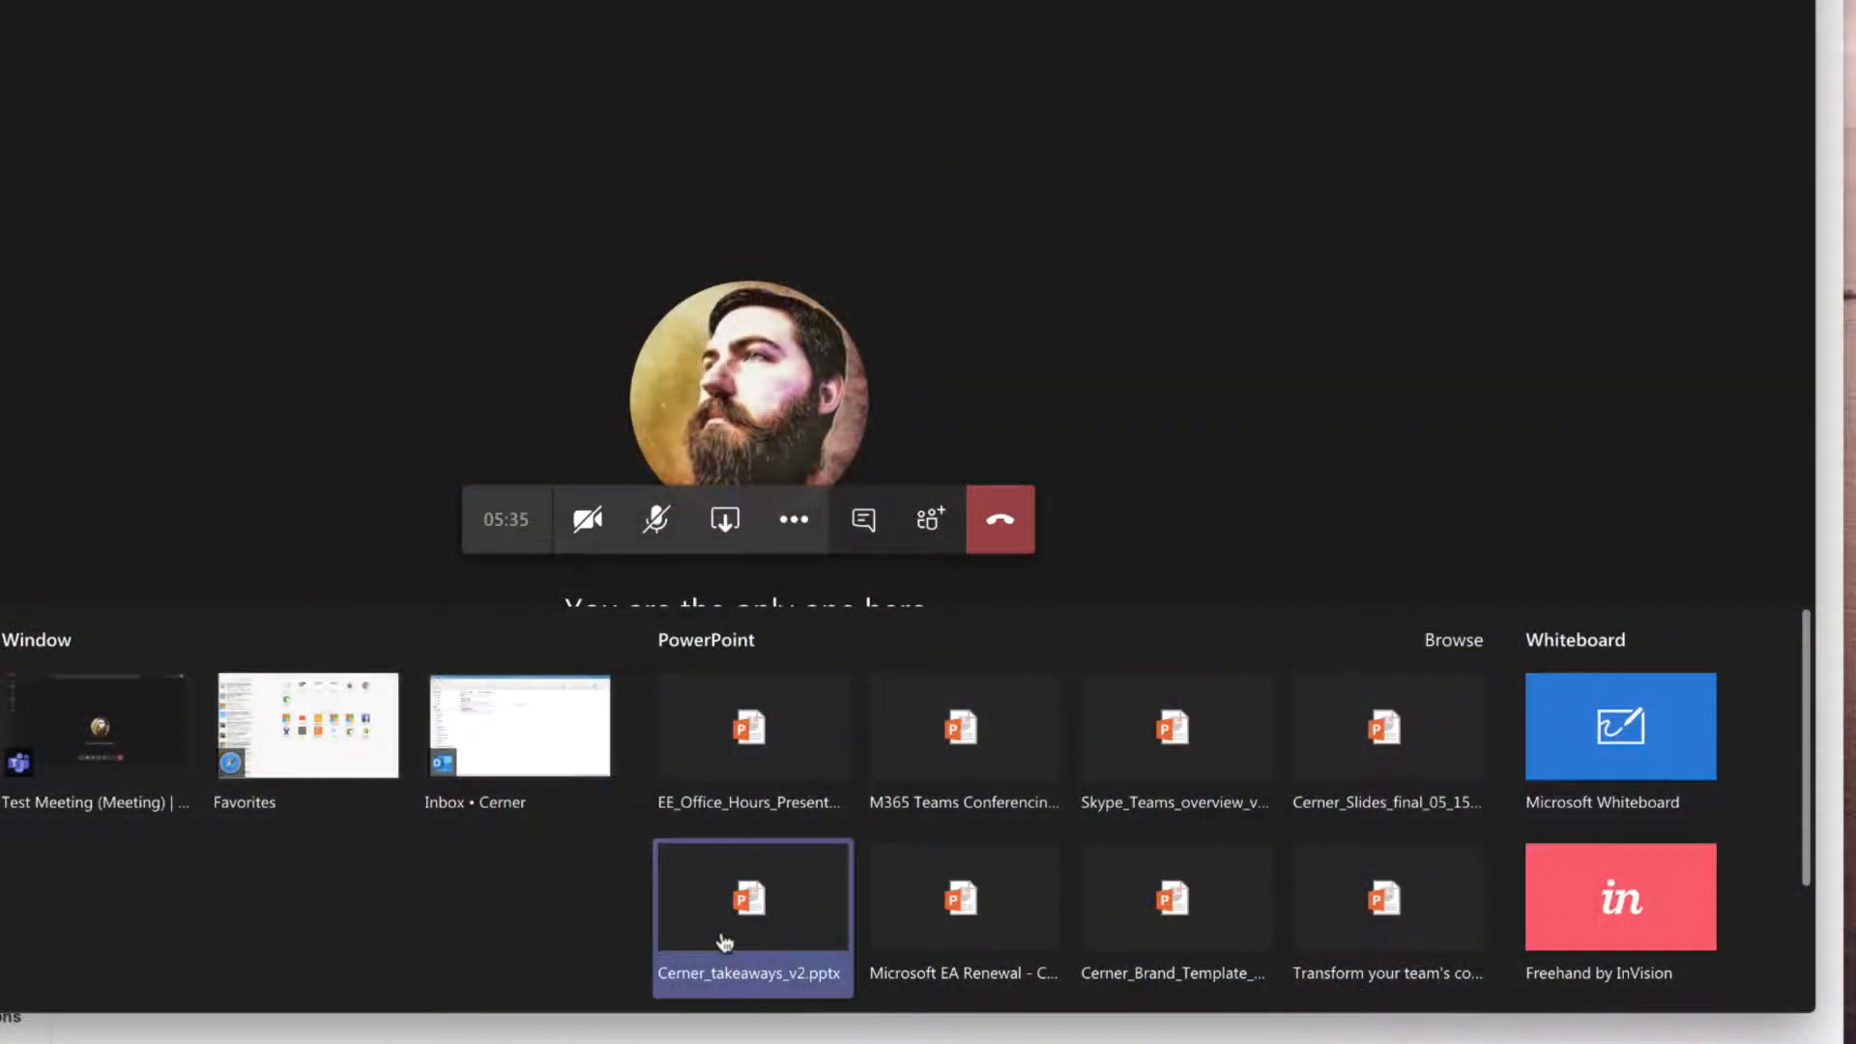
pyautogui.moveTo(723, 938)
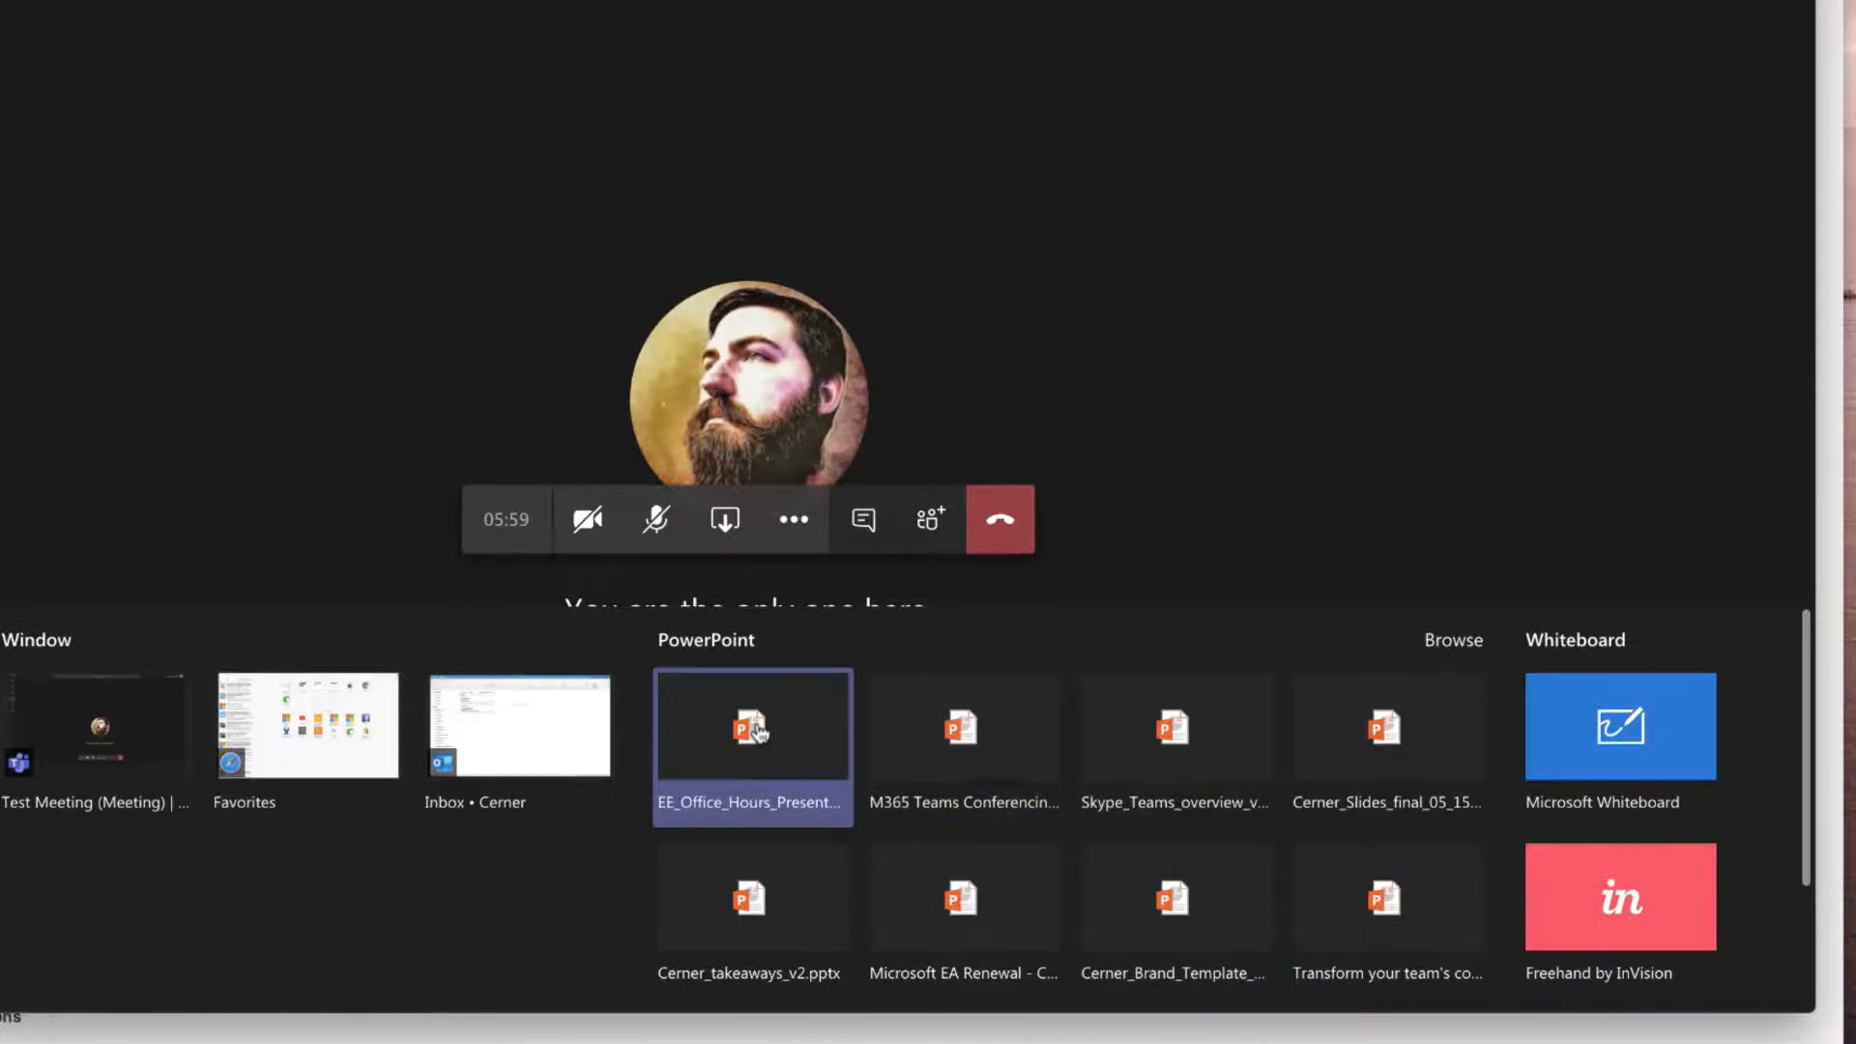
pyautogui.click(752, 726)
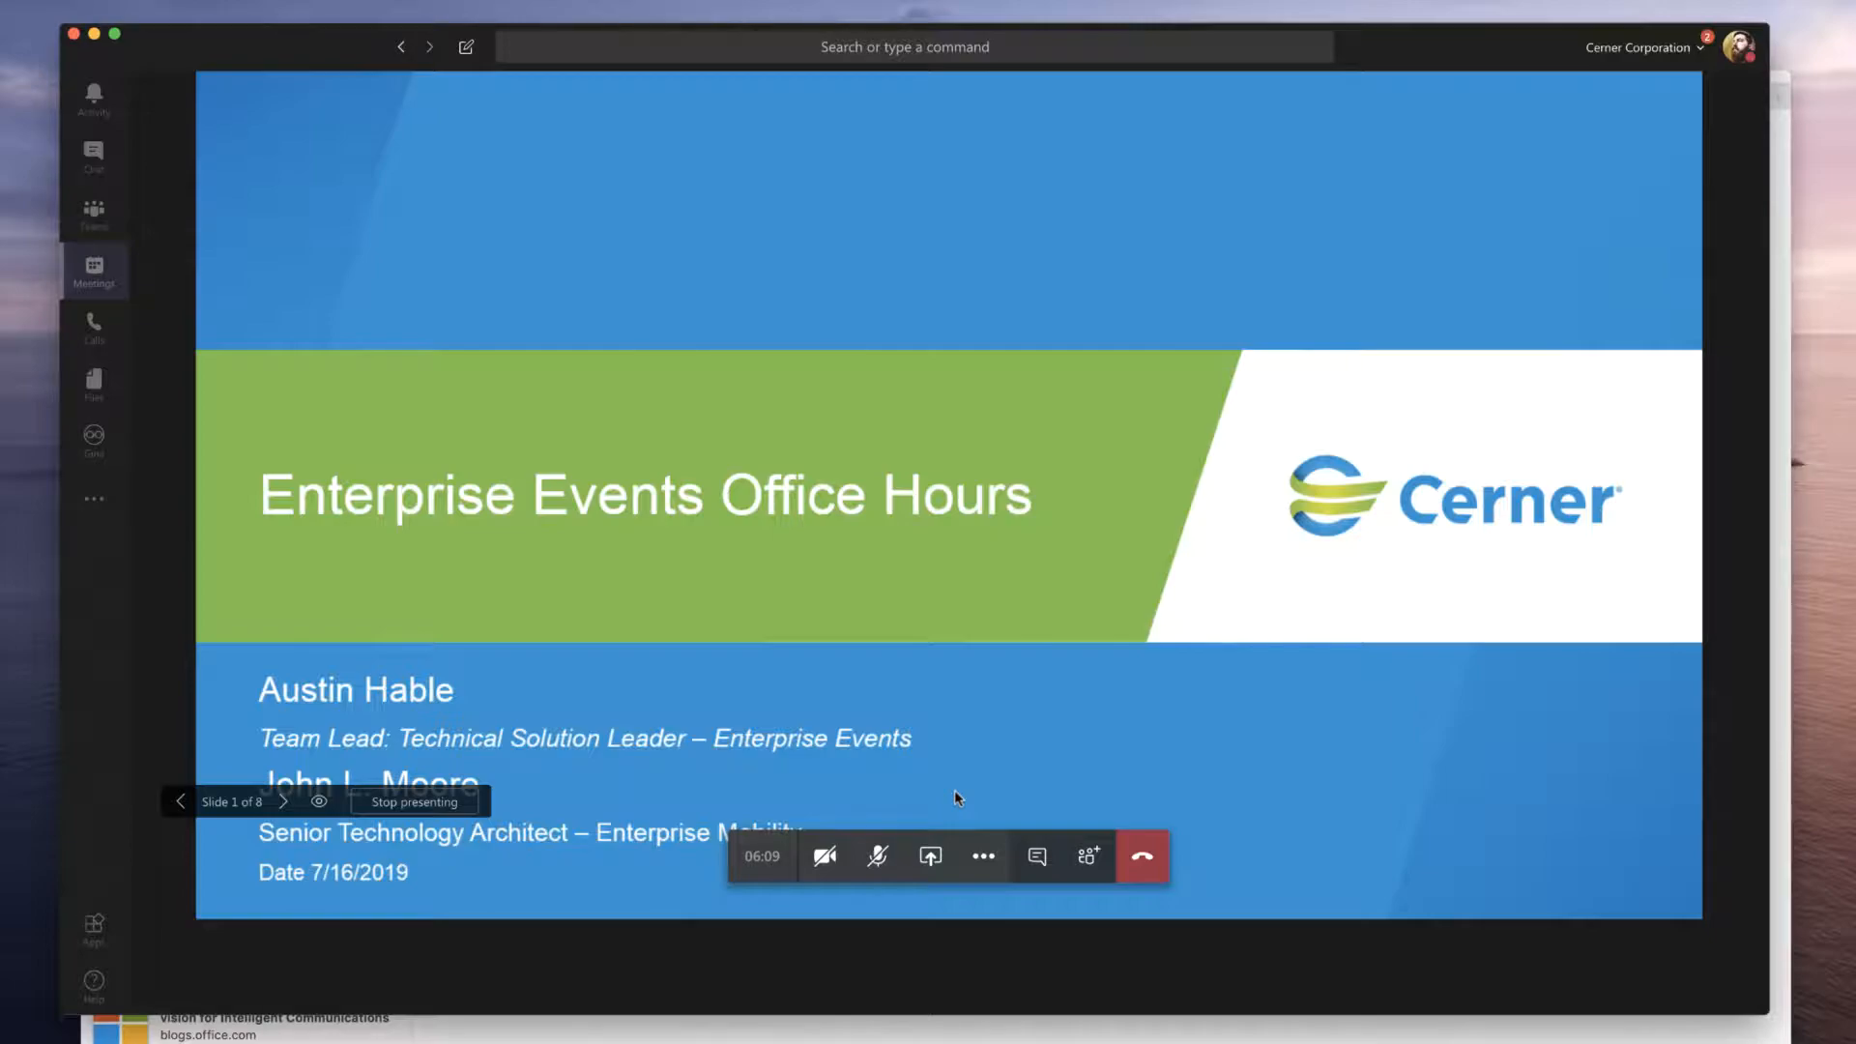
pyautogui.moveTo(443, 887)
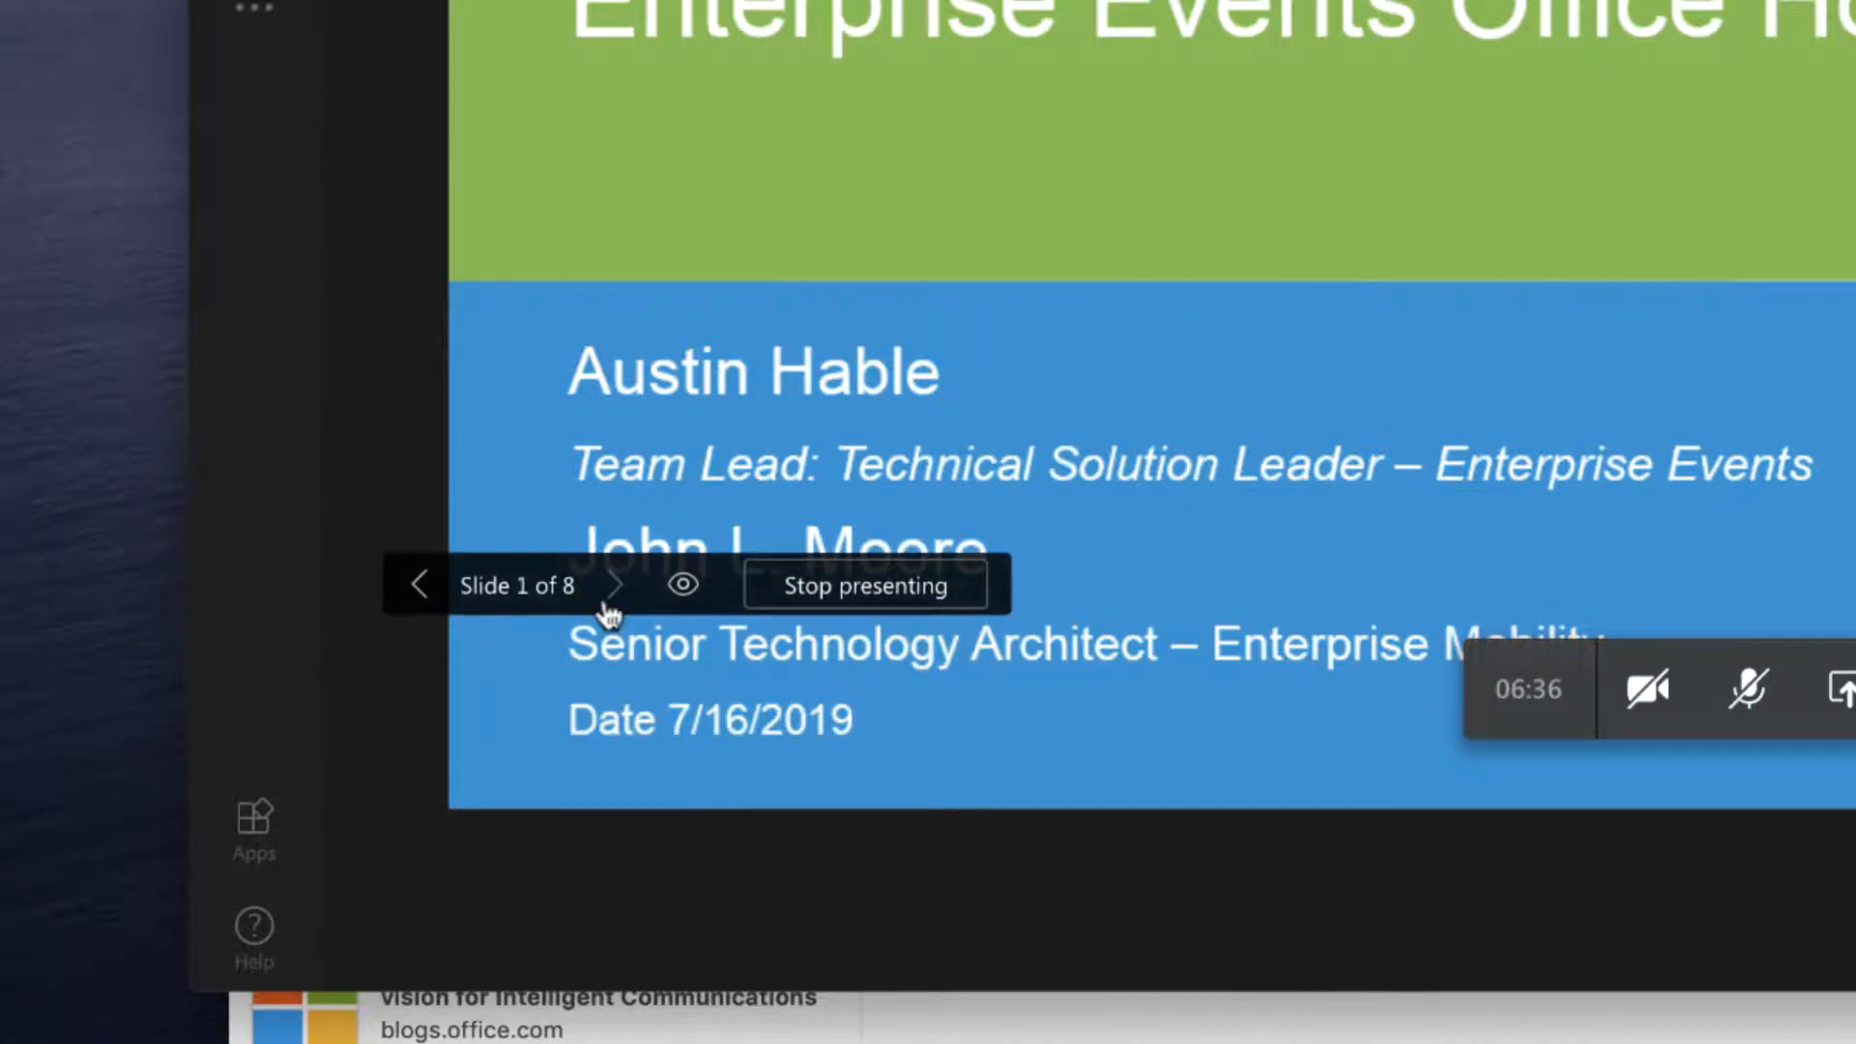
# Step: Page the deck forward, back to the title slide, and forward again with the presenter arrows
pyautogui.click(613, 585)
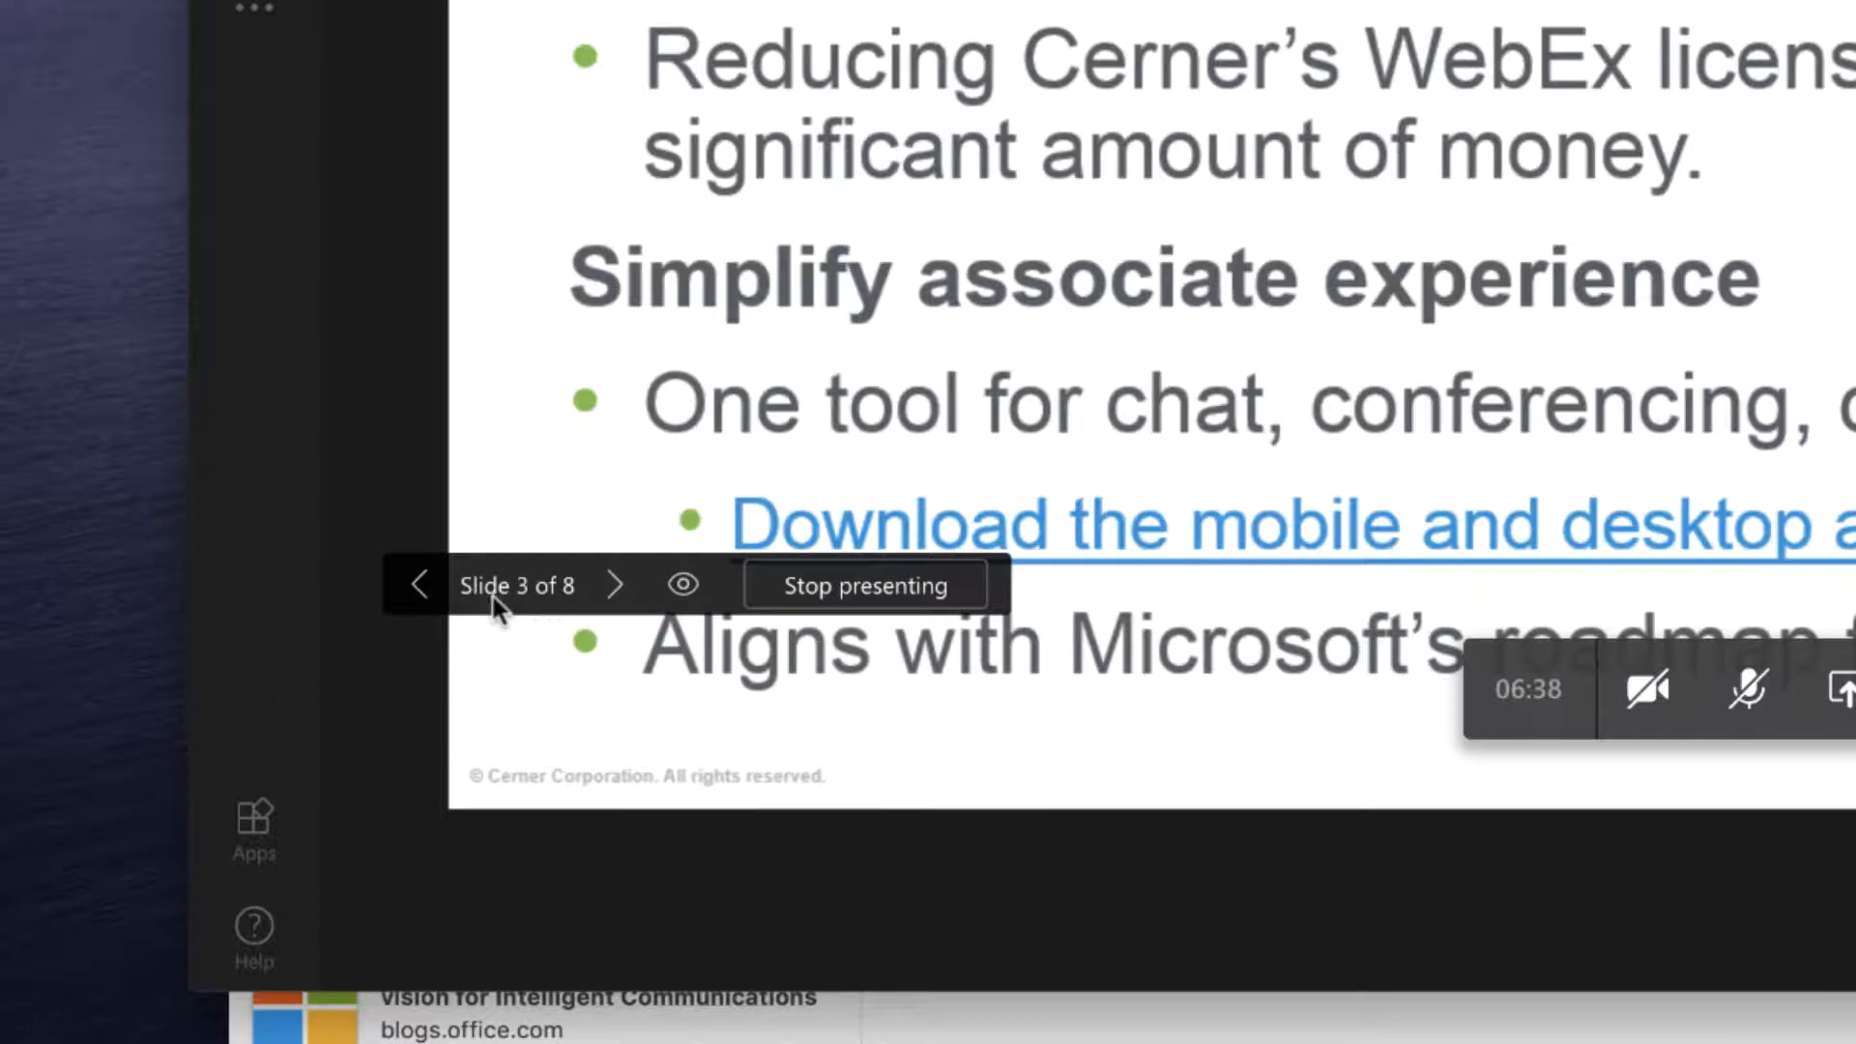
pyautogui.click(422, 585)
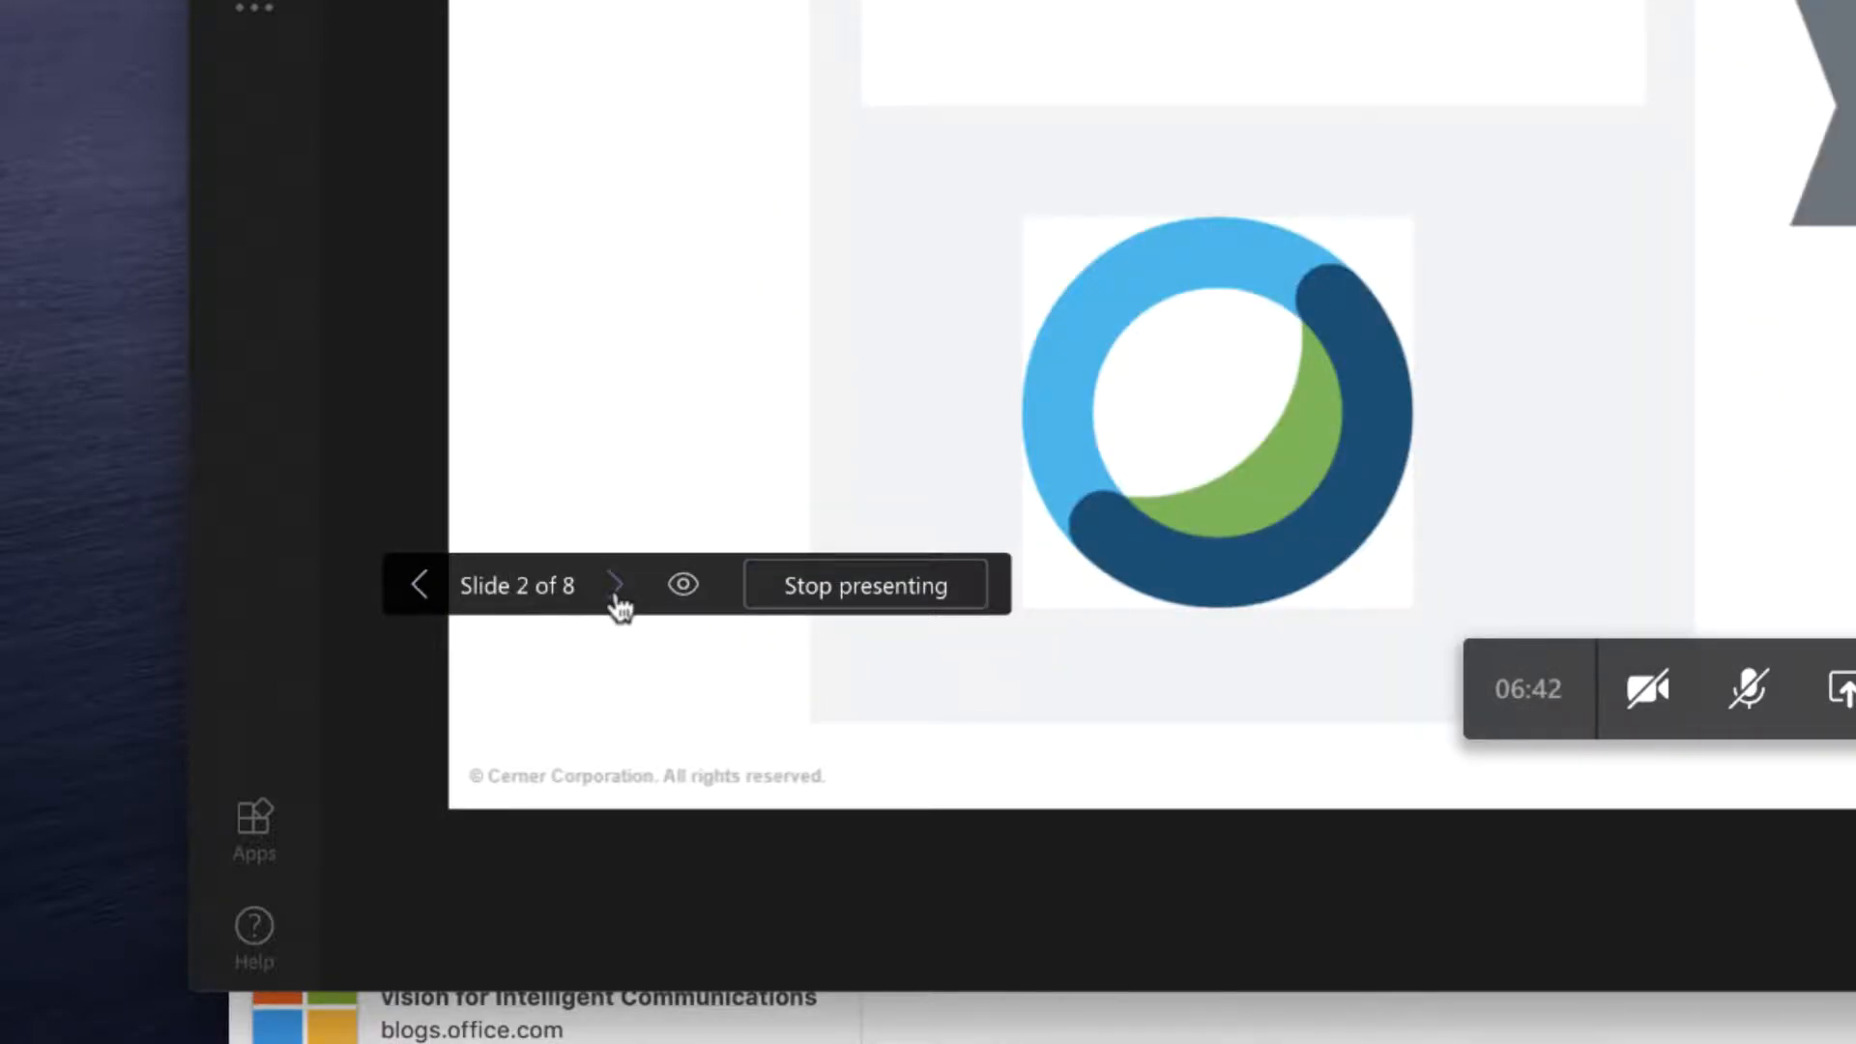
pyautogui.click(420, 585)
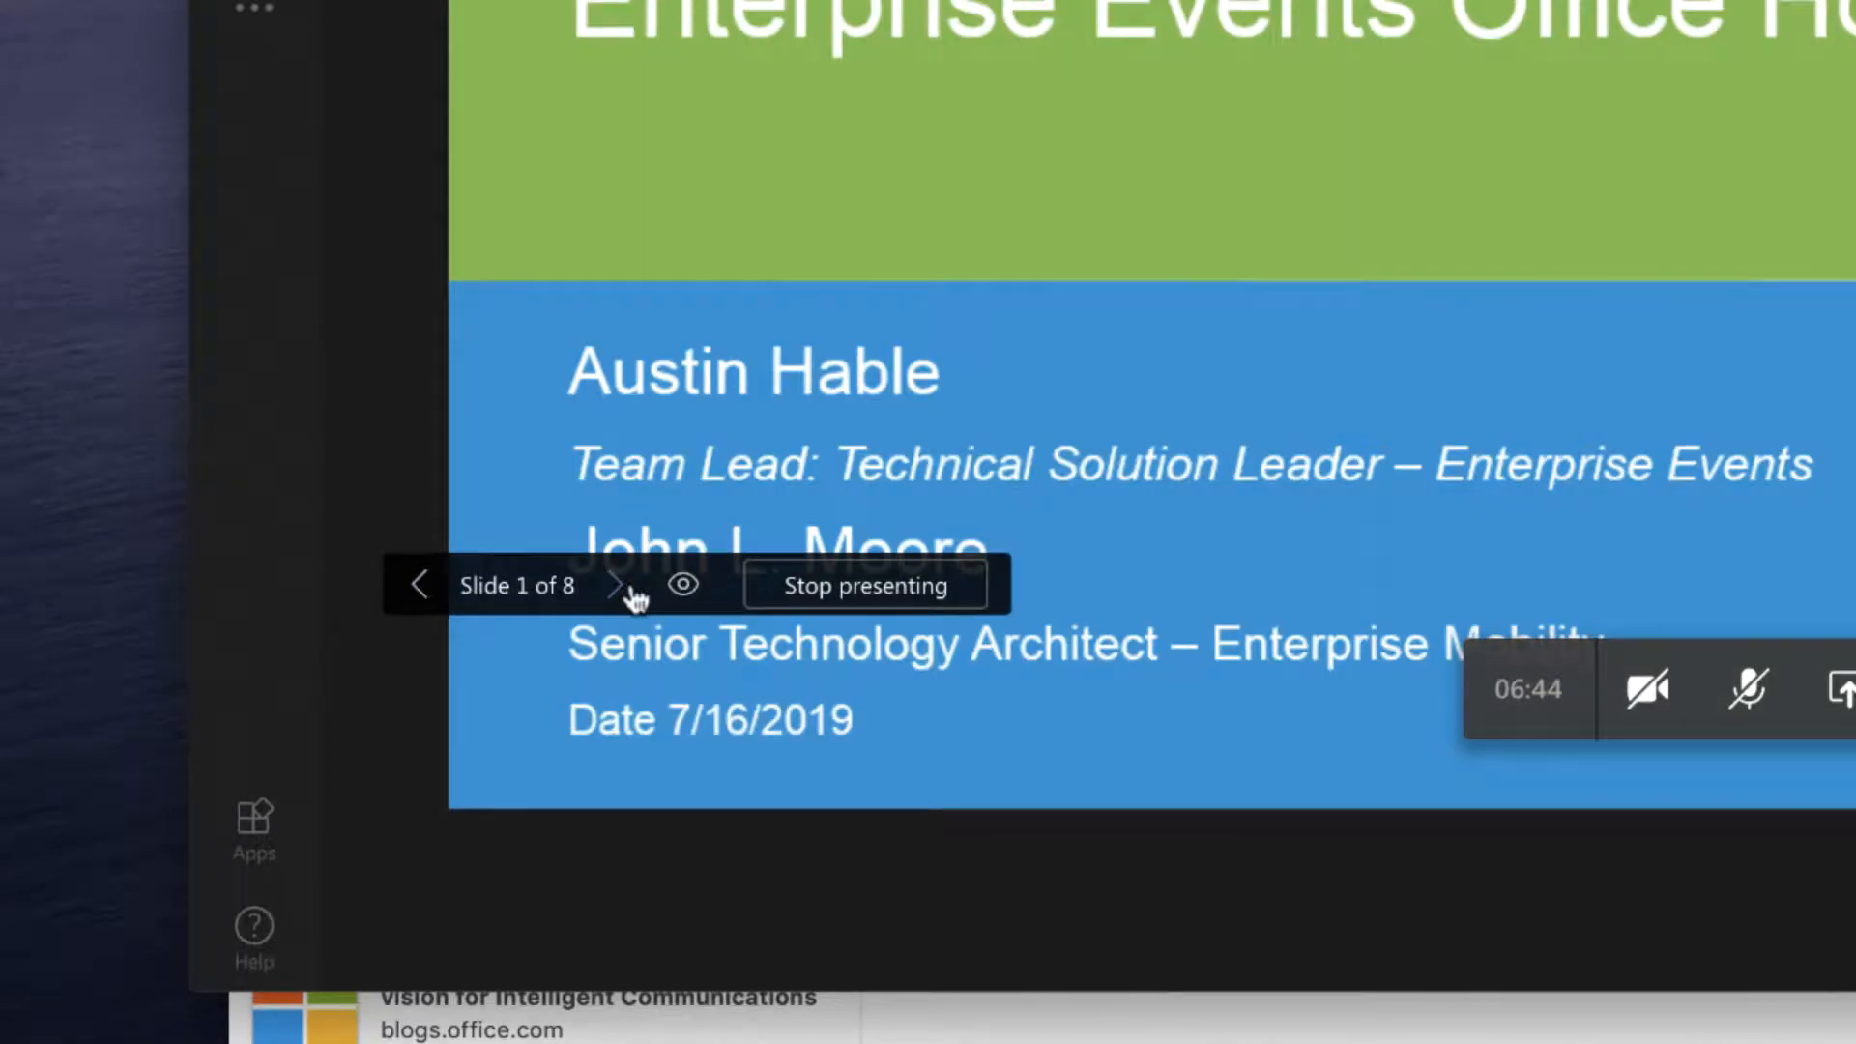
pyautogui.click(615, 585)
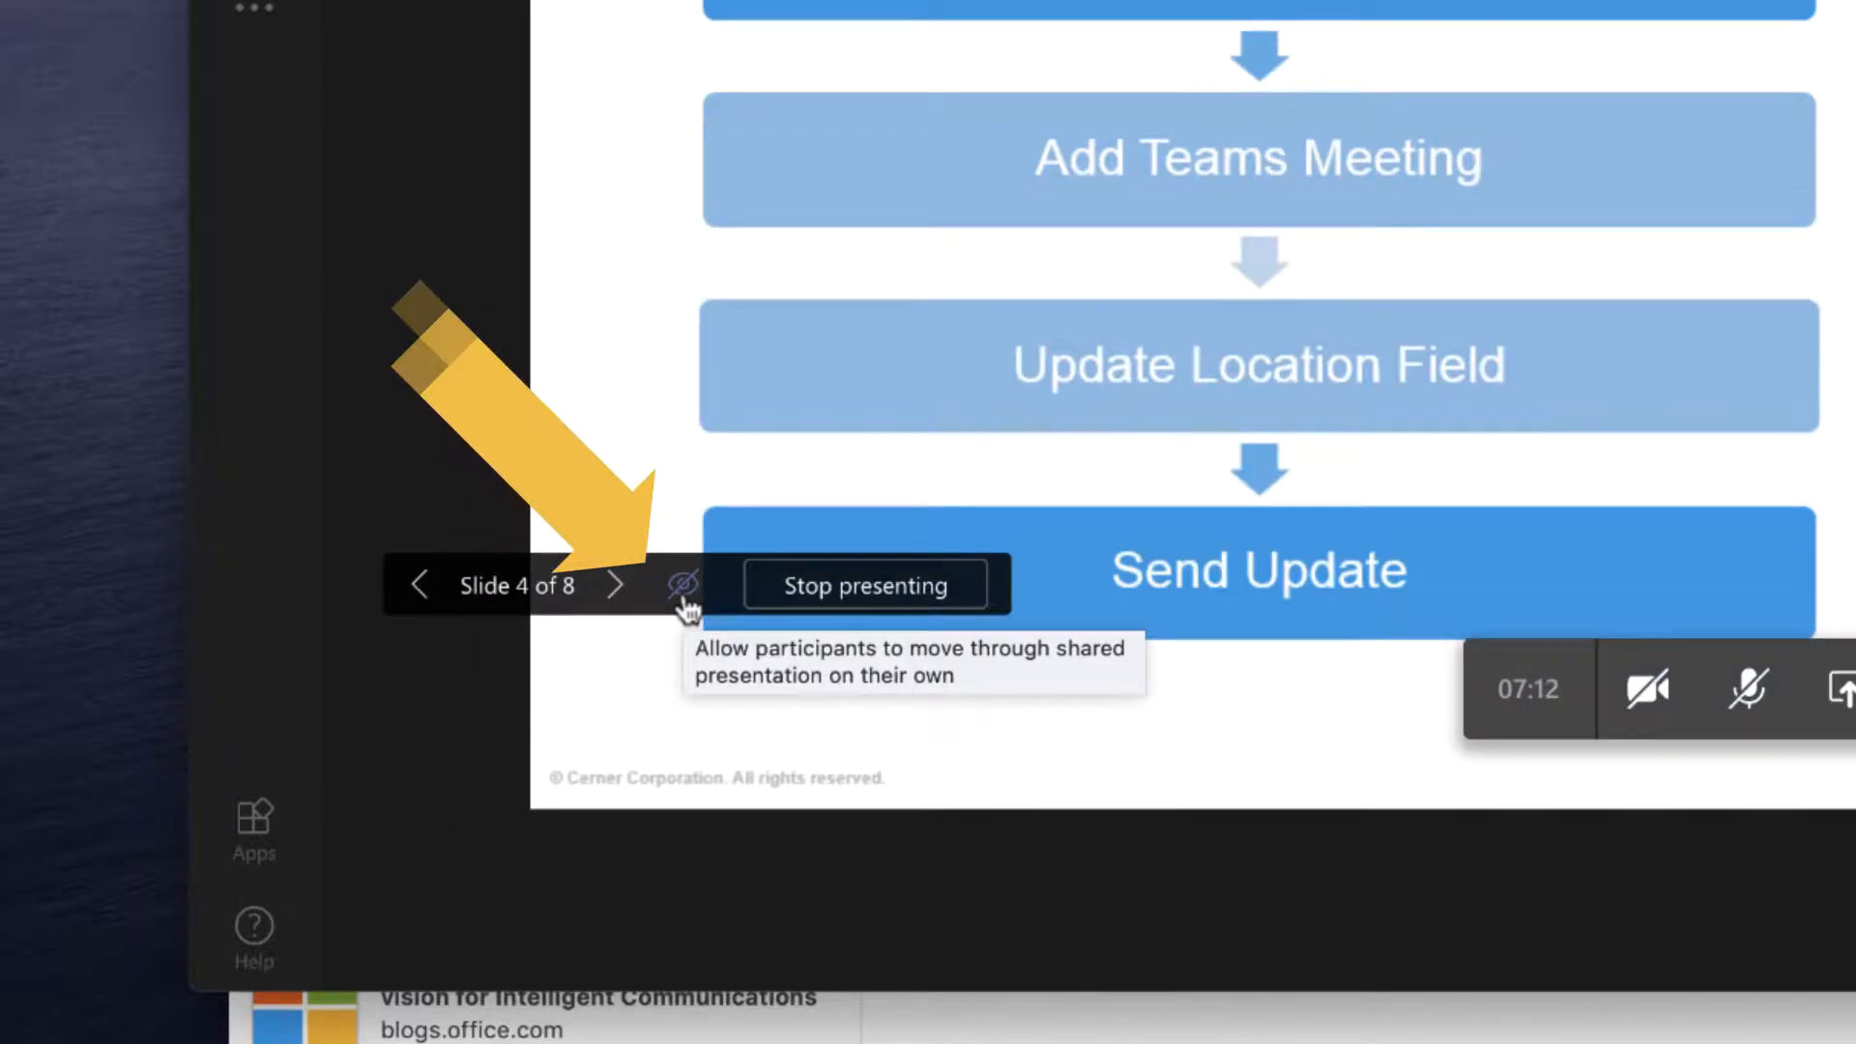
# Step: Enable private viewing with the eye icon, then stop presenting the deck
pyautogui.click(683, 585)
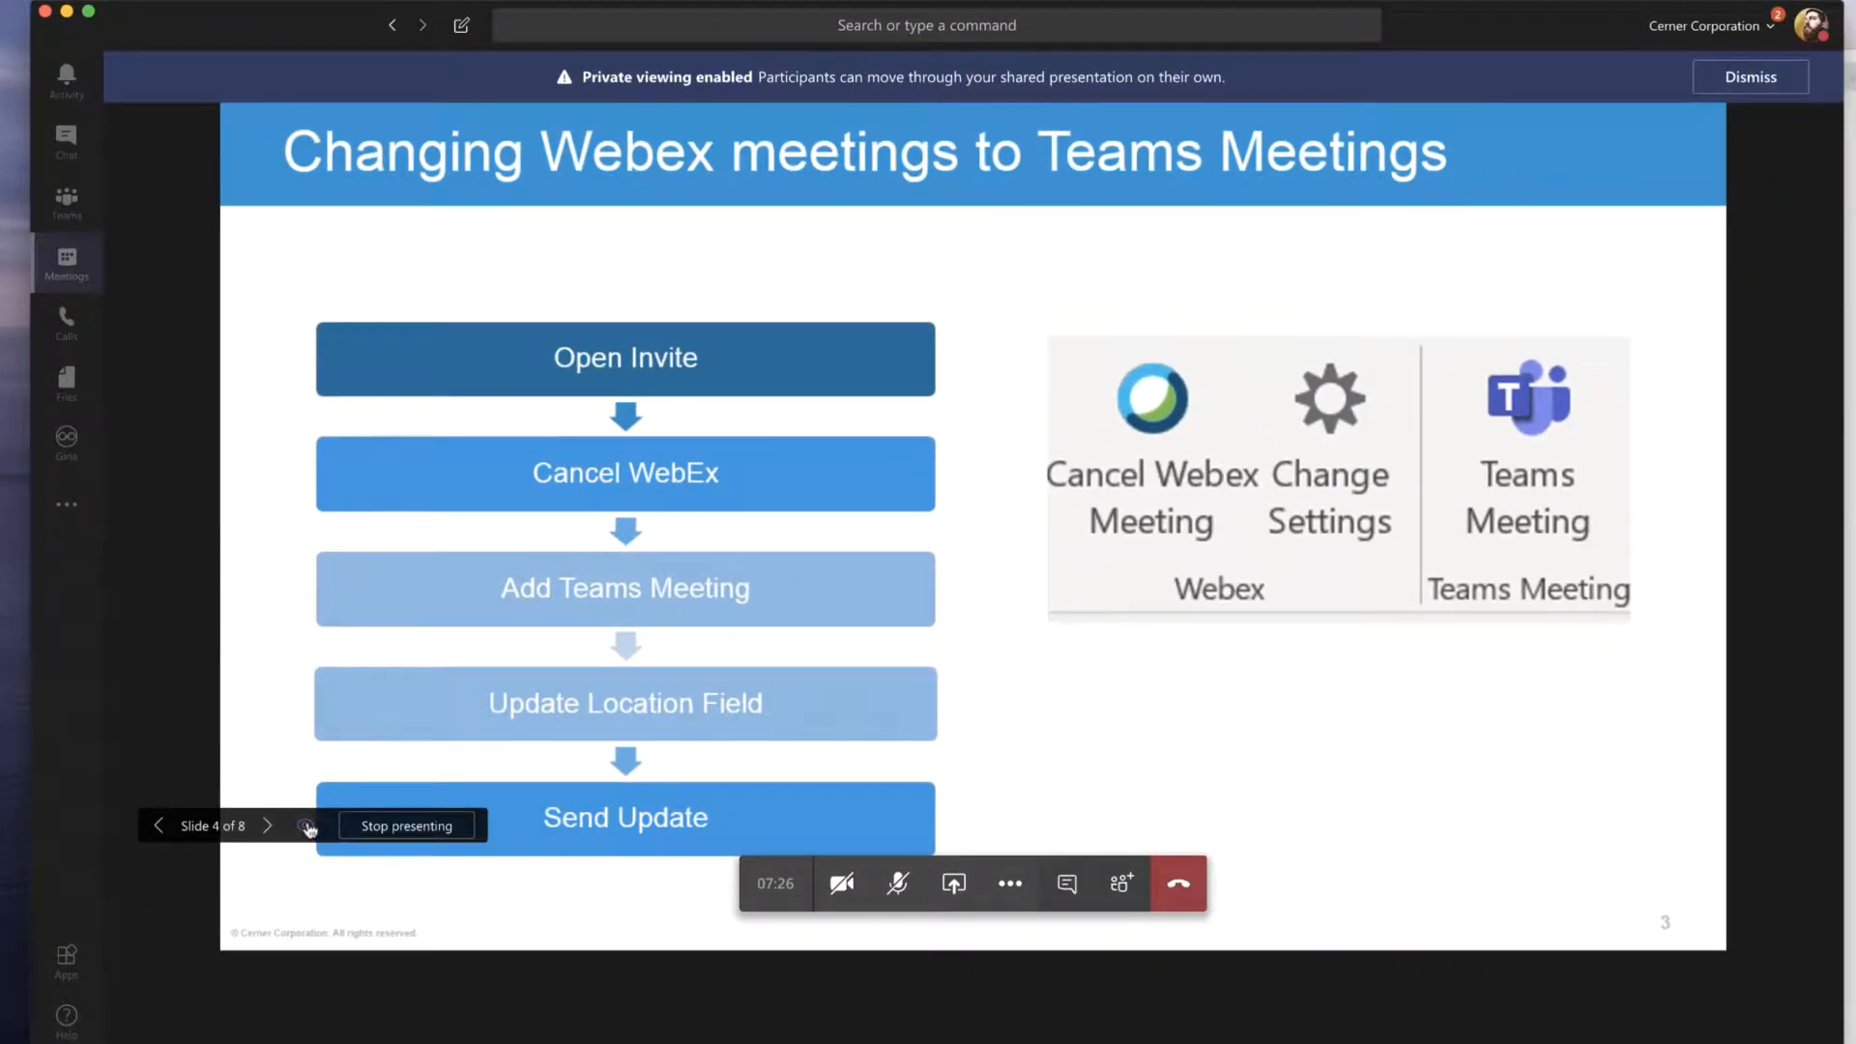
pyautogui.moveTo(300, 939)
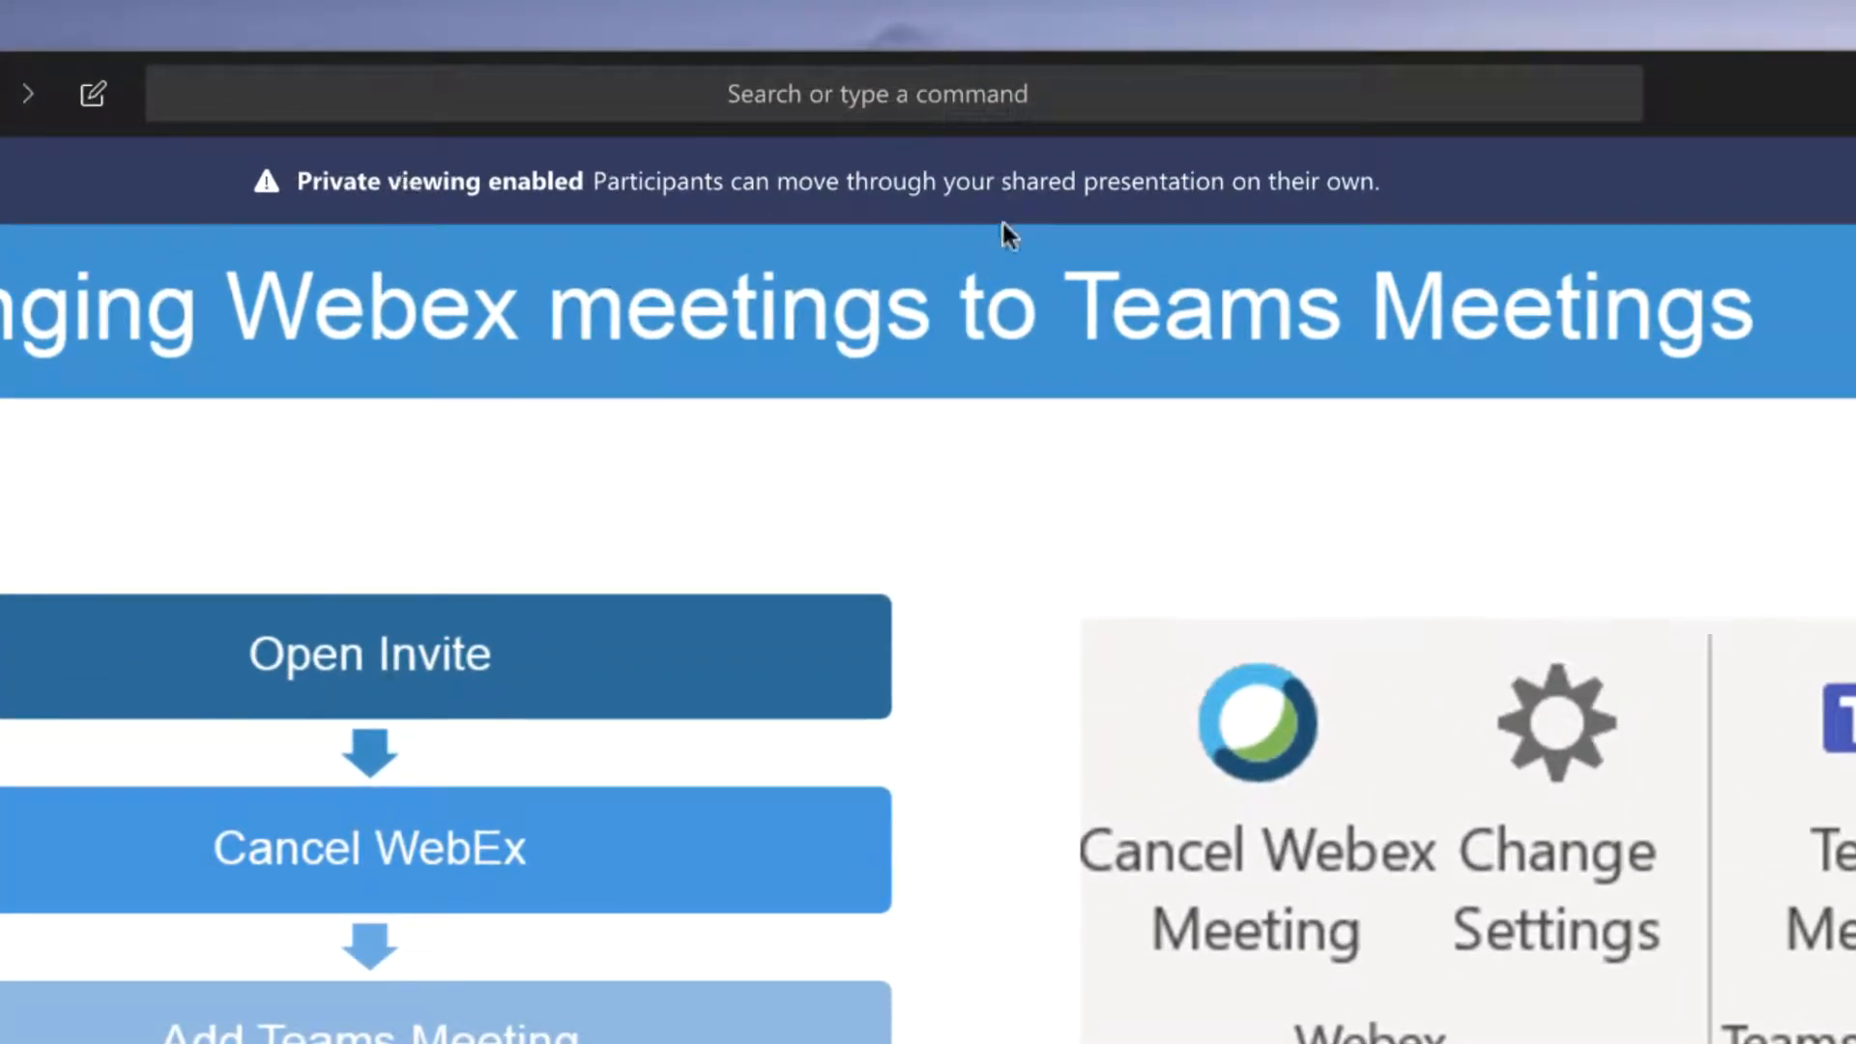
pyautogui.moveTo(648, 991)
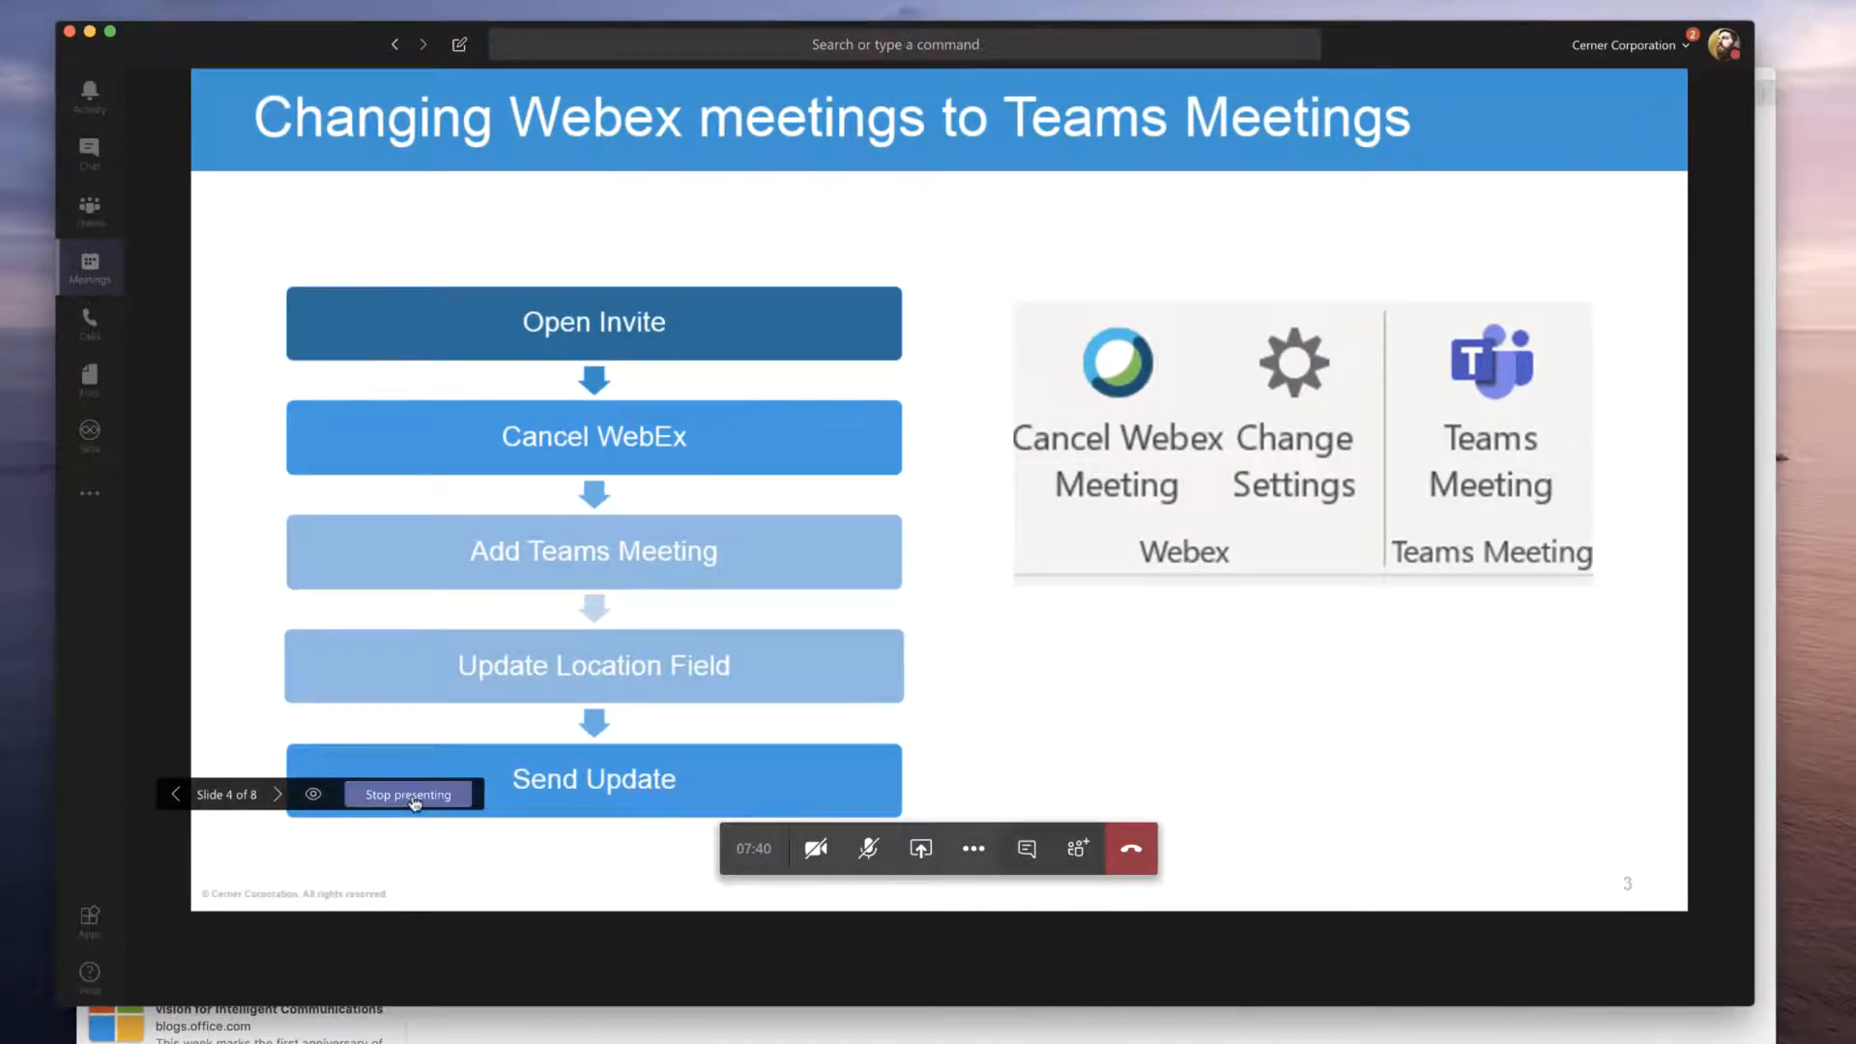
pyautogui.click(406, 795)
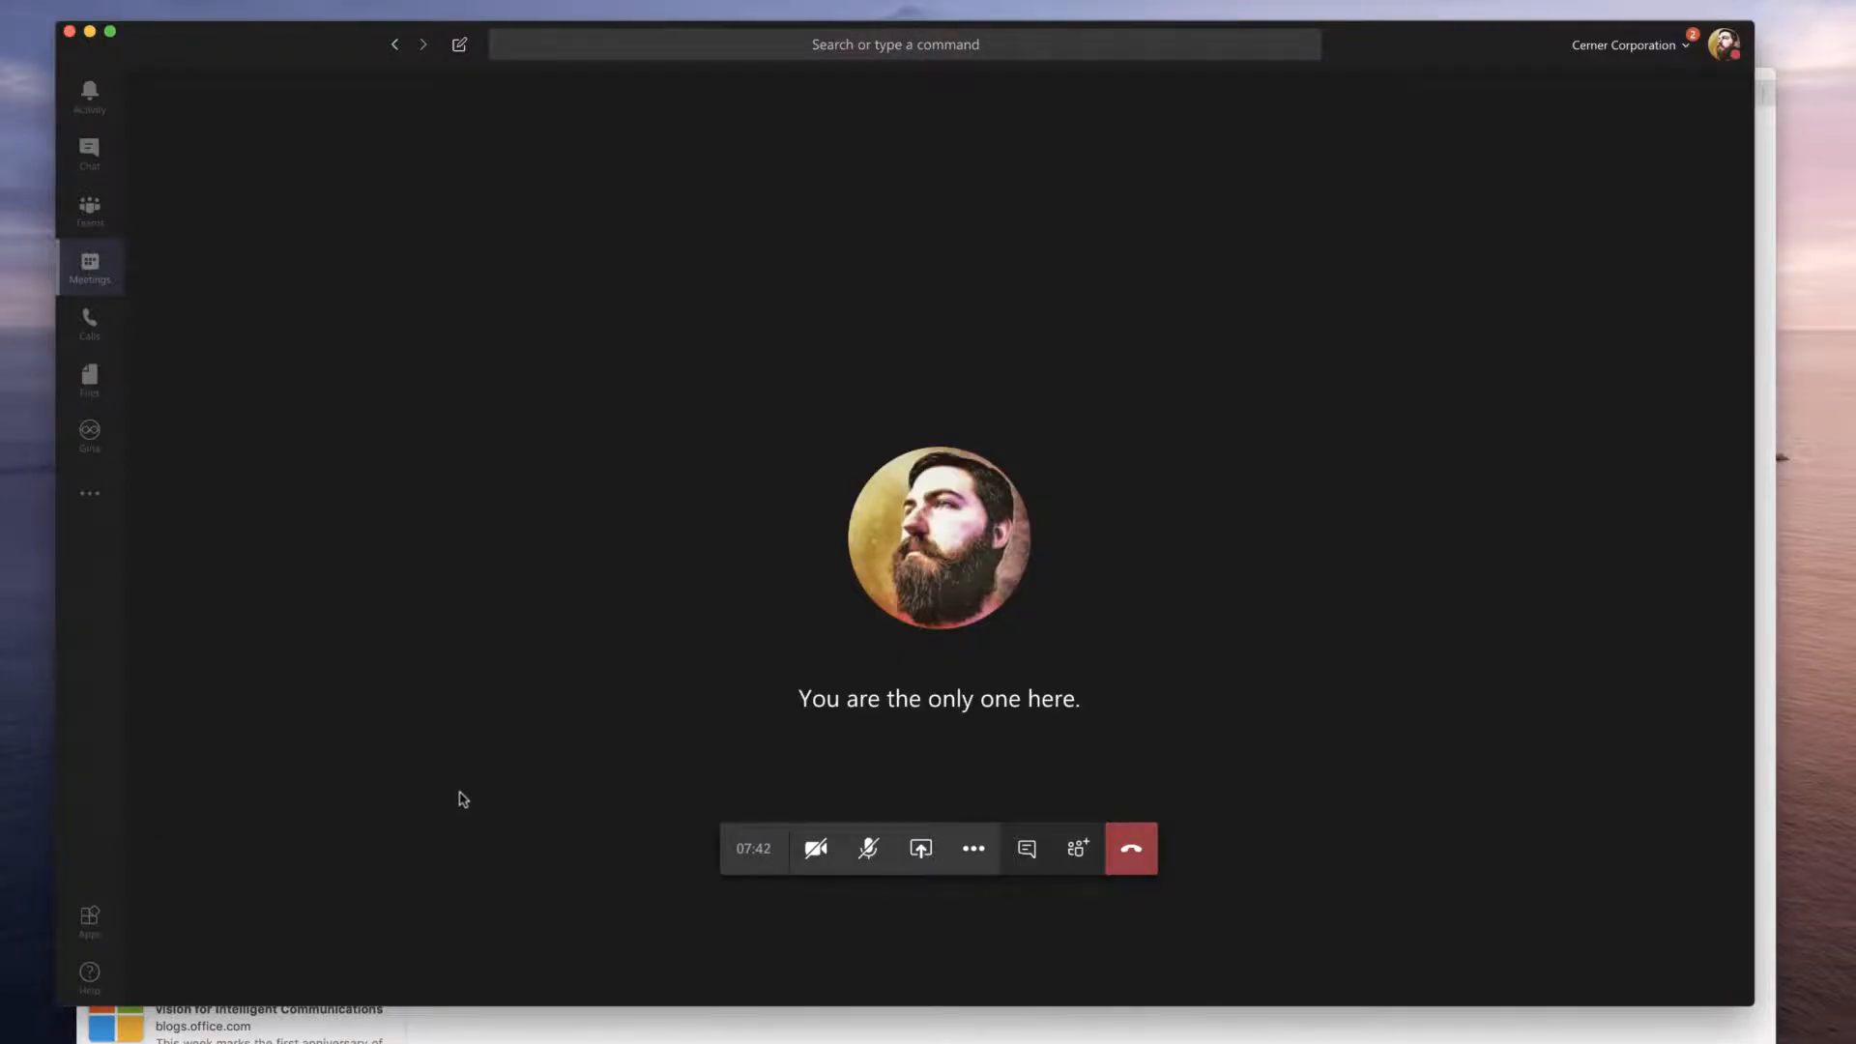
# Step: Share a blank Microsoft Whiteboard from the share tray
pyautogui.click(919, 848)
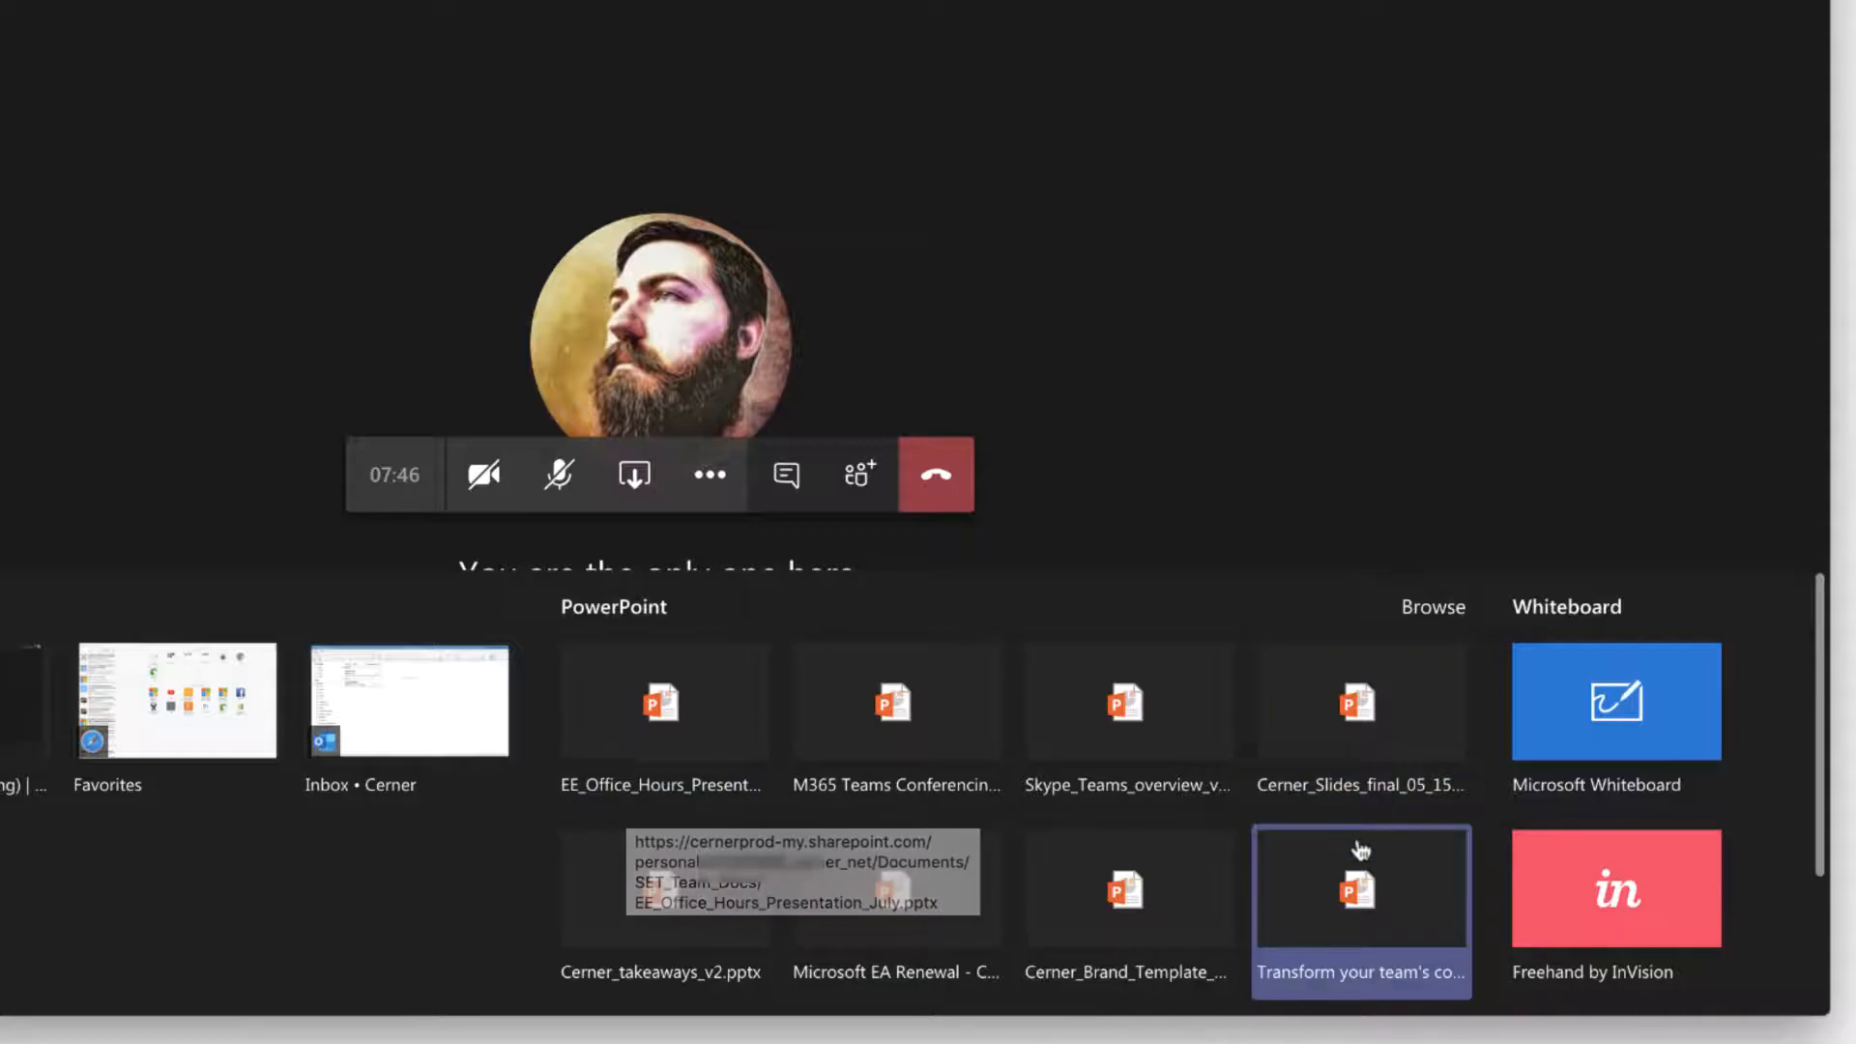
pyautogui.moveTo(1616, 707)
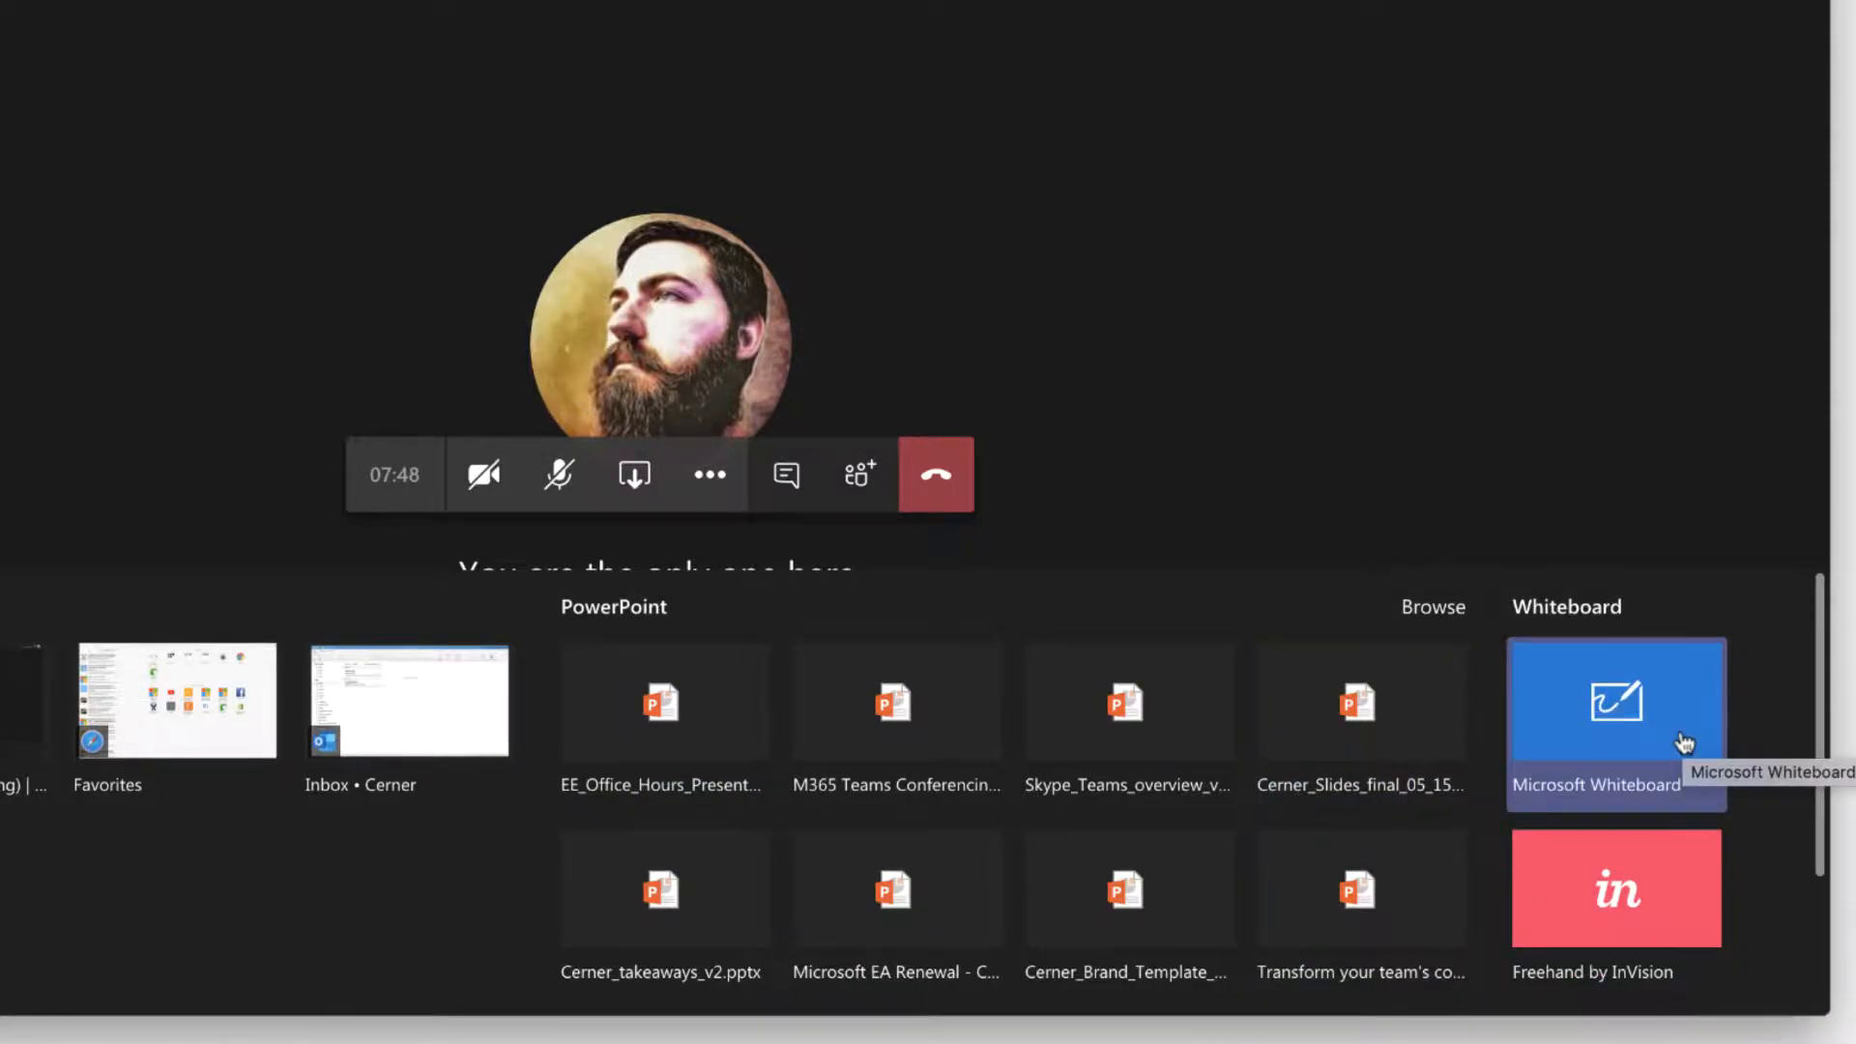
pyautogui.click(1614, 722)
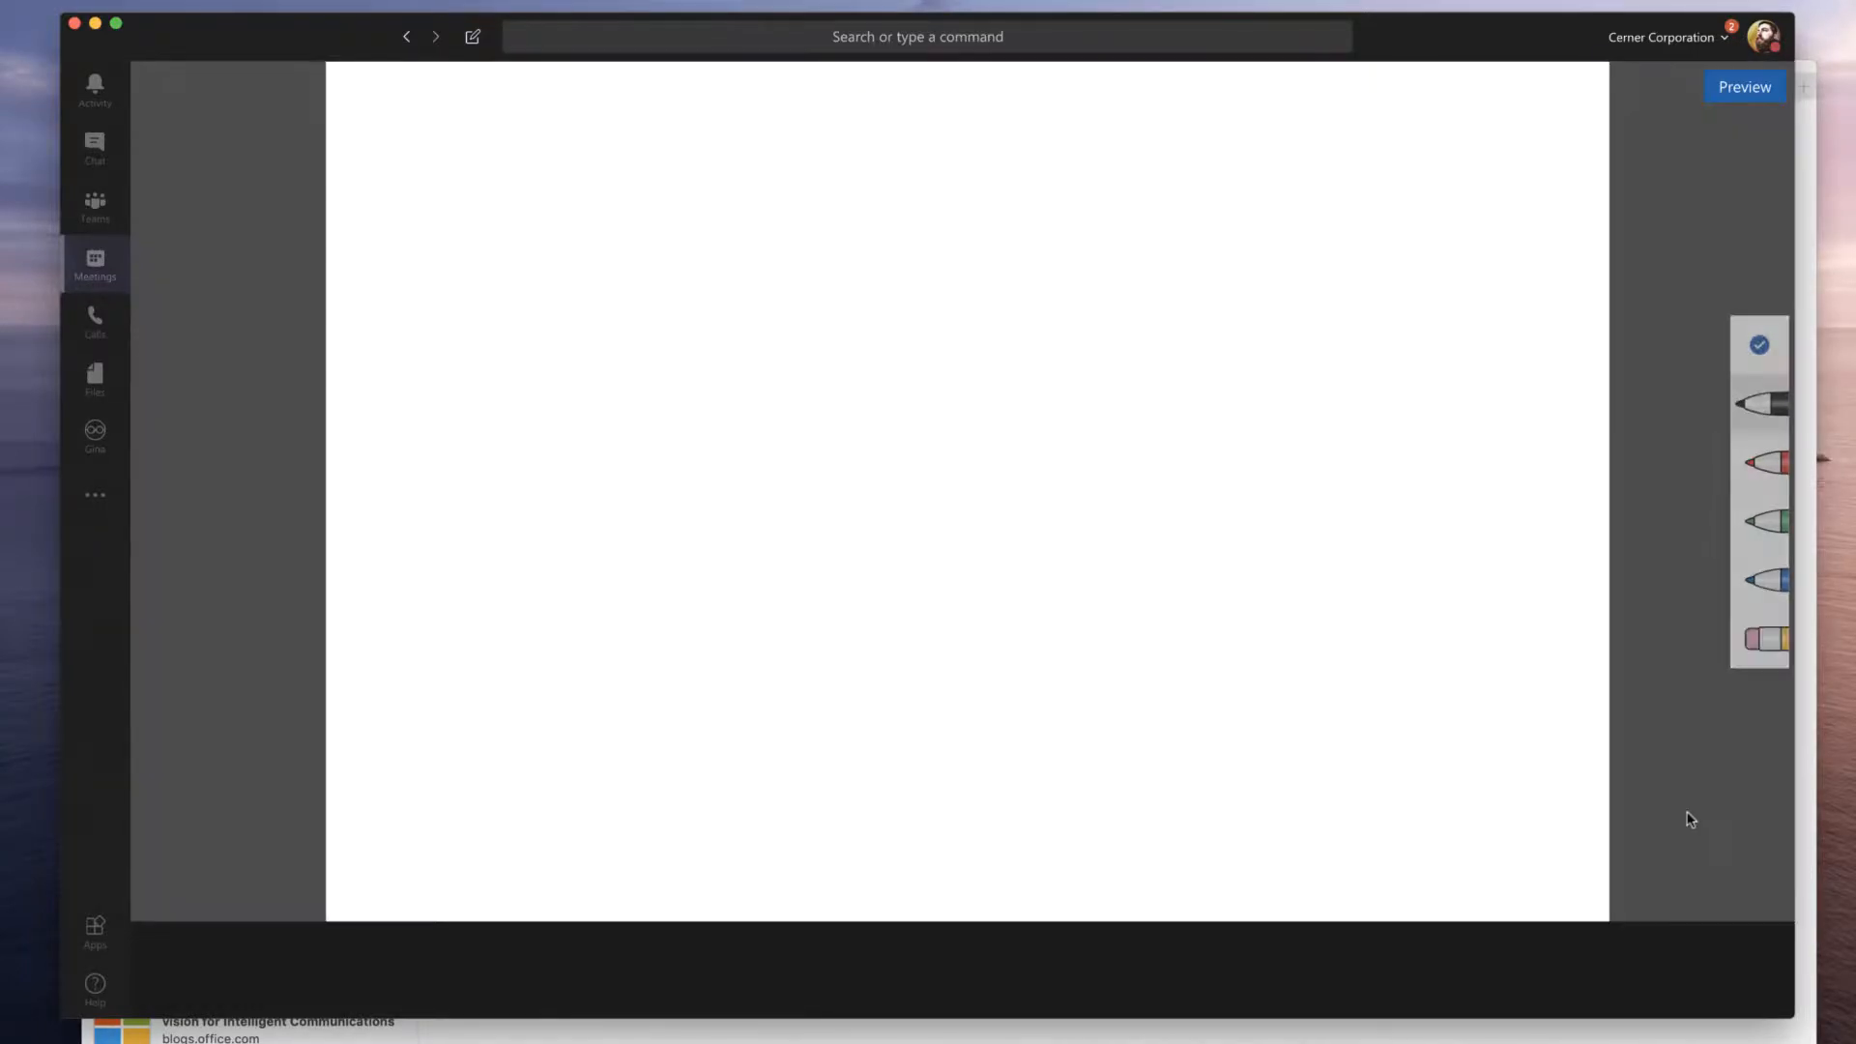
# Step: Draw 'Hi' with the black pen in three strokes, then pick up the eraser
pyautogui.click(1758, 344)
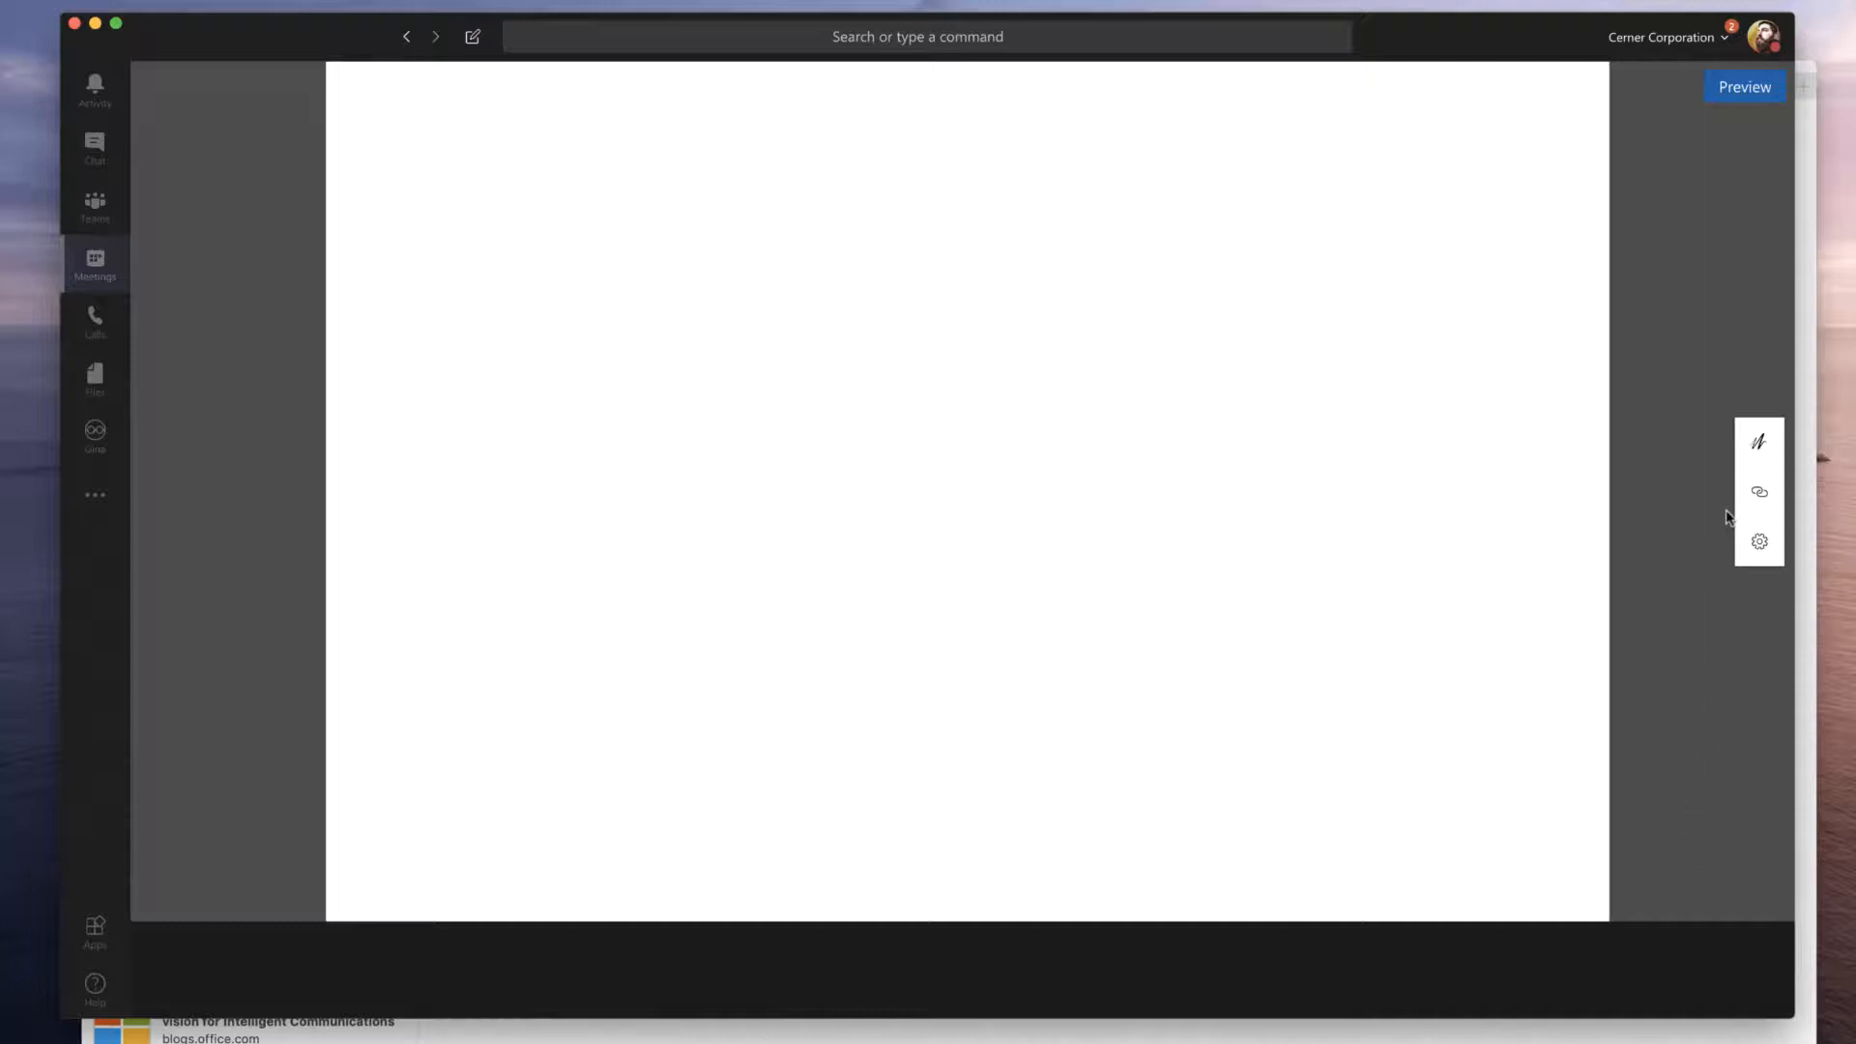
pyautogui.click(1758, 441)
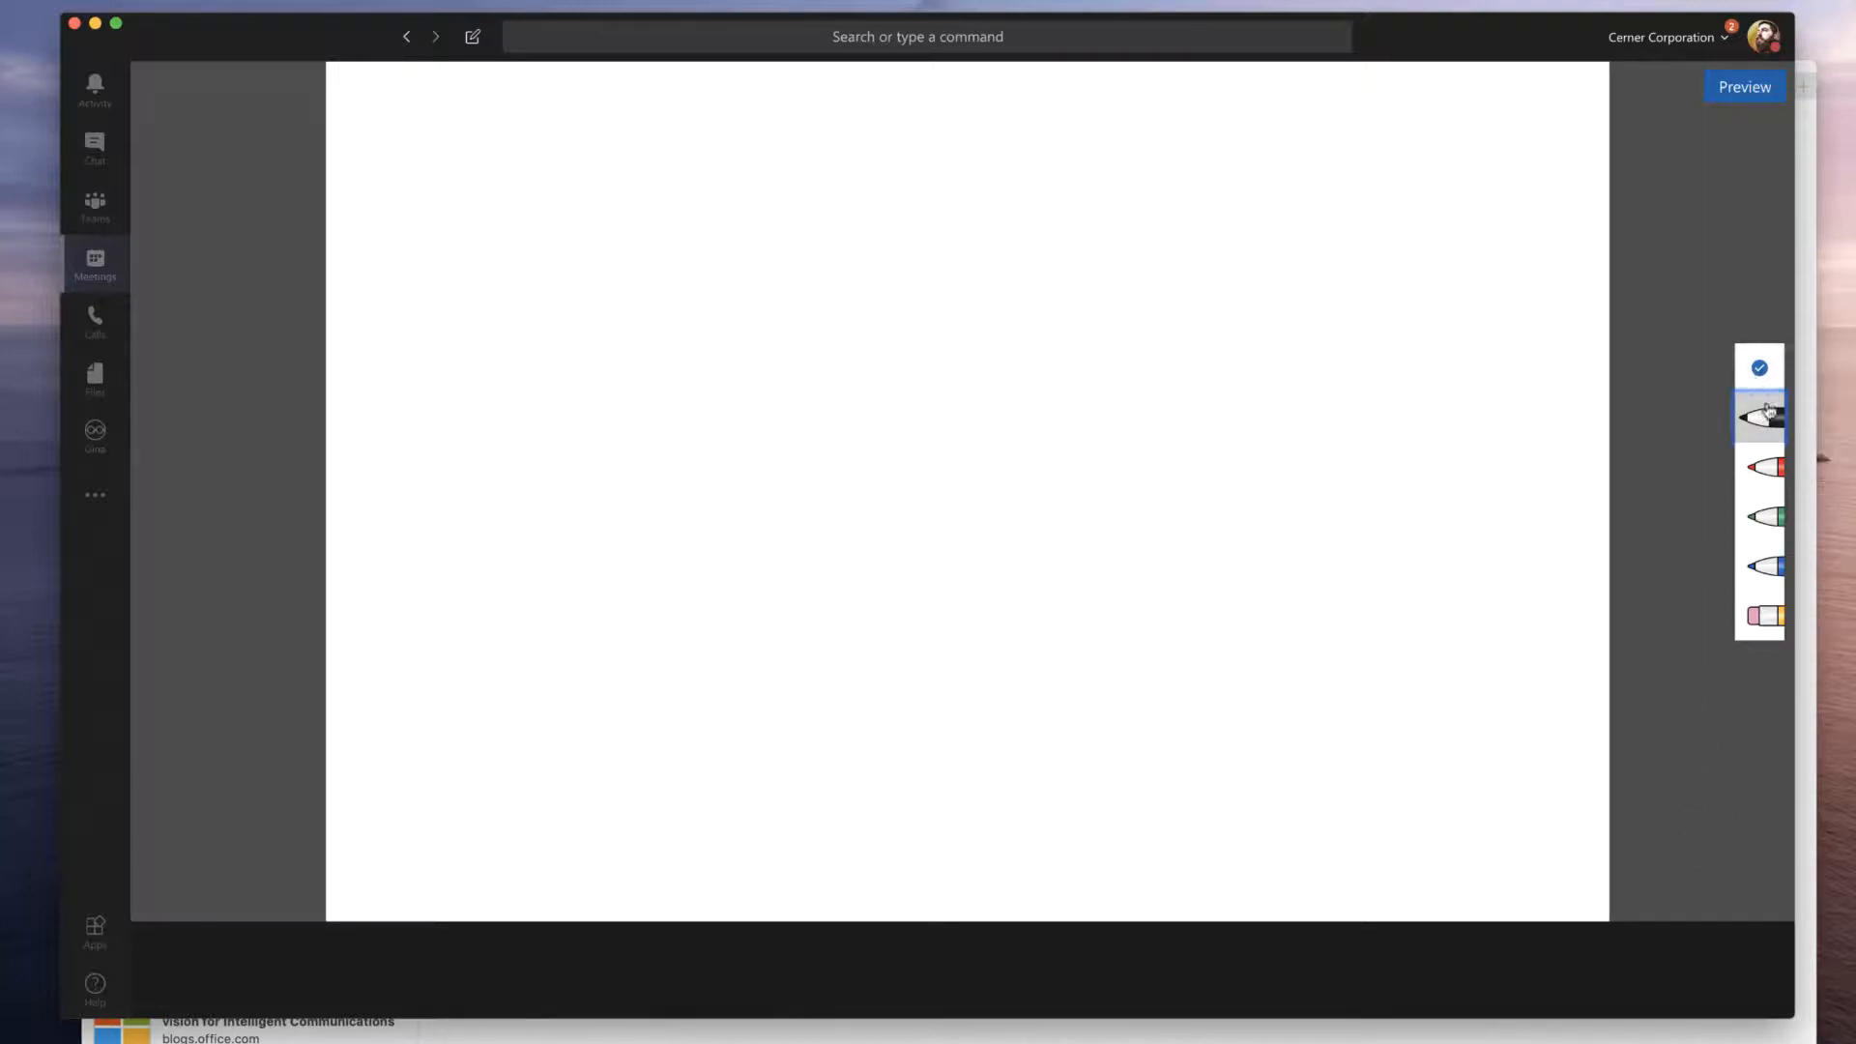
pyautogui.moveTo(518, 263); pyautogui.dragTo(500, 558)
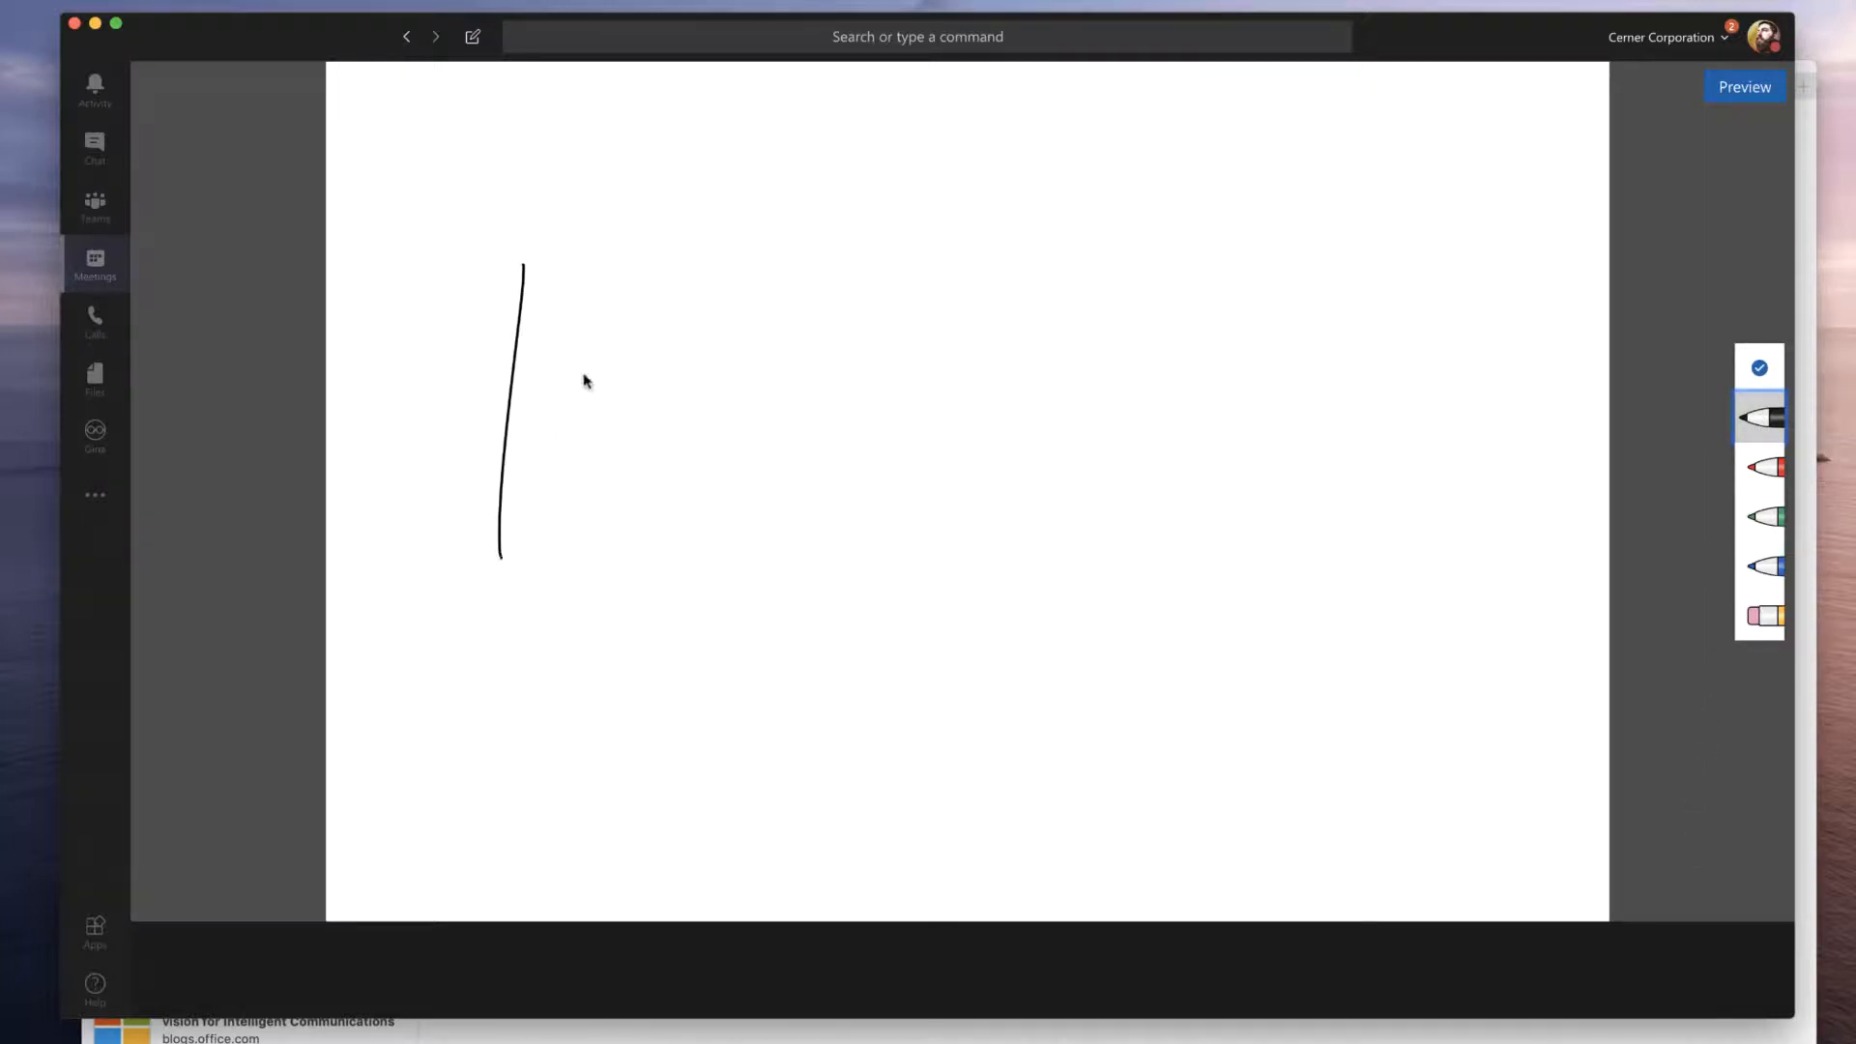
pyautogui.moveTo(603, 285); pyautogui.dragTo(545, 485)
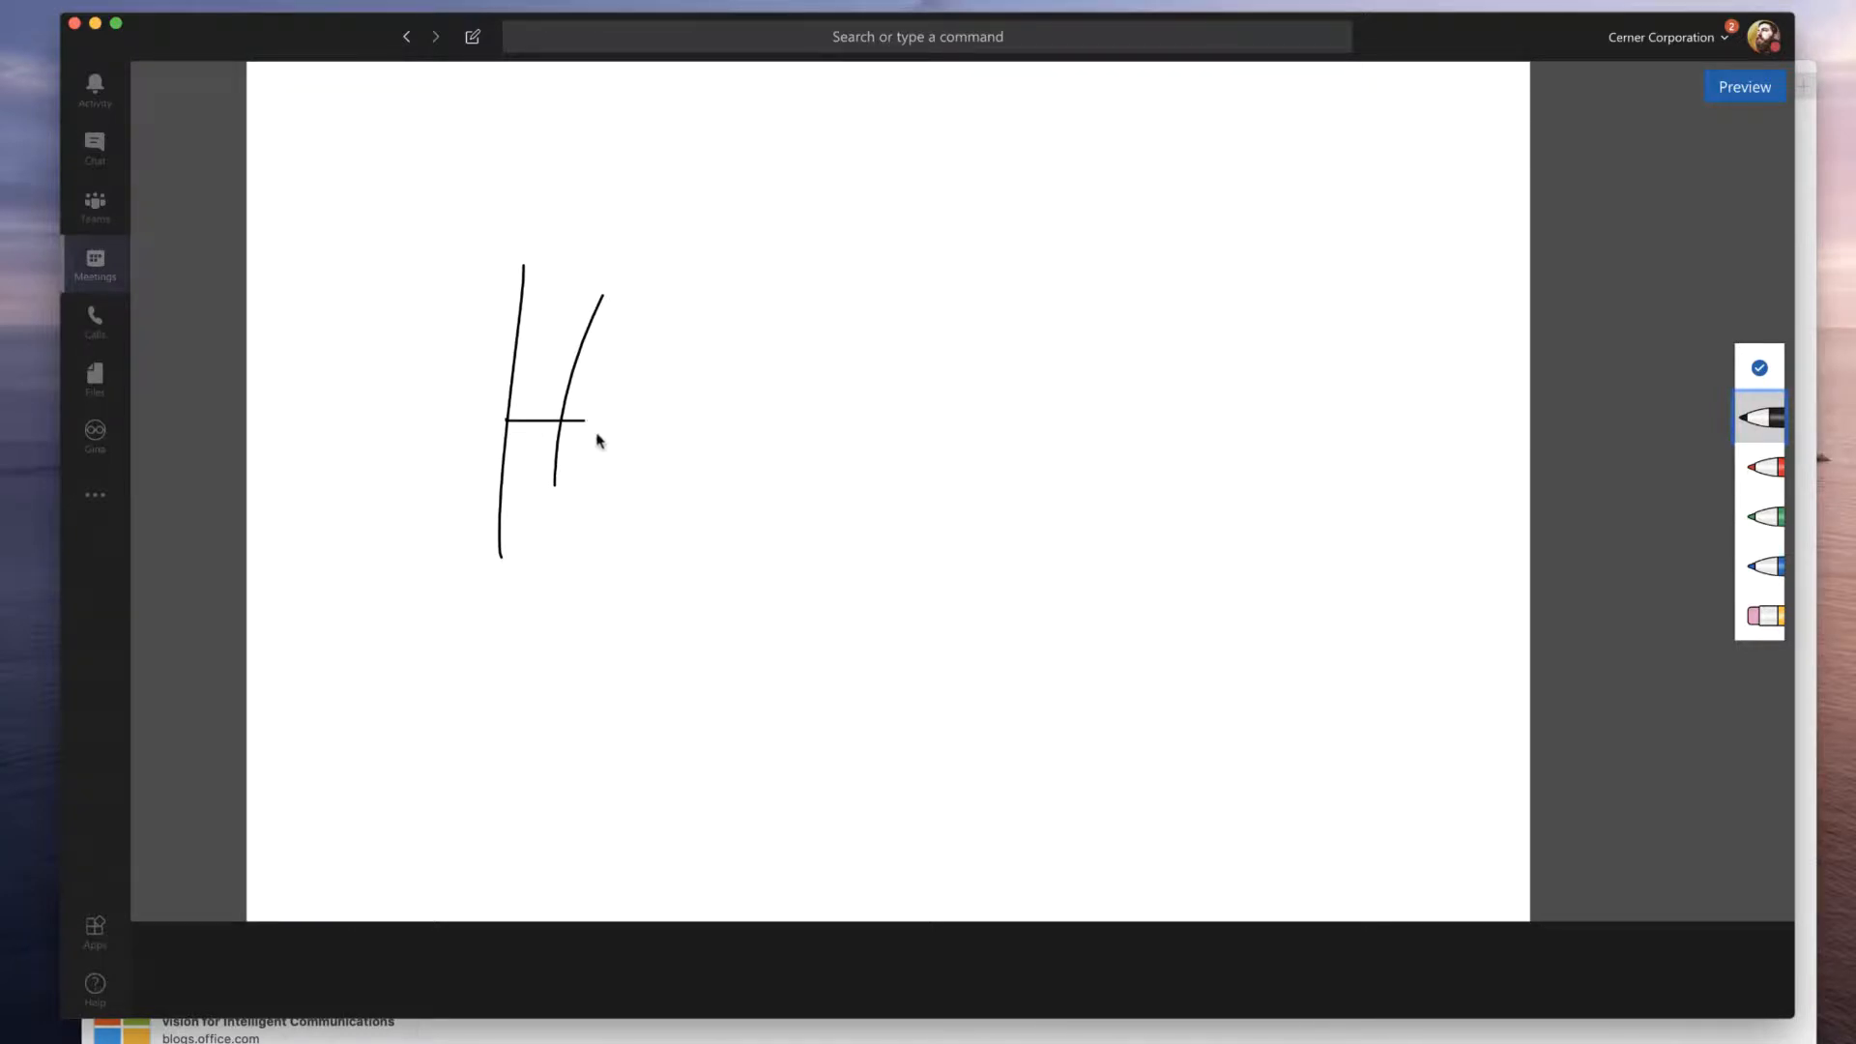
pyautogui.moveTo(612, 444); pyautogui.dragTo(612, 486)
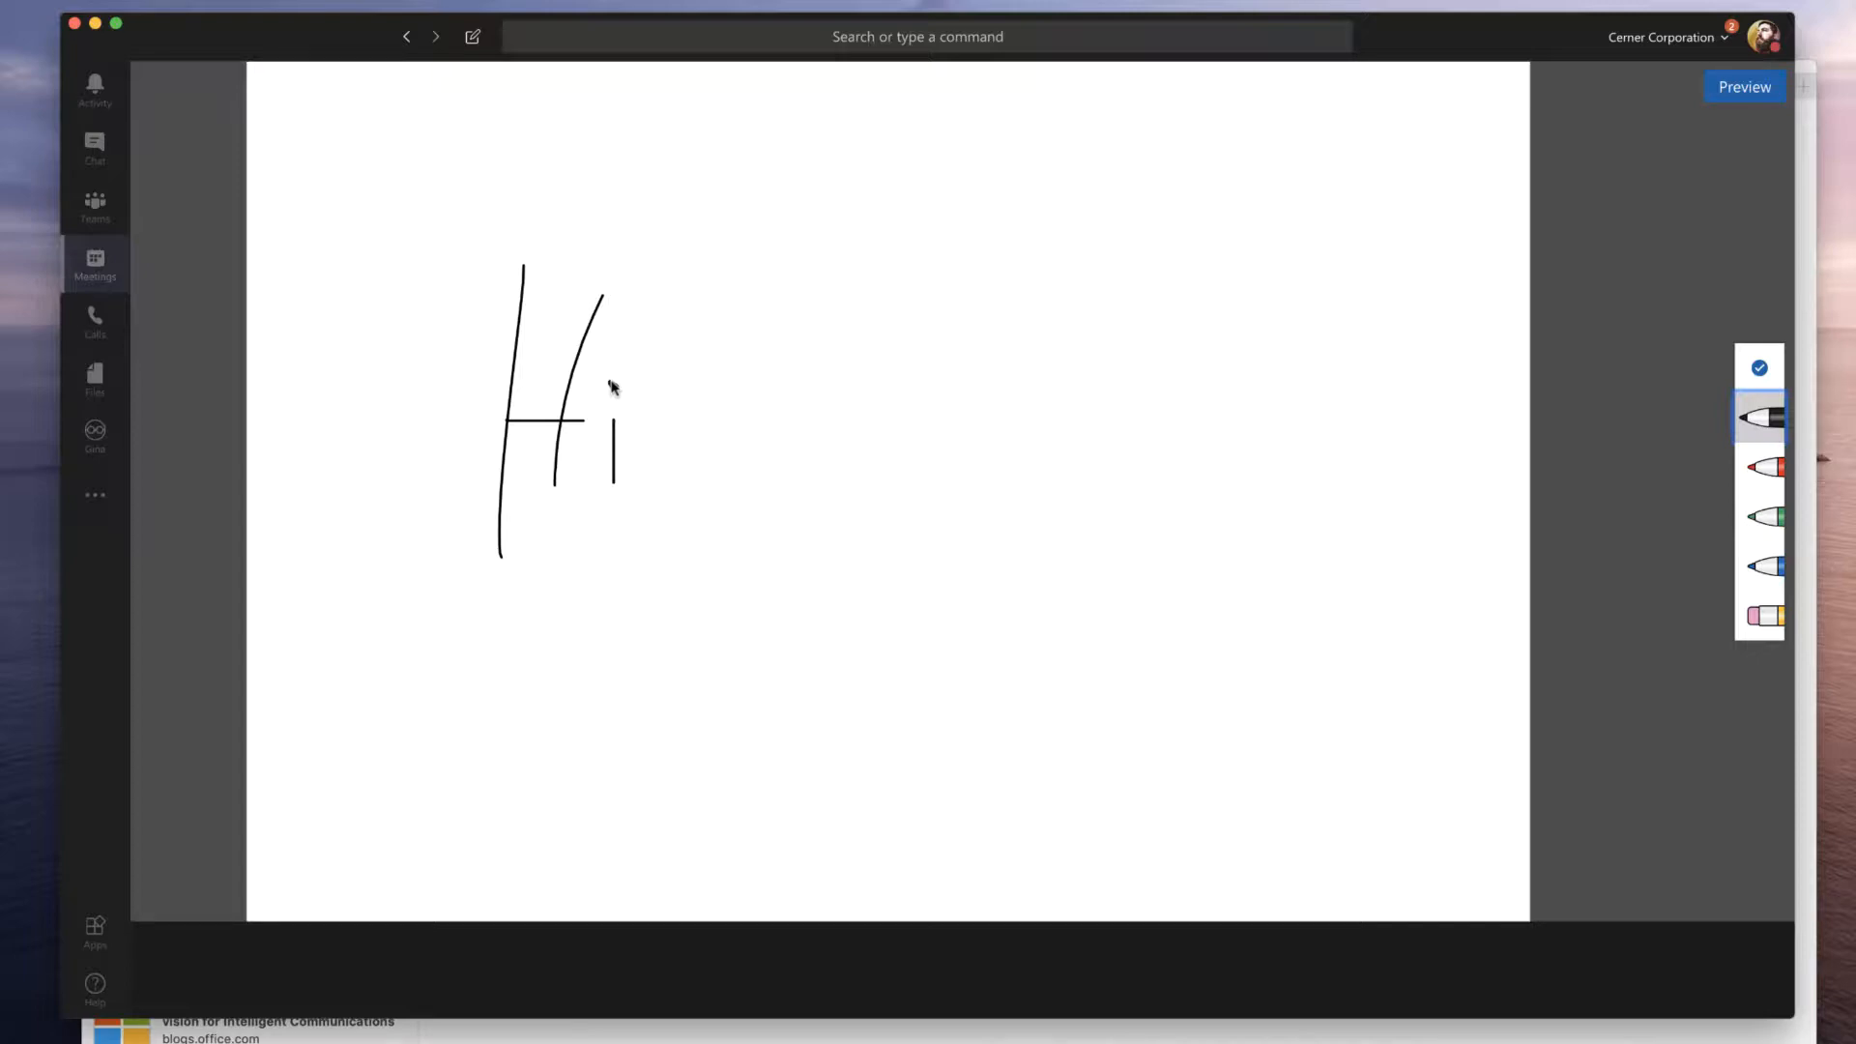
pyautogui.click(1760, 613)
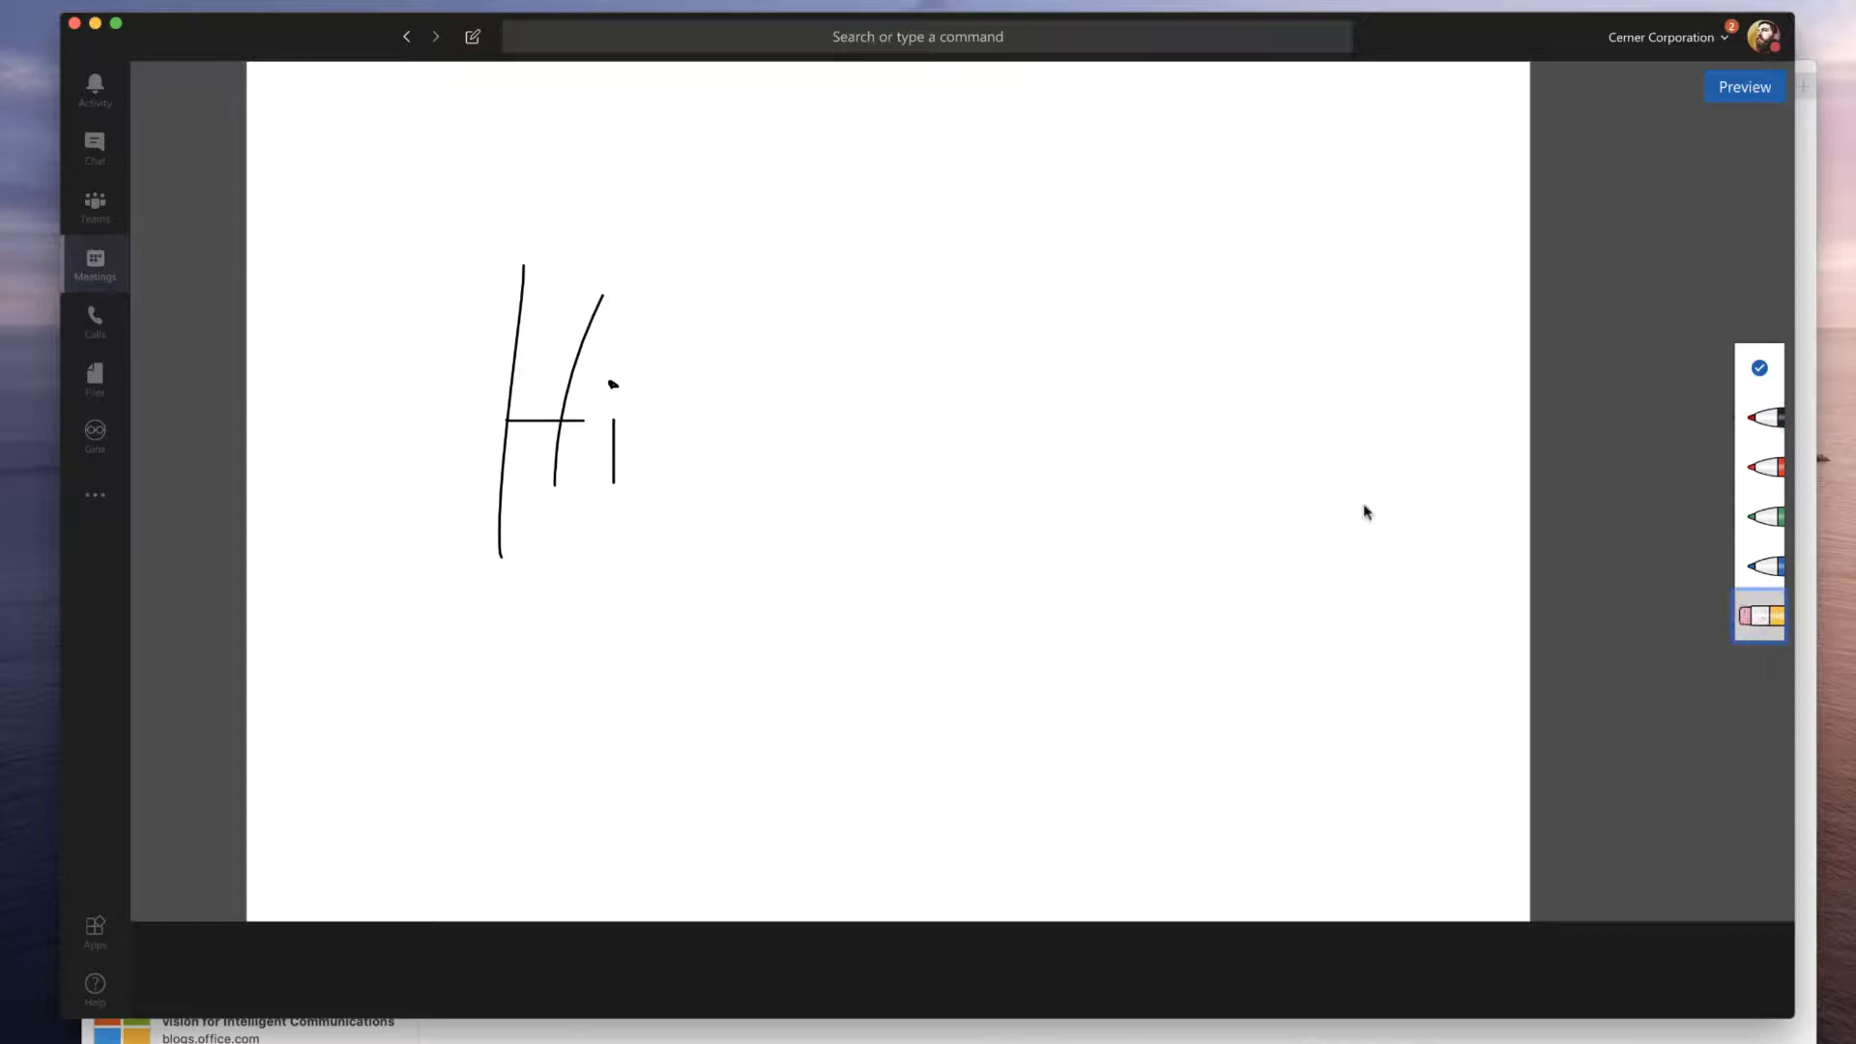